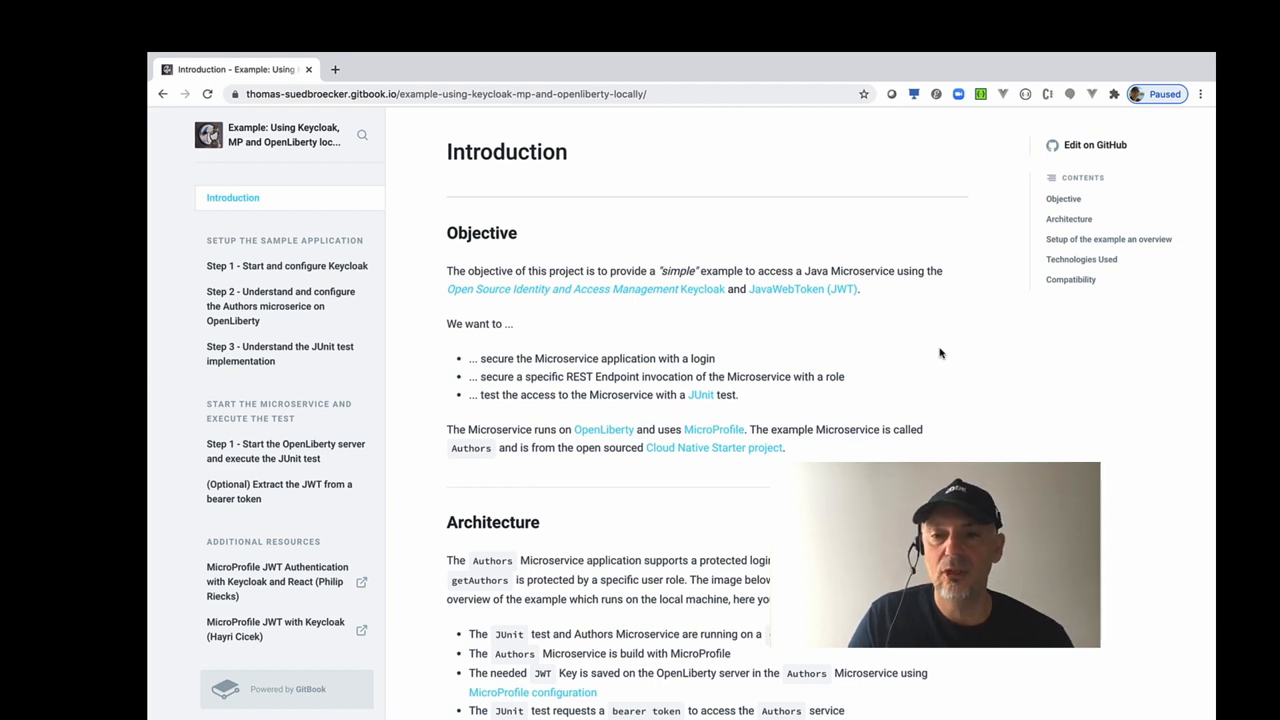
pyautogui.moveTo(528, 420)
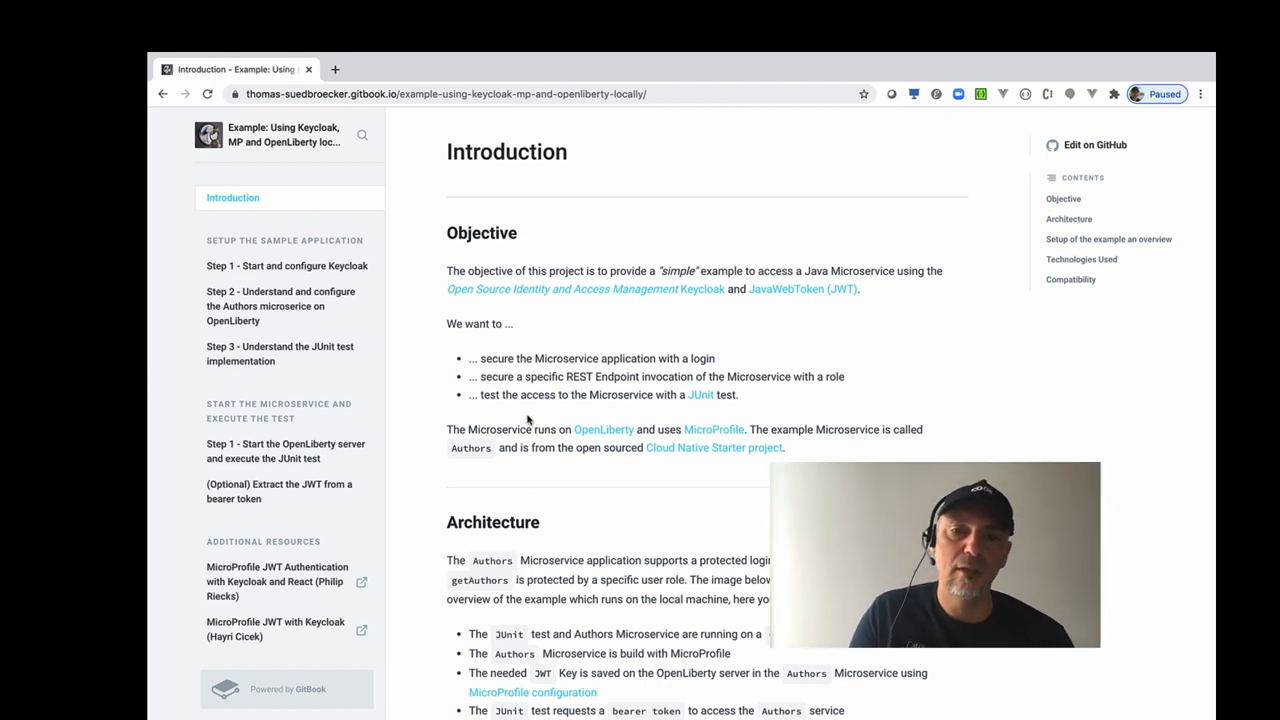
pyautogui.moveTo(548, 414)
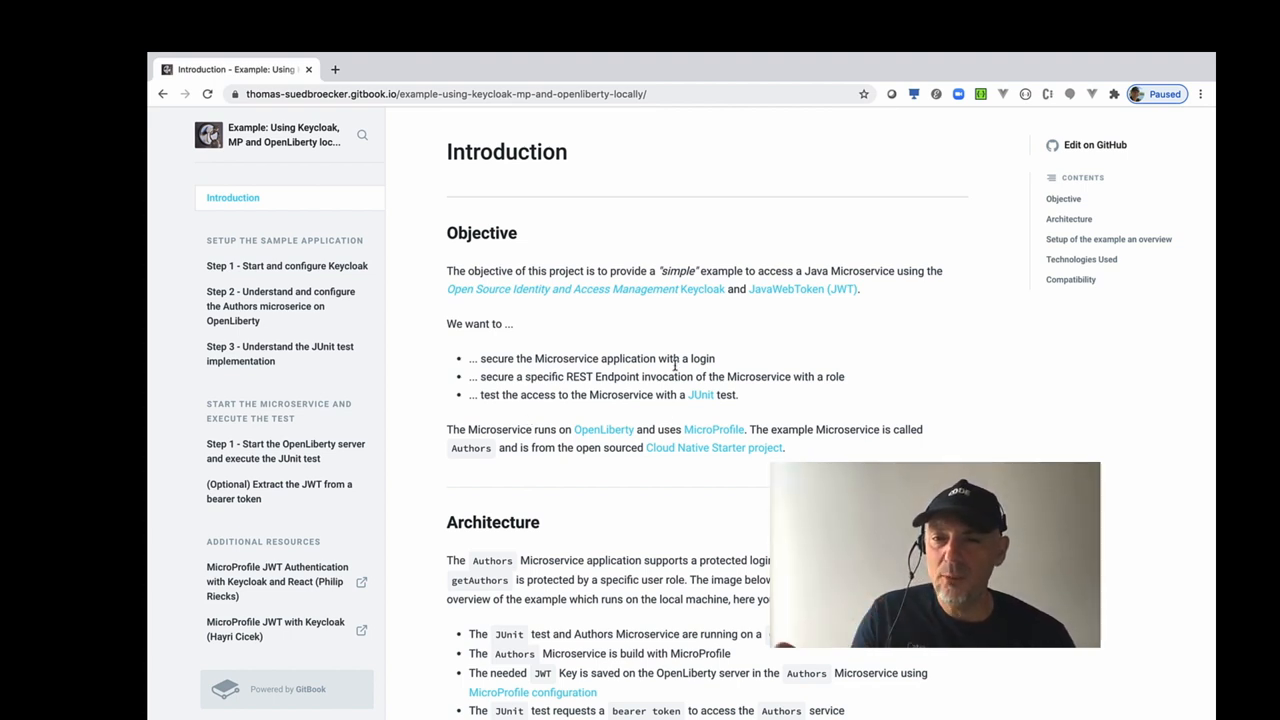
pyautogui.moveTo(544, 312)
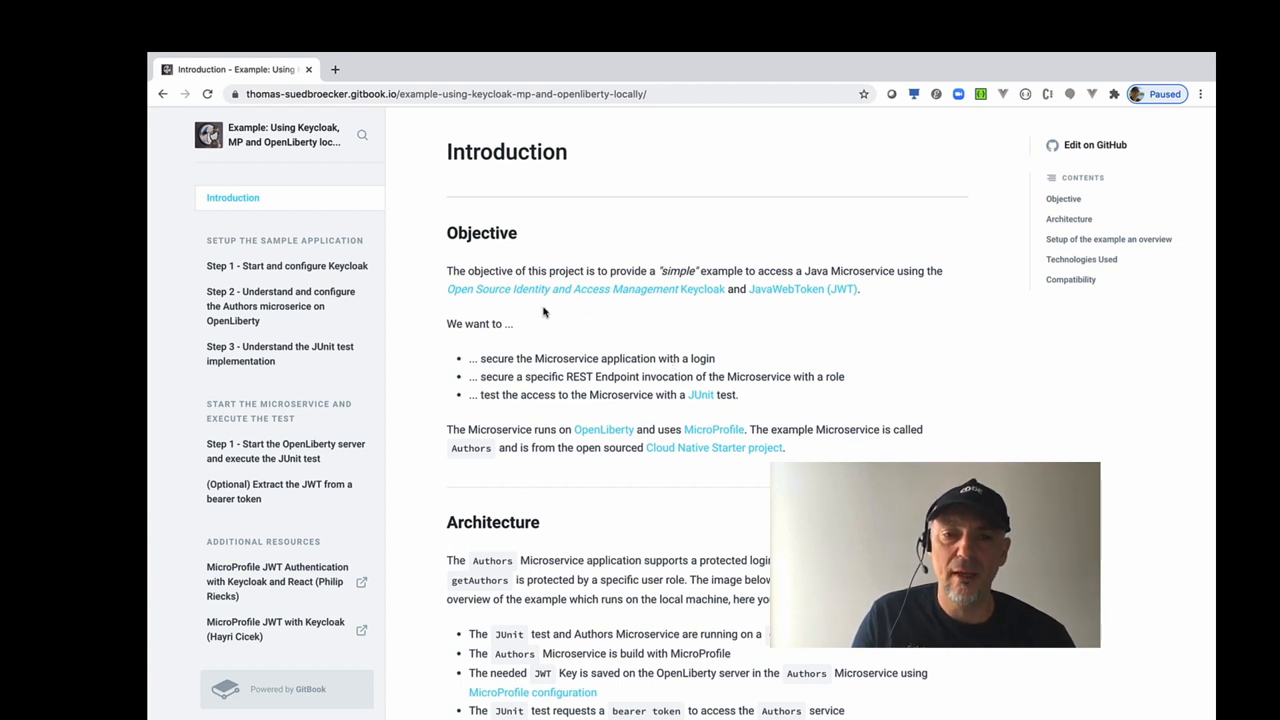
pyautogui.moveTo(544, 308)
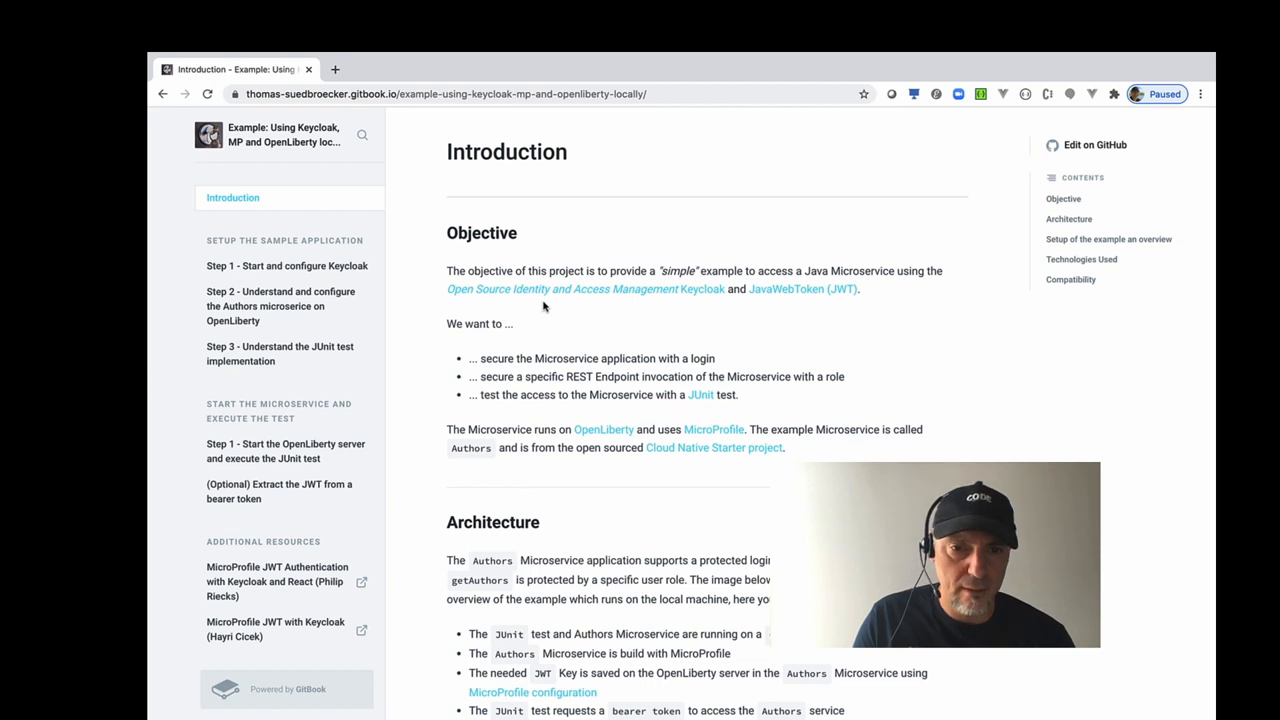
pyautogui.moveTo(520, 356)
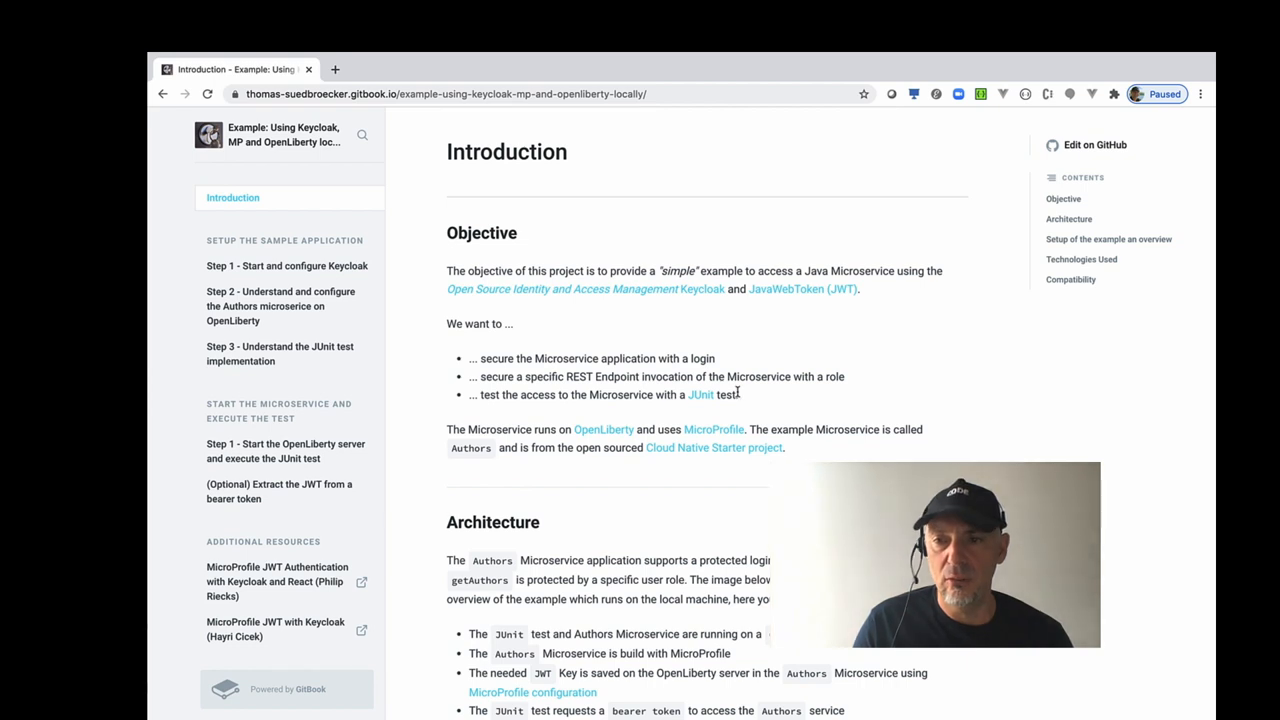
pyautogui.moveTo(734, 394)
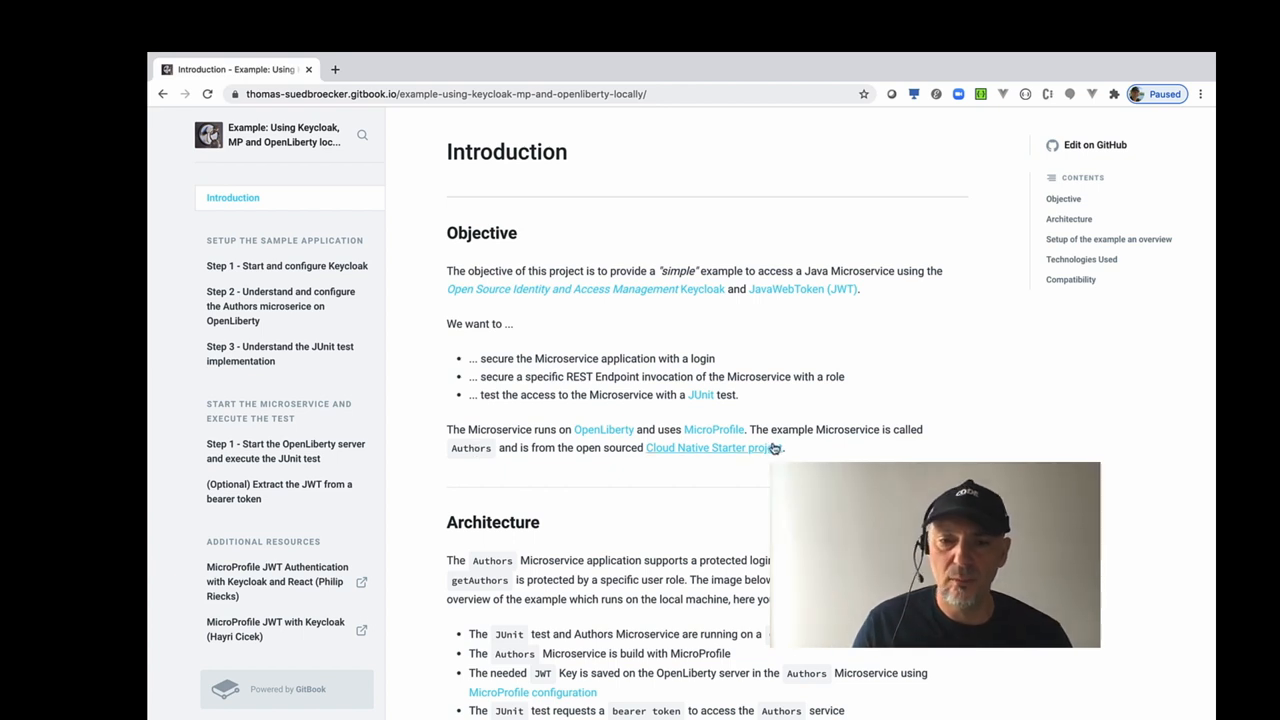
pyautogui.moveTo(768, 452)
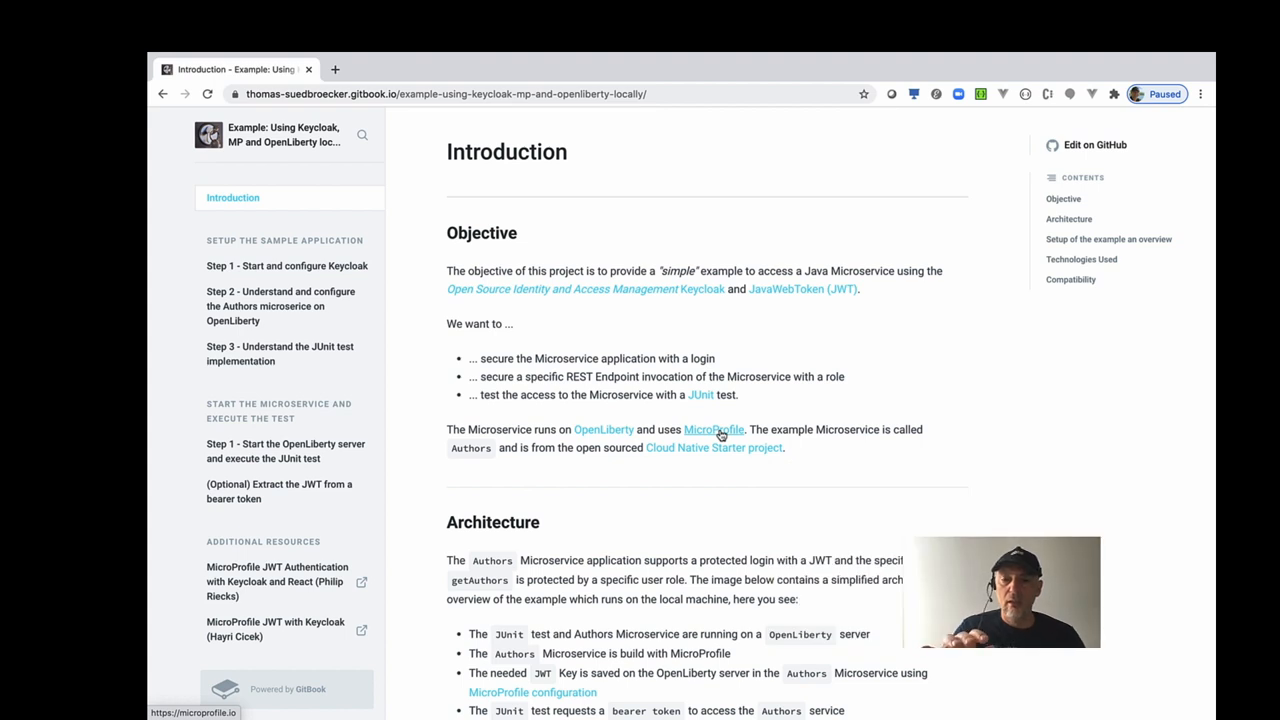
# Scroll the Introduction page down to the Architecture section and its diagram.
pyautogui.scroll(-3)
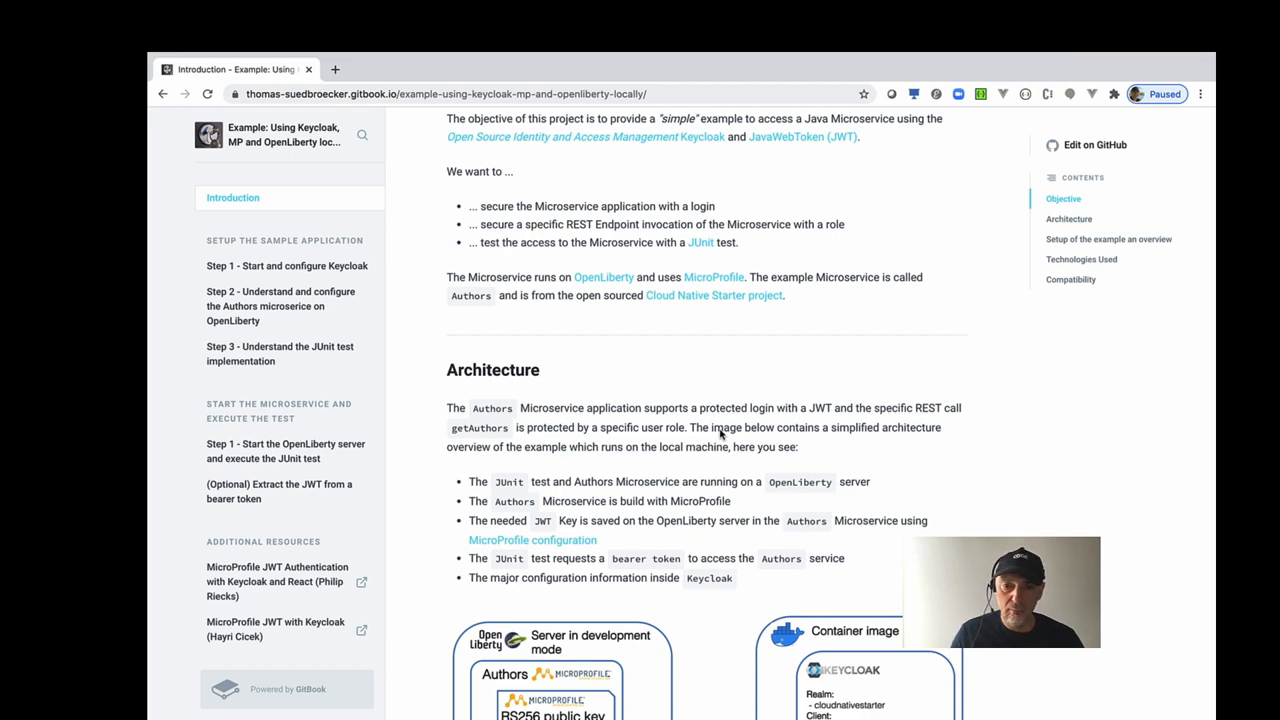
pyautogui.scroll(-3)
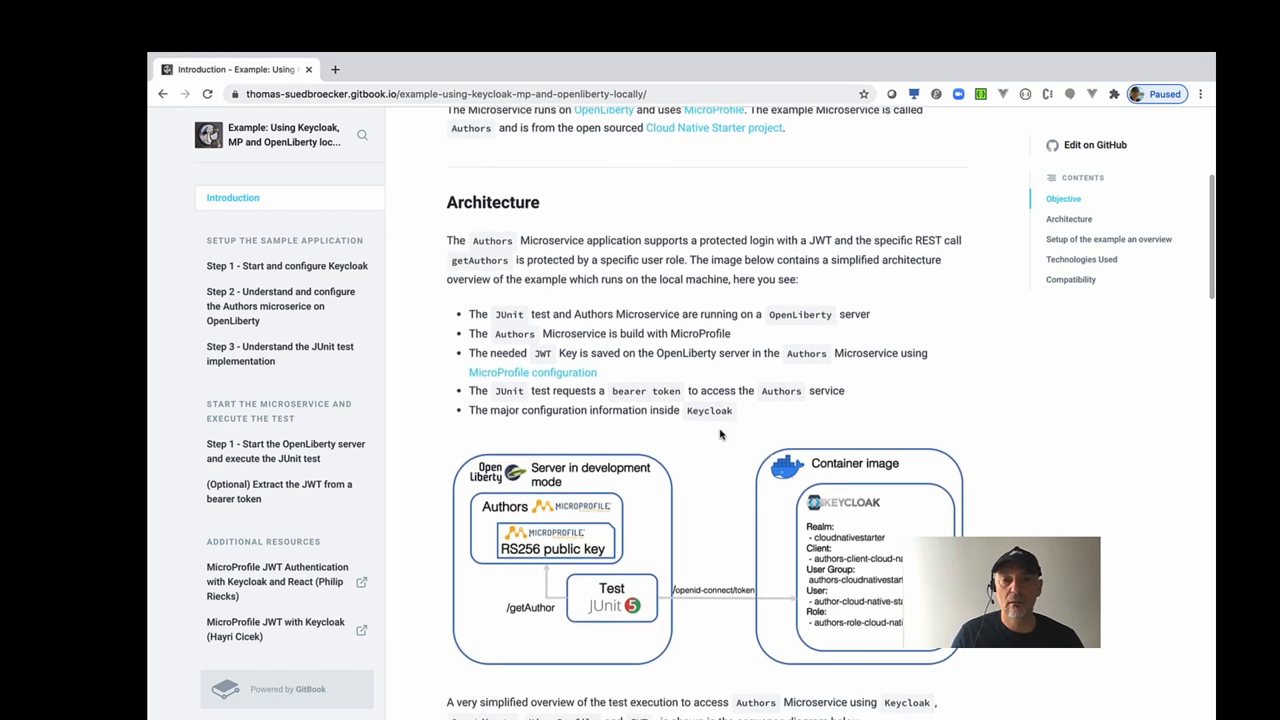
pyautogui.scroll(-3)
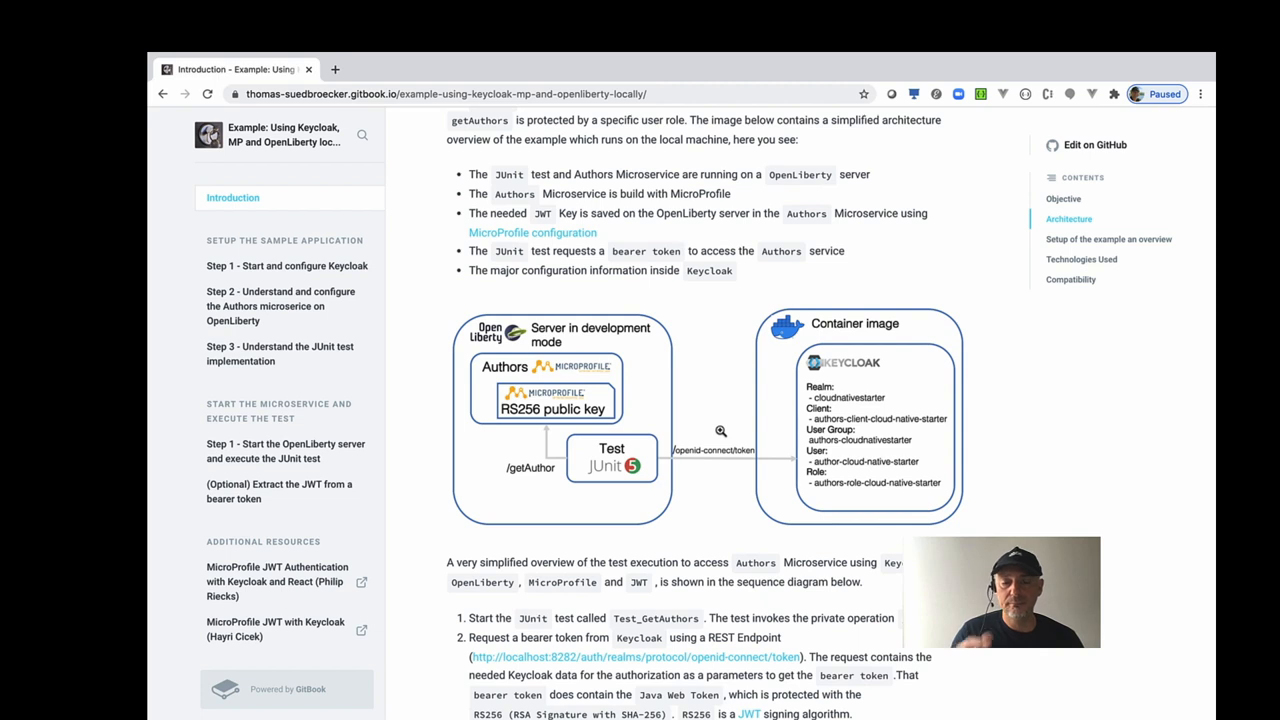
pyautogui.moveTo(718, 380)
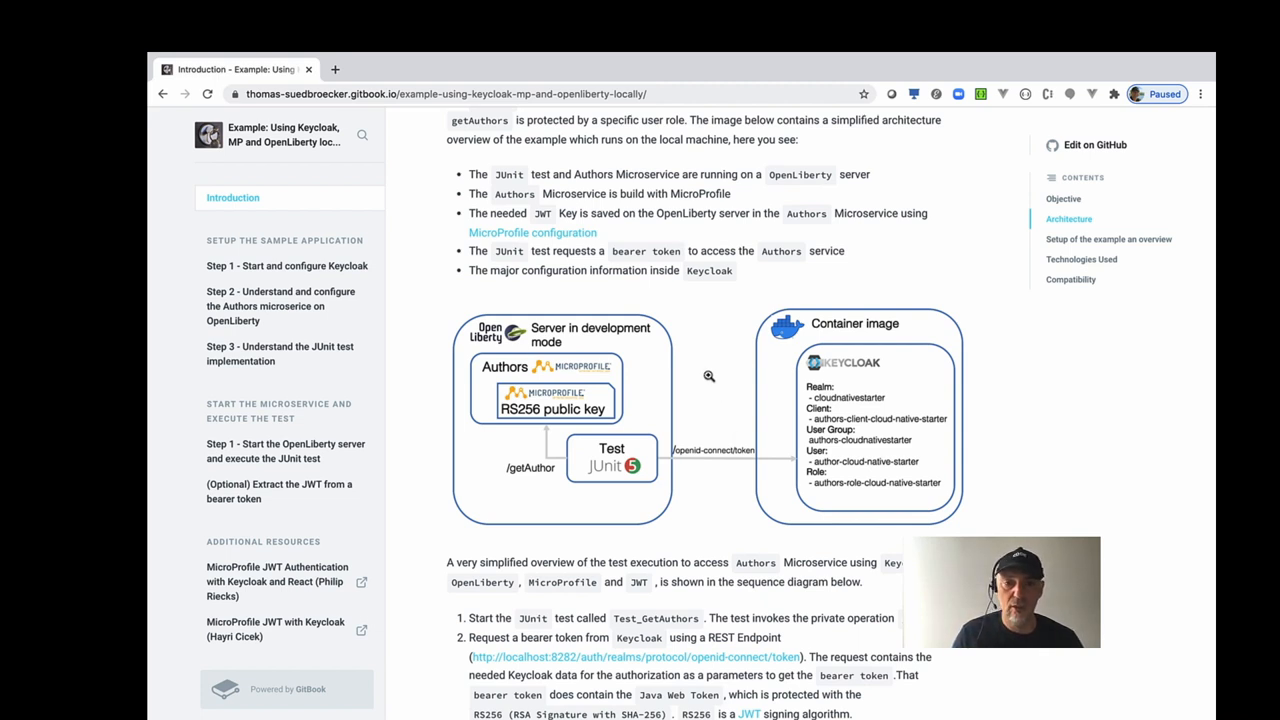
pyautogui.moveTo(500, 320)
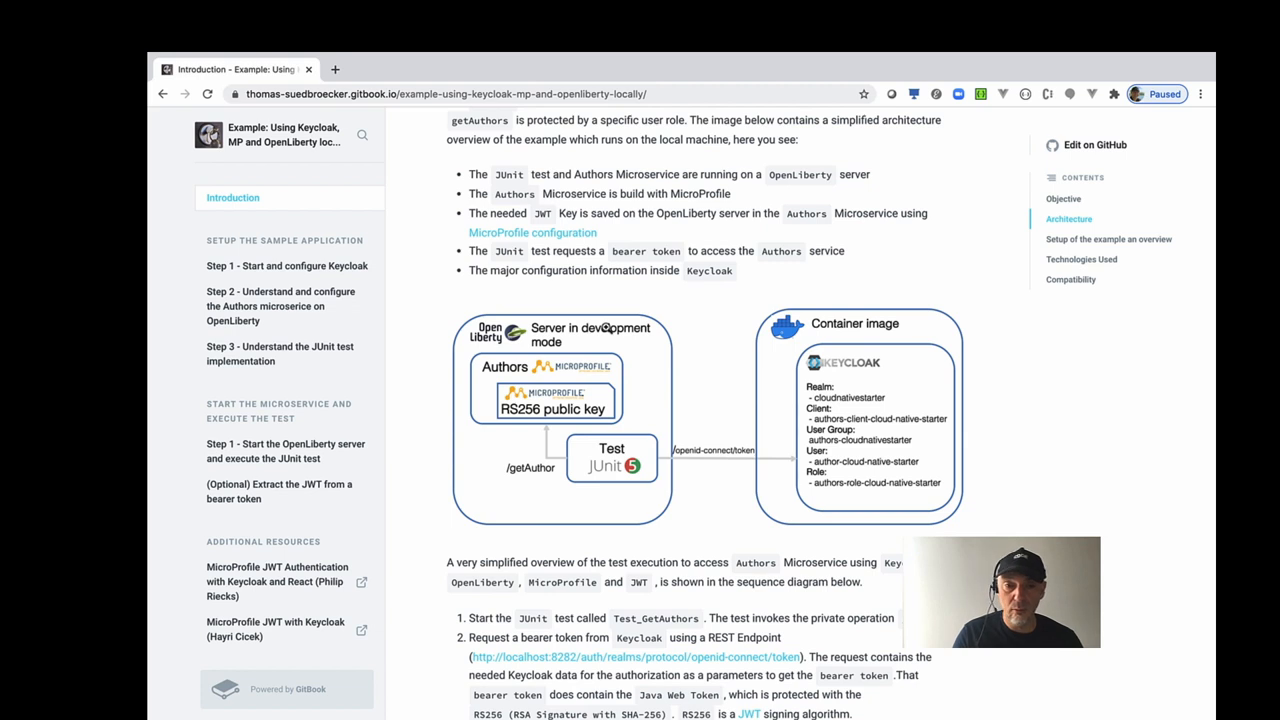
pyautogui.moveTo(610, 492)
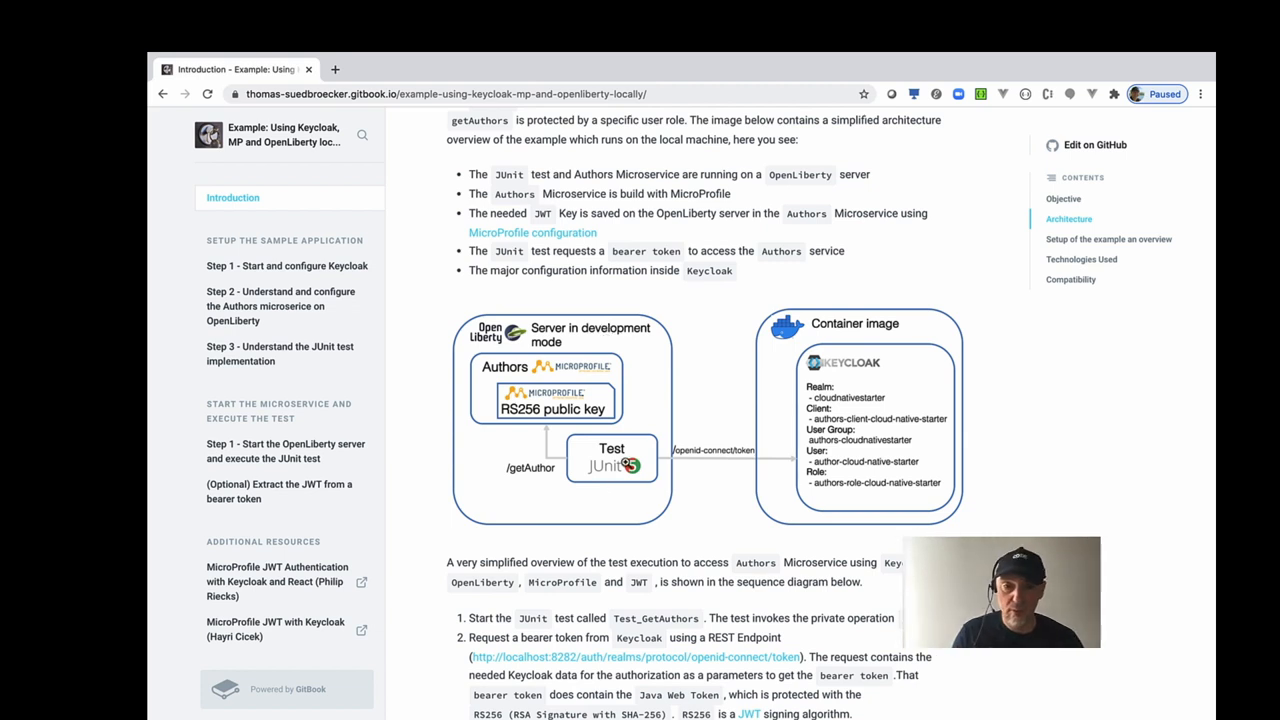
pyautogui.moveTo(644, 428)
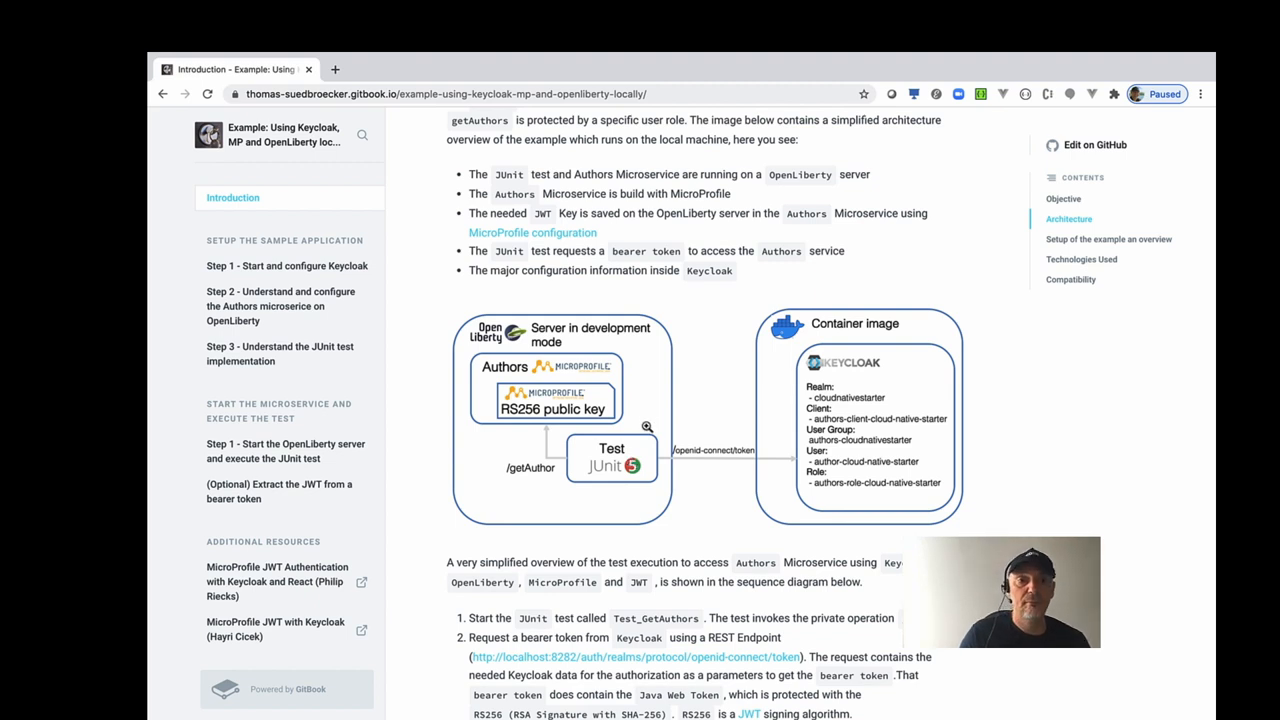
pyautogui.moveTo(482, 364)
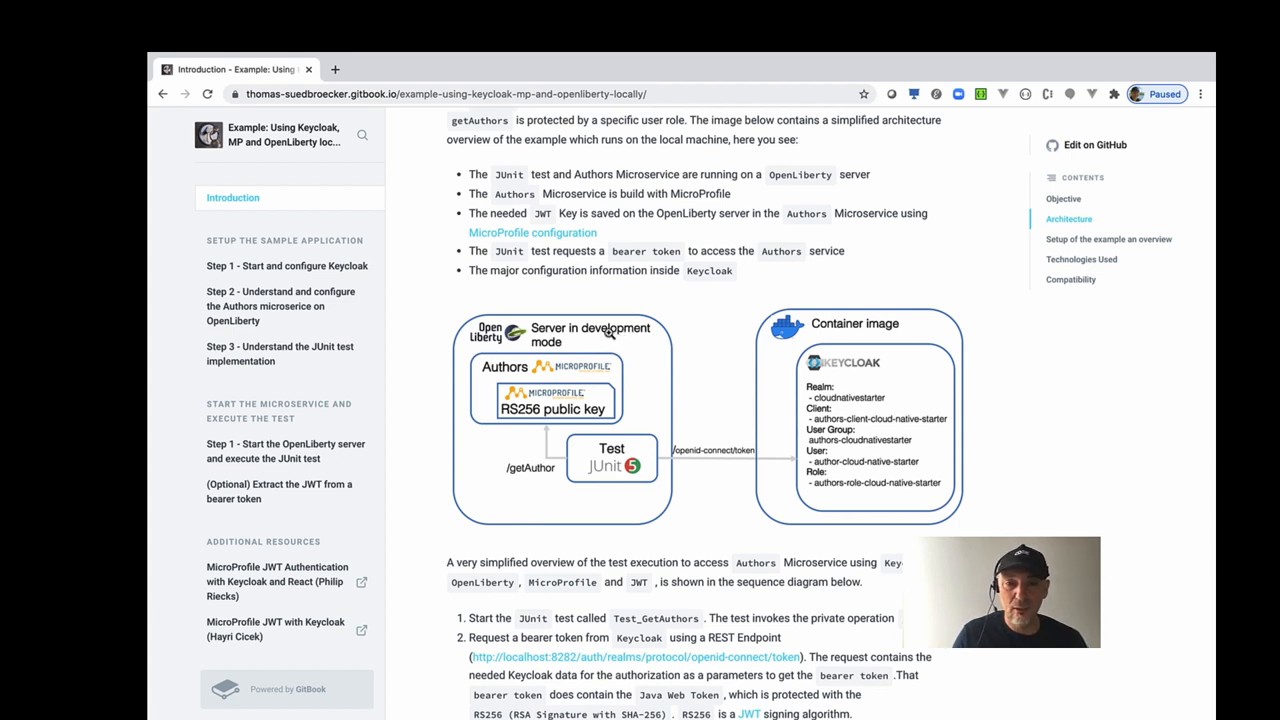
pyautogui.moveTo(576, 408)
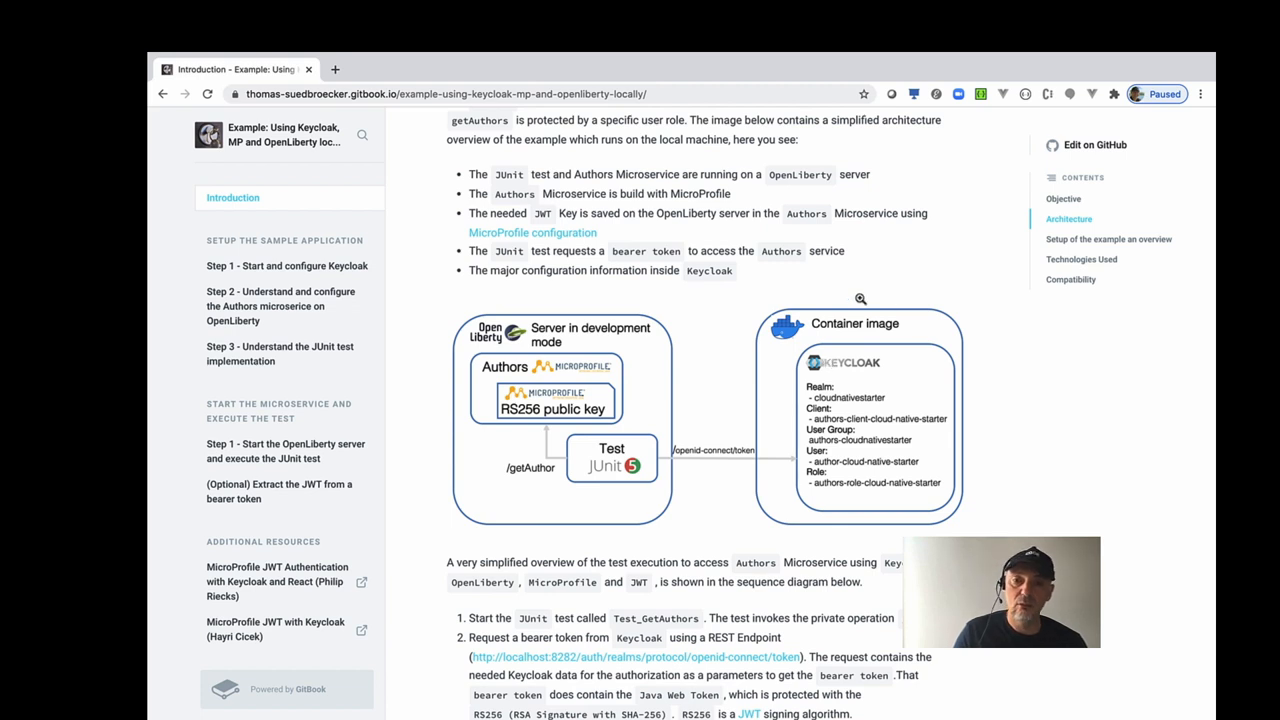
pyautogui.moveTo(836, 330)
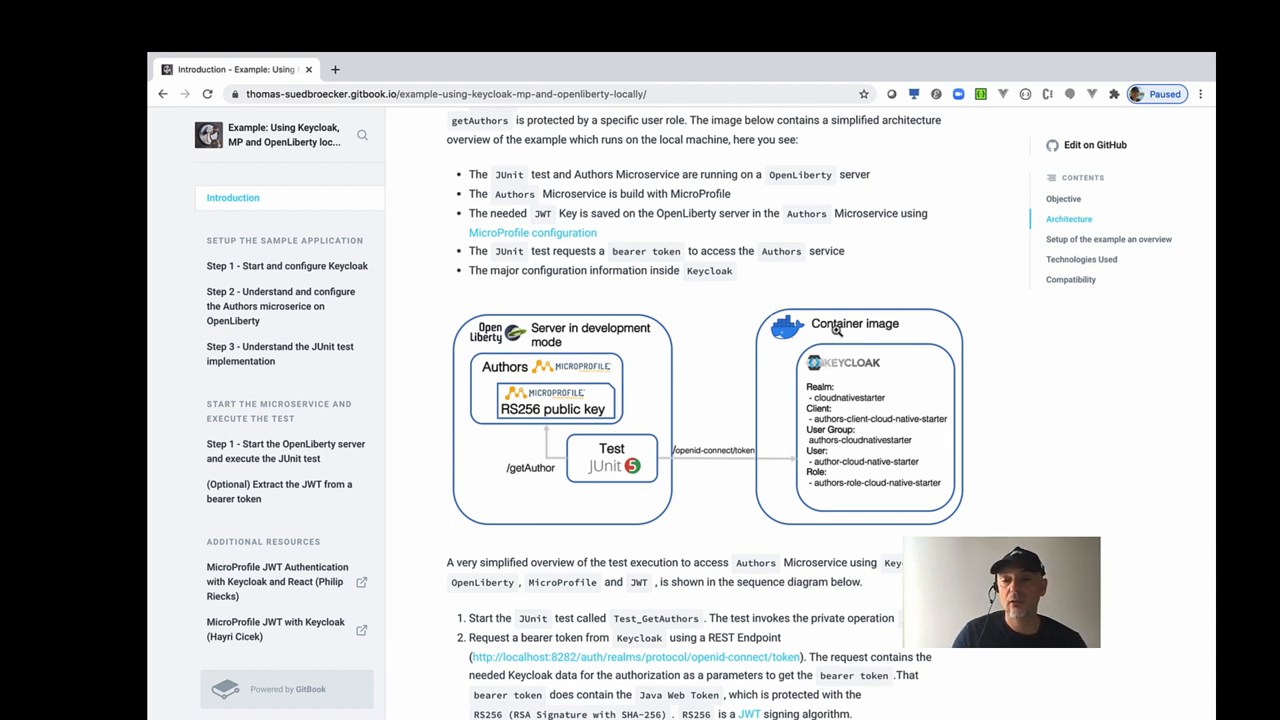
pyautogui.moveTo(908, 396)
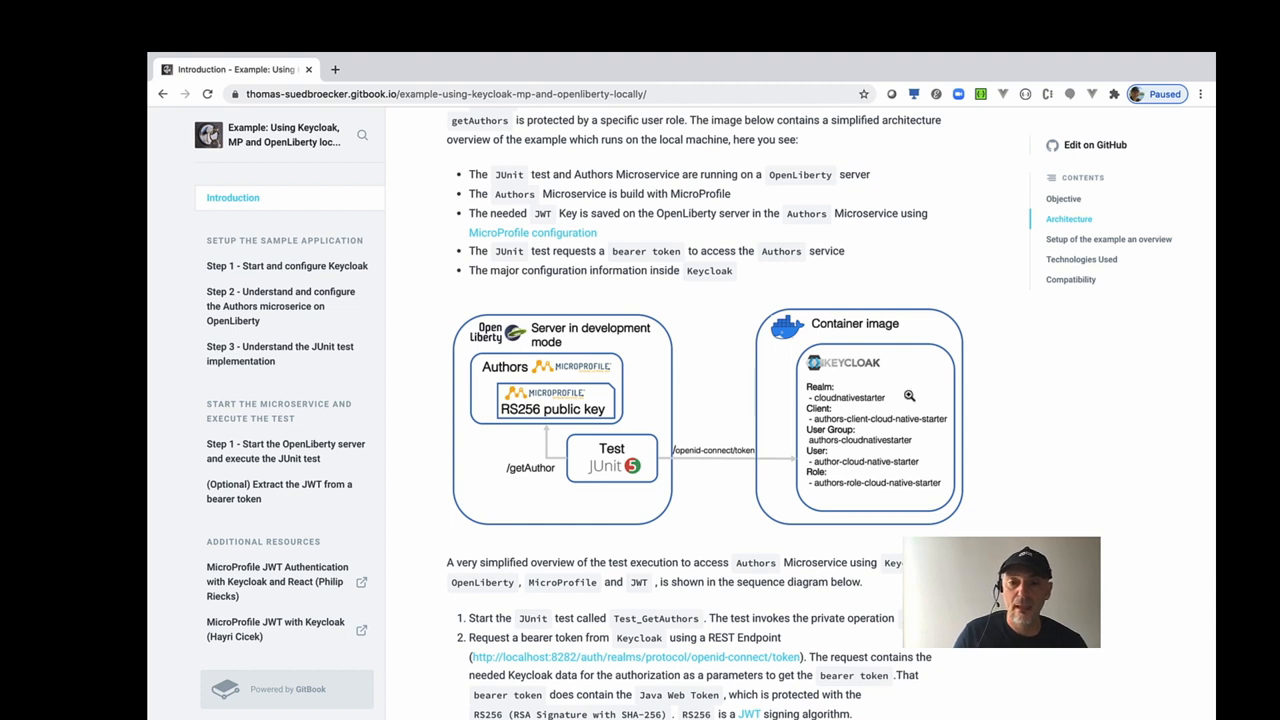
pyautogui.moveTo(812, 396)
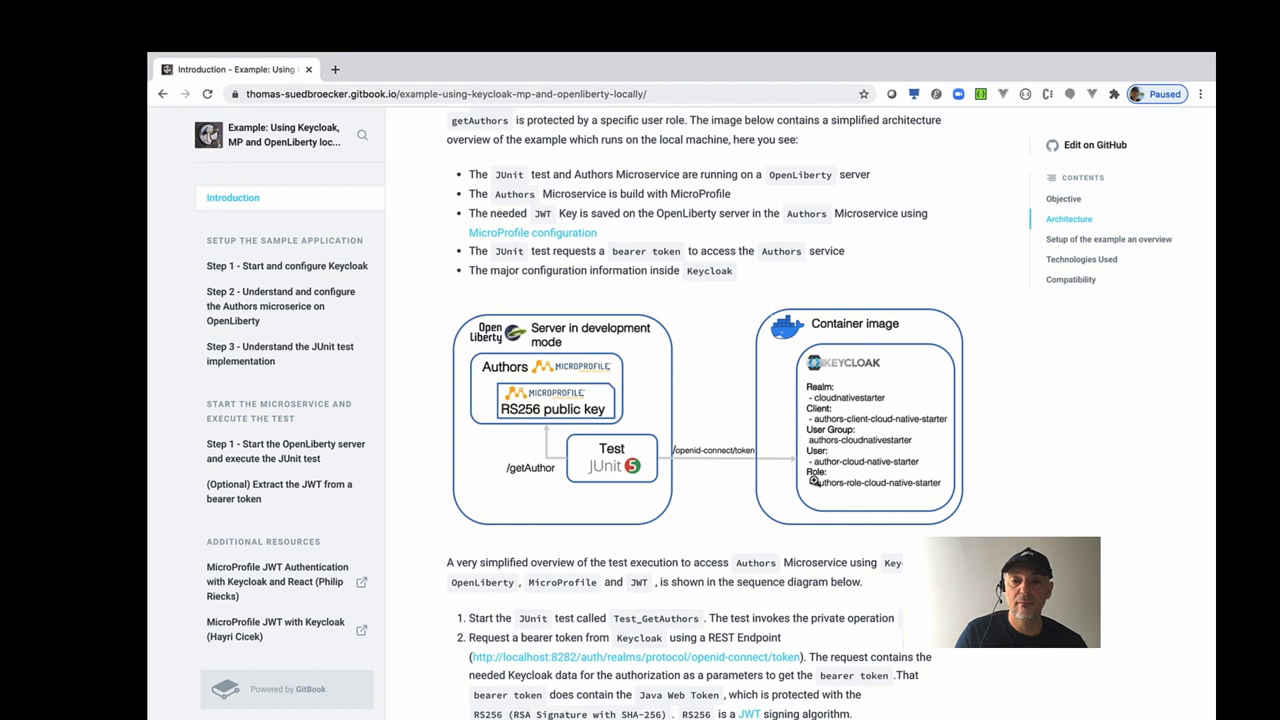
pyautogui.moveTo(844, 482)
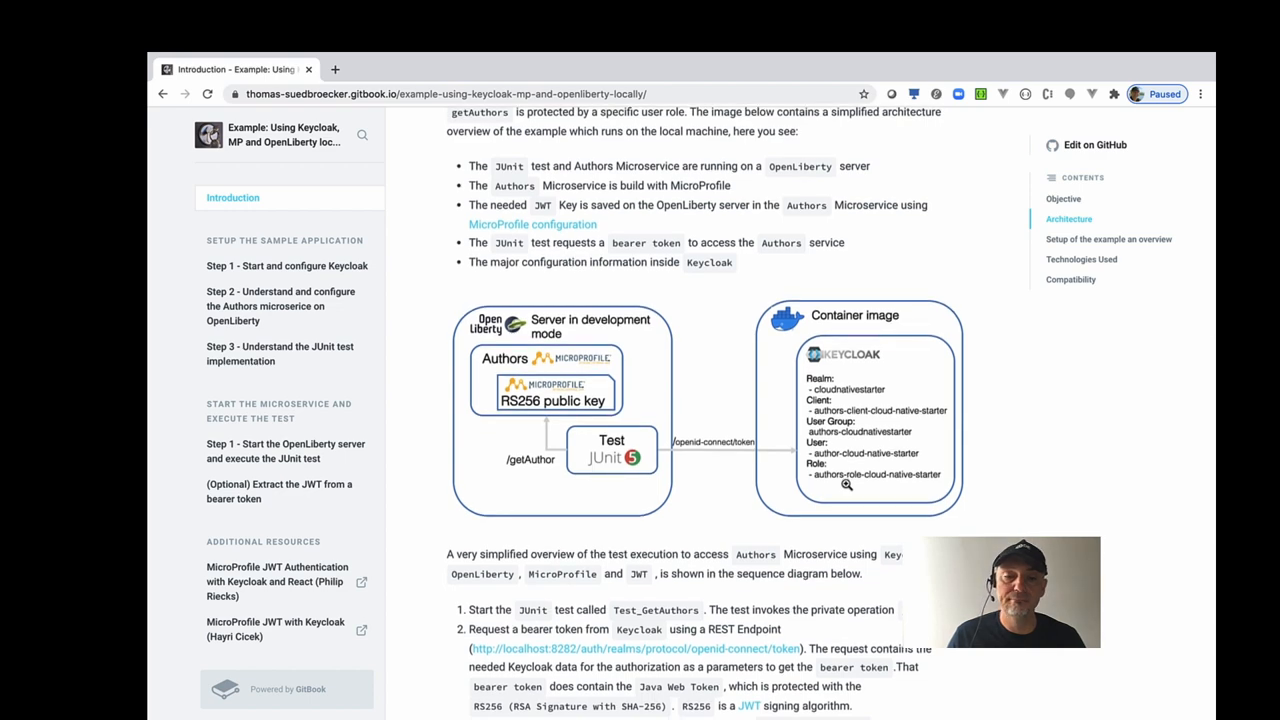
pyautogui.scroll(-3)
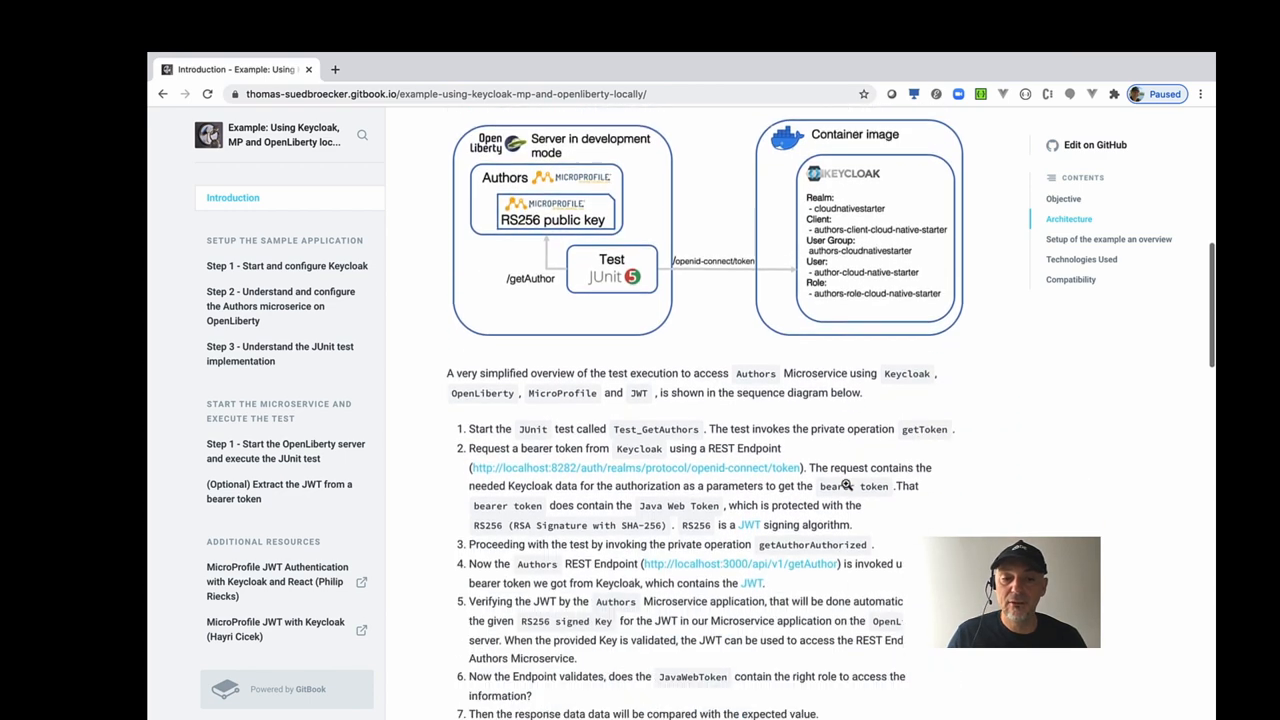
pyautogui.scroll(-3)
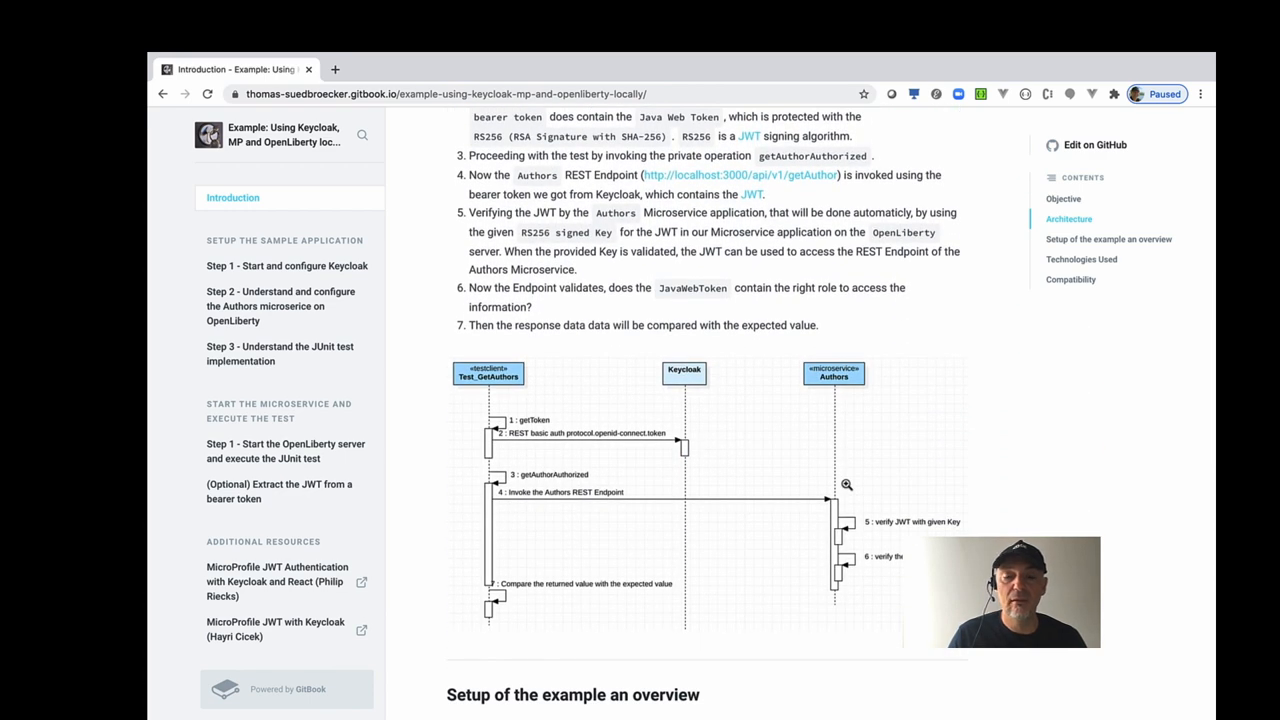
pyautogui.scroll(-3)
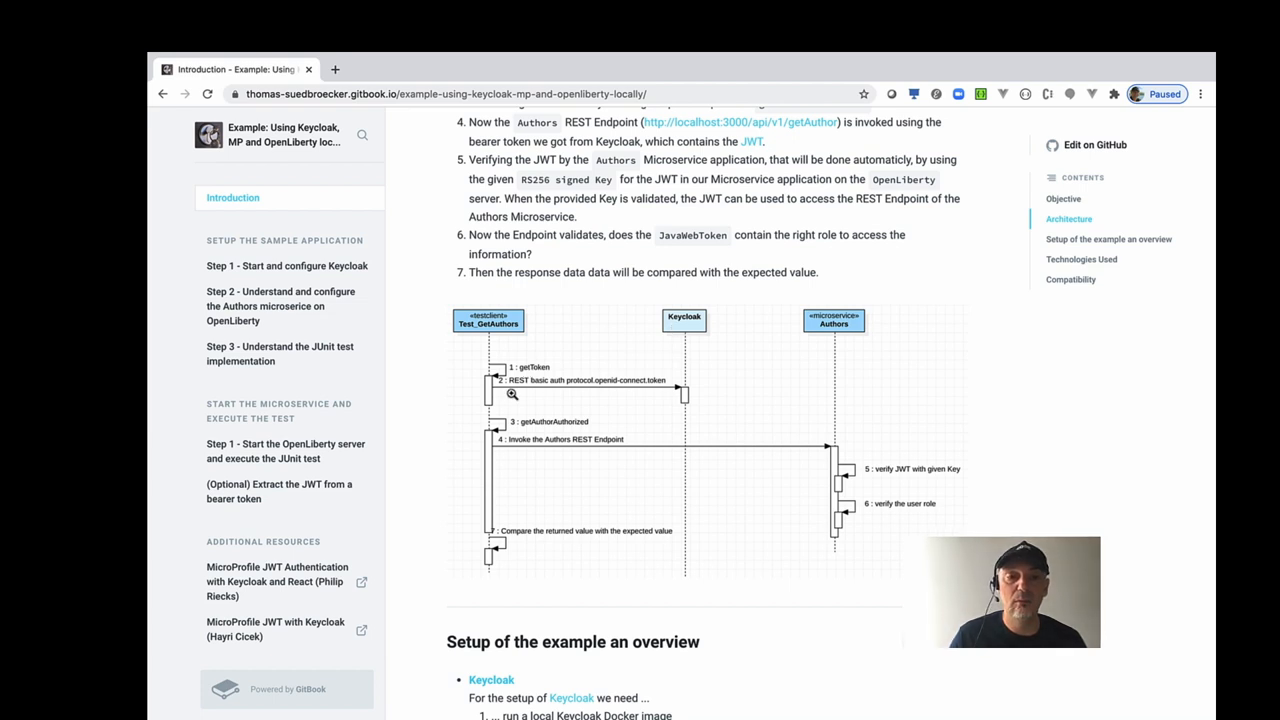
pyautogui.moveTo(560, 388)
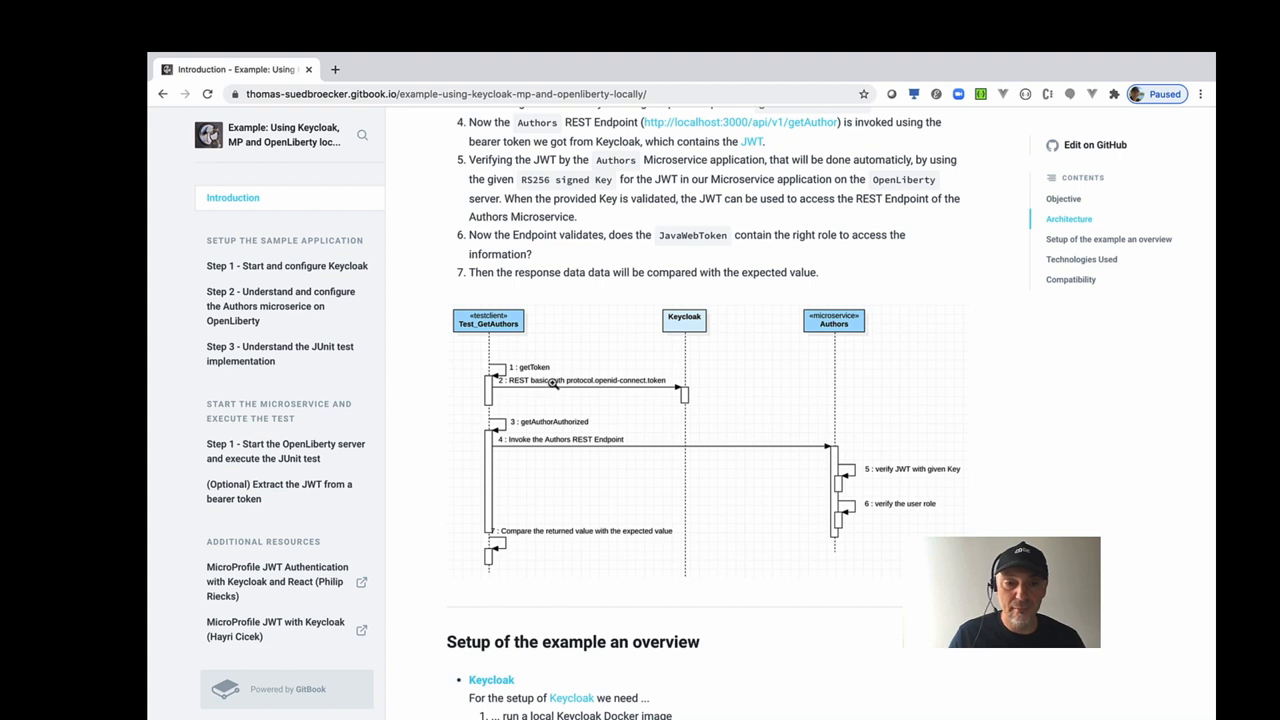
pyautogui.moveTo(696, 312)
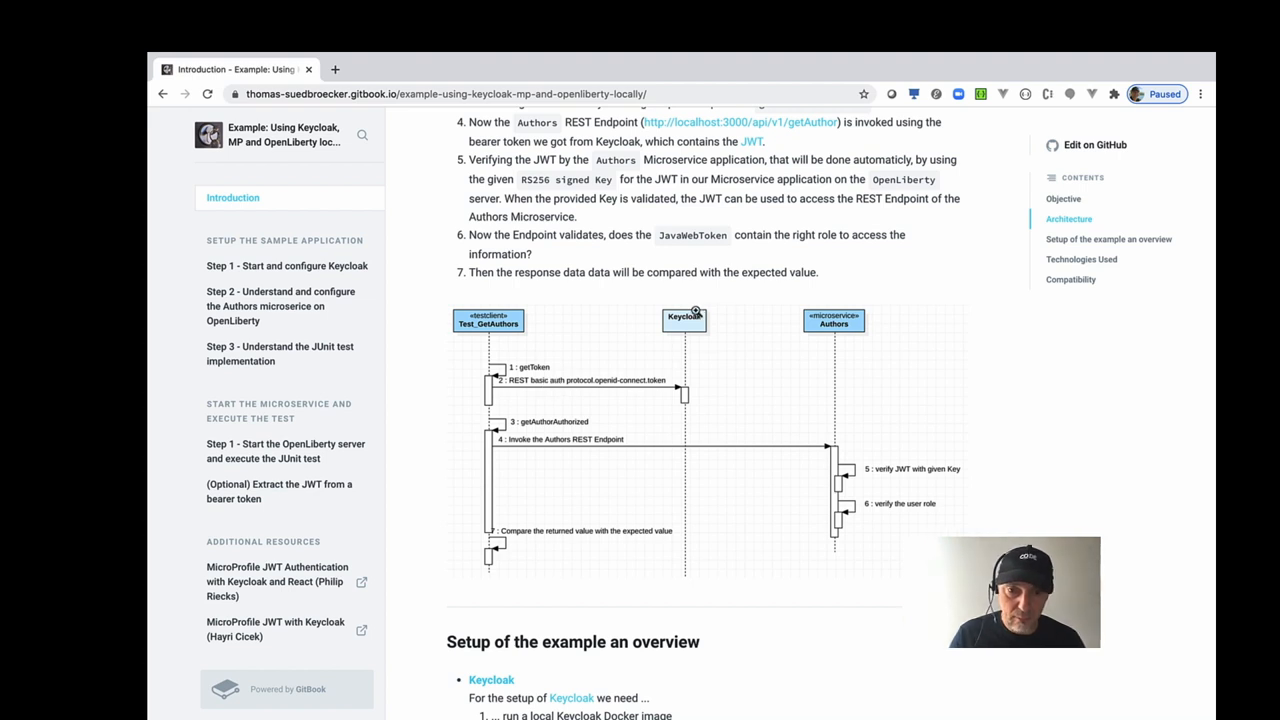
pyautogui.moveTo(512, 424)
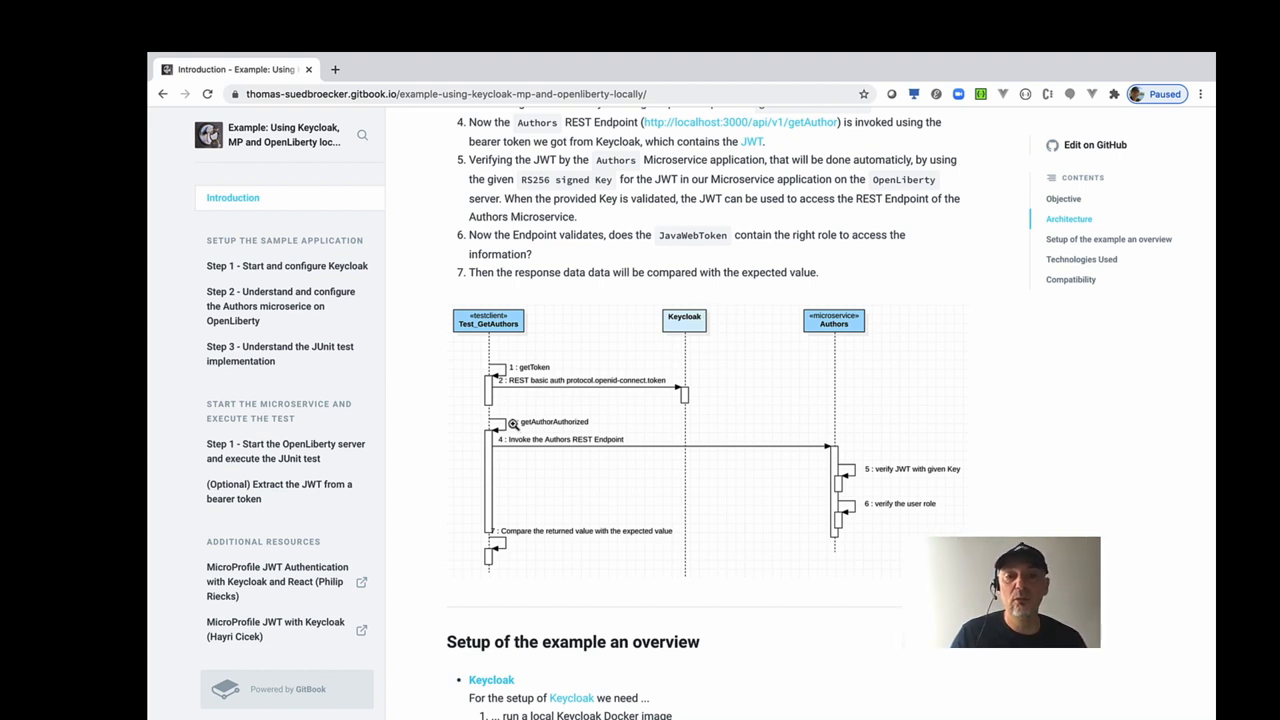
pyautogui.moveTo(510, 444)
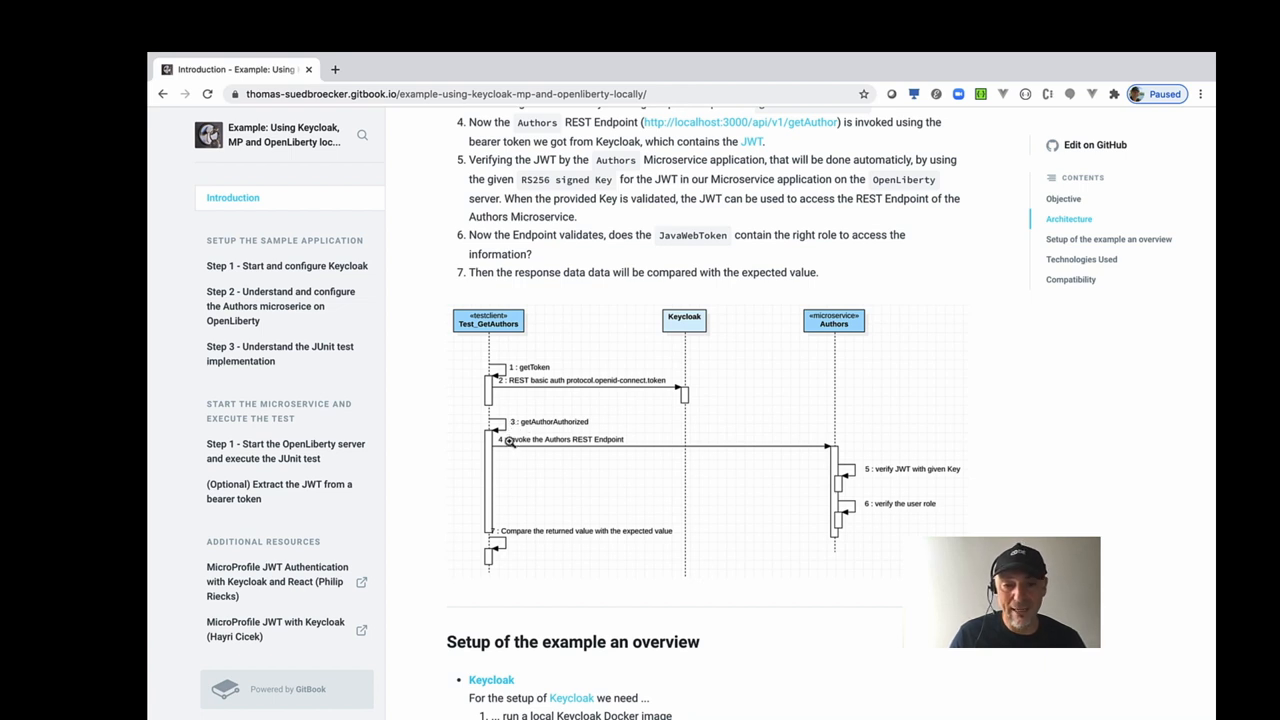
pyautogui.moveTo(844, 322)
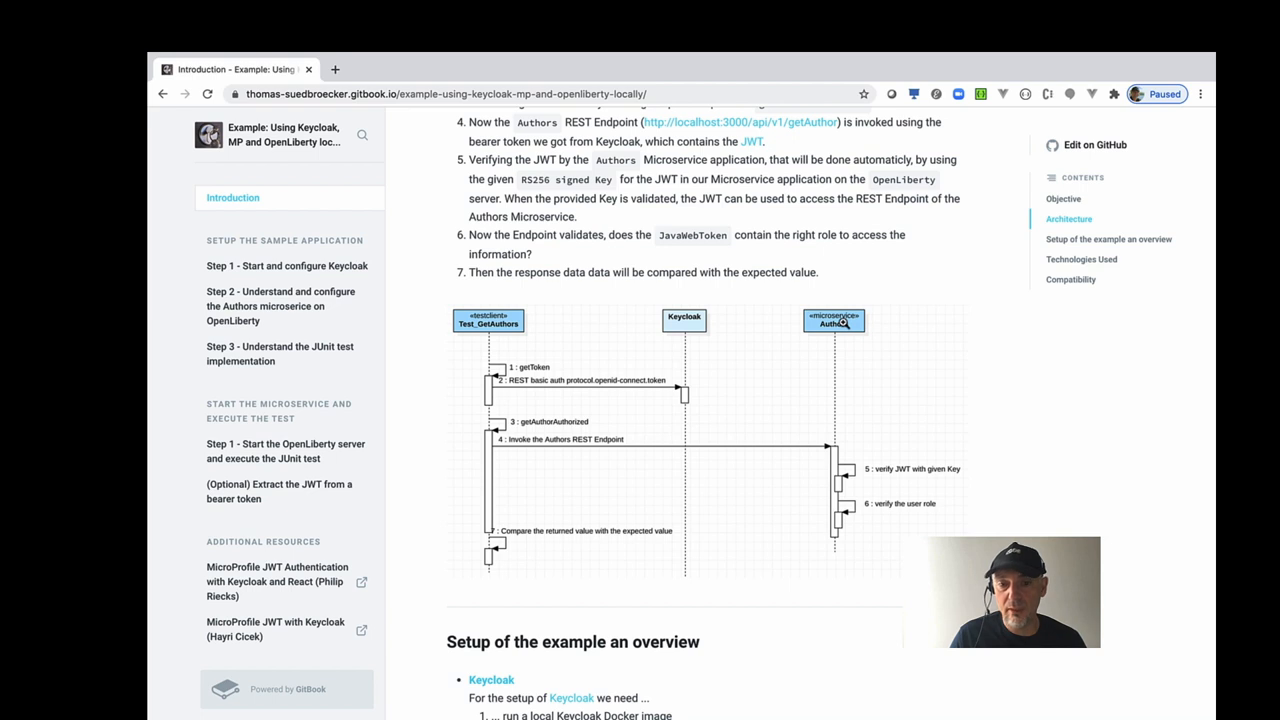
pyautogui.moveTo(876, 478)
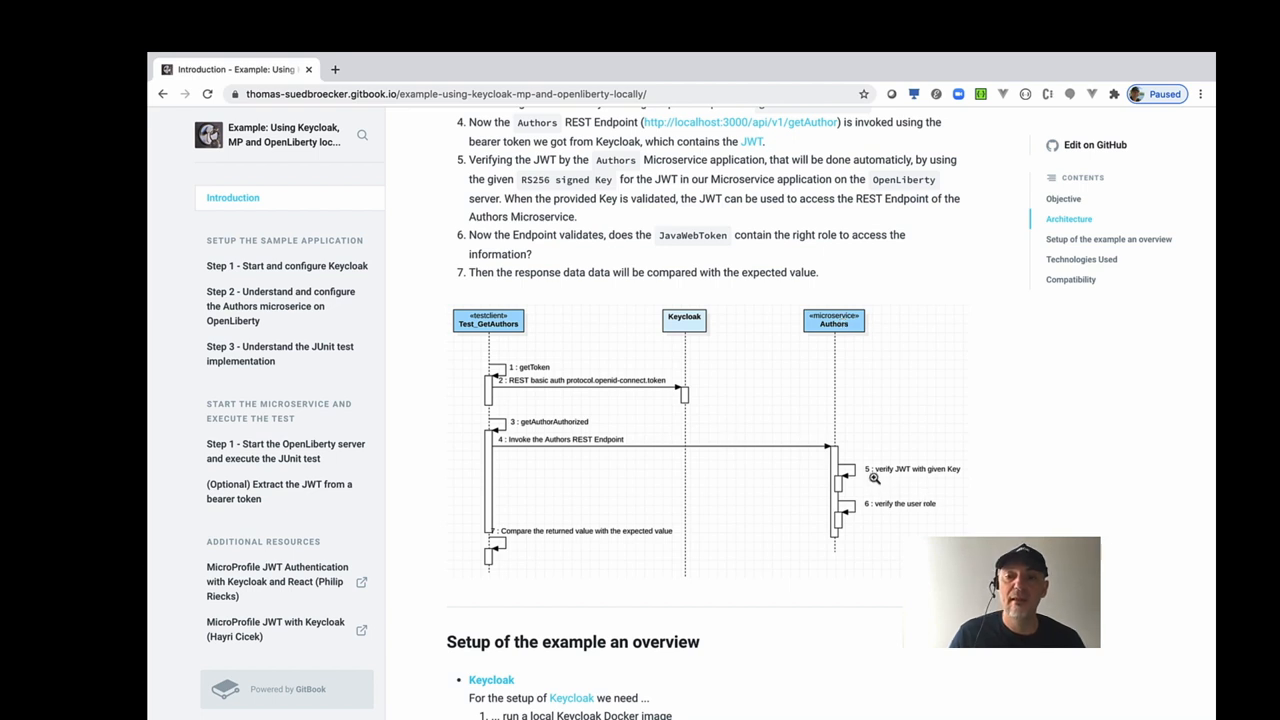
pyautogui.moveTo(844, 332)
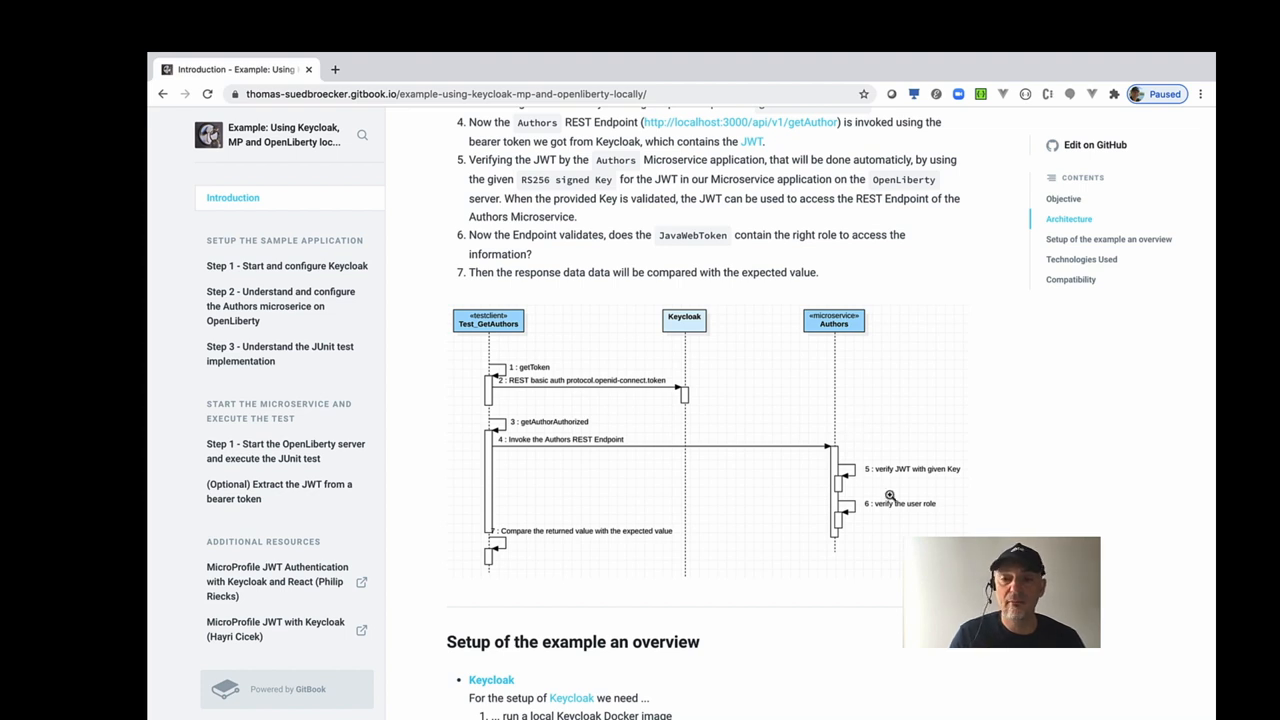
pyautogui.moveTo(944, 488)
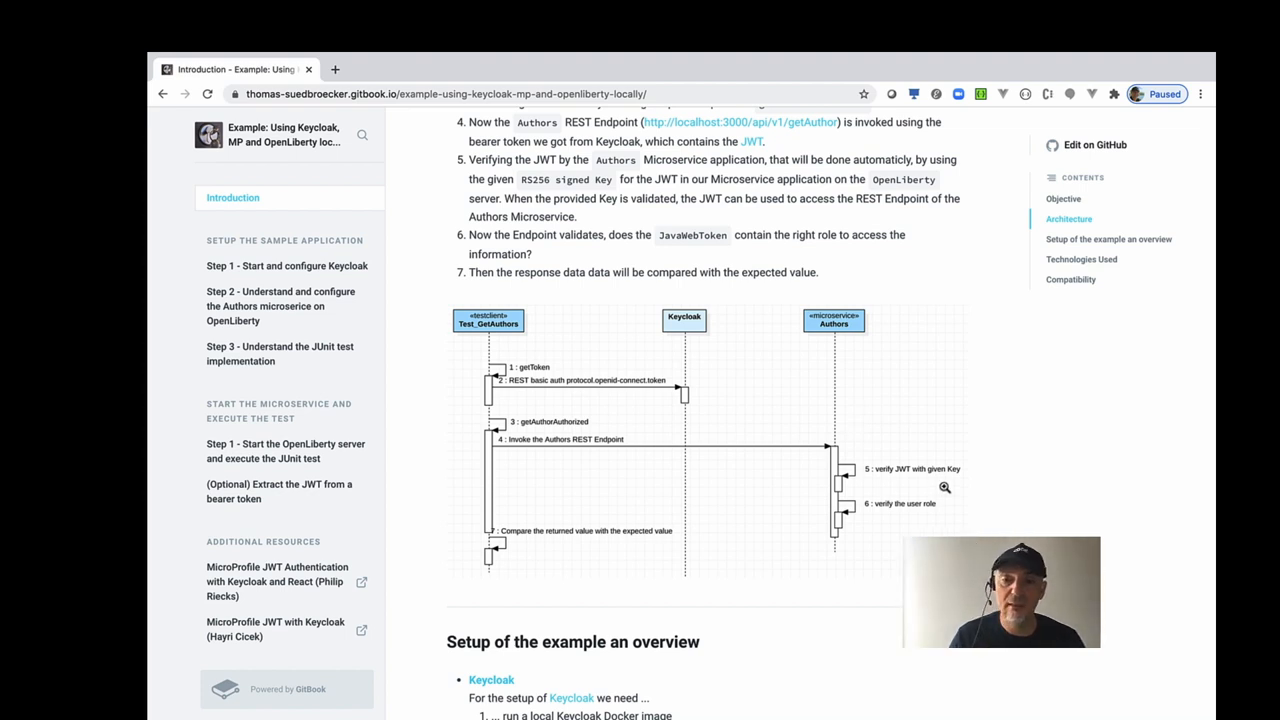
pyautogui.moveTo(916, 504)
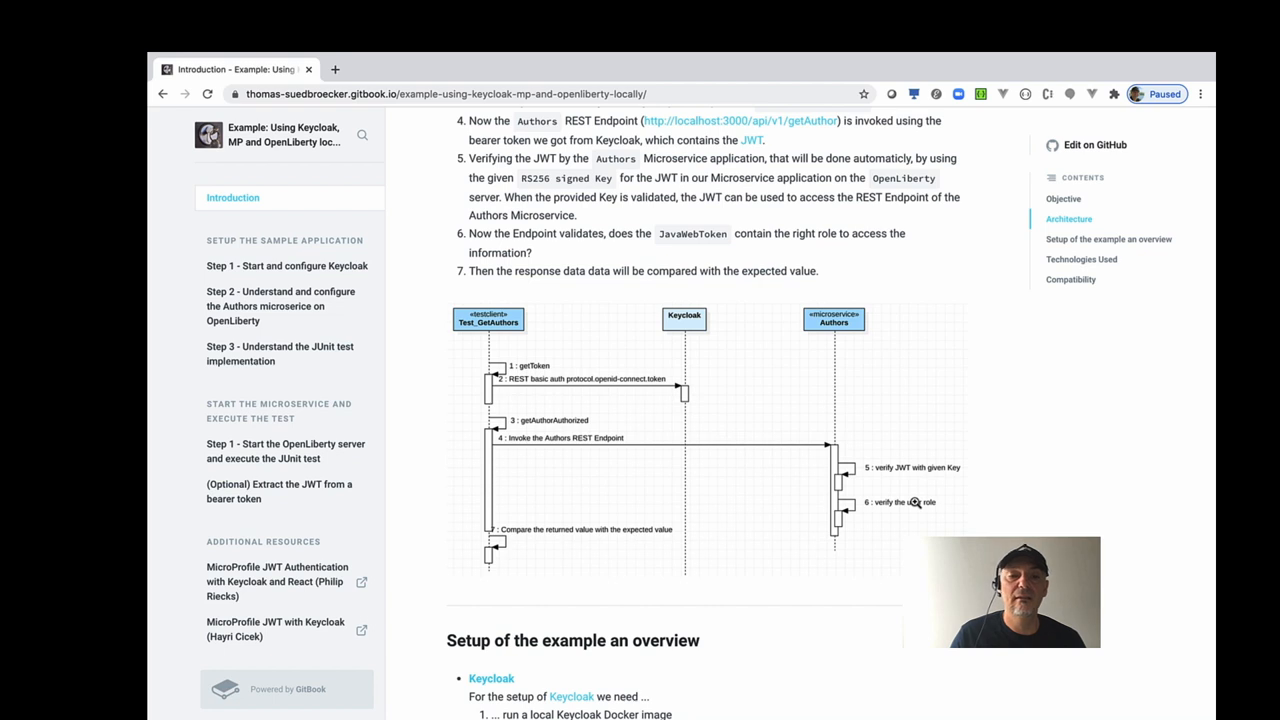
# Scroll back up to the top of the numbered test steps above the sequence diagram.
pyautogui.scroll(-3)
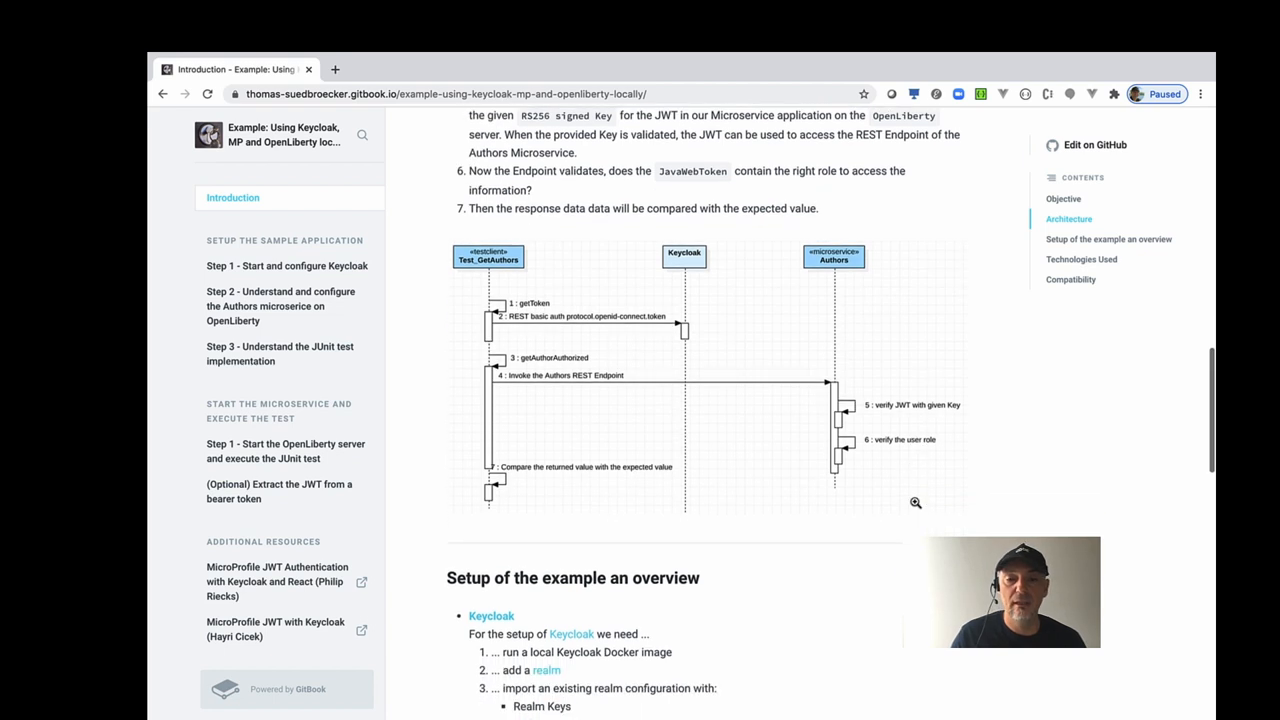
pyautogui.moveTo(530, 488)
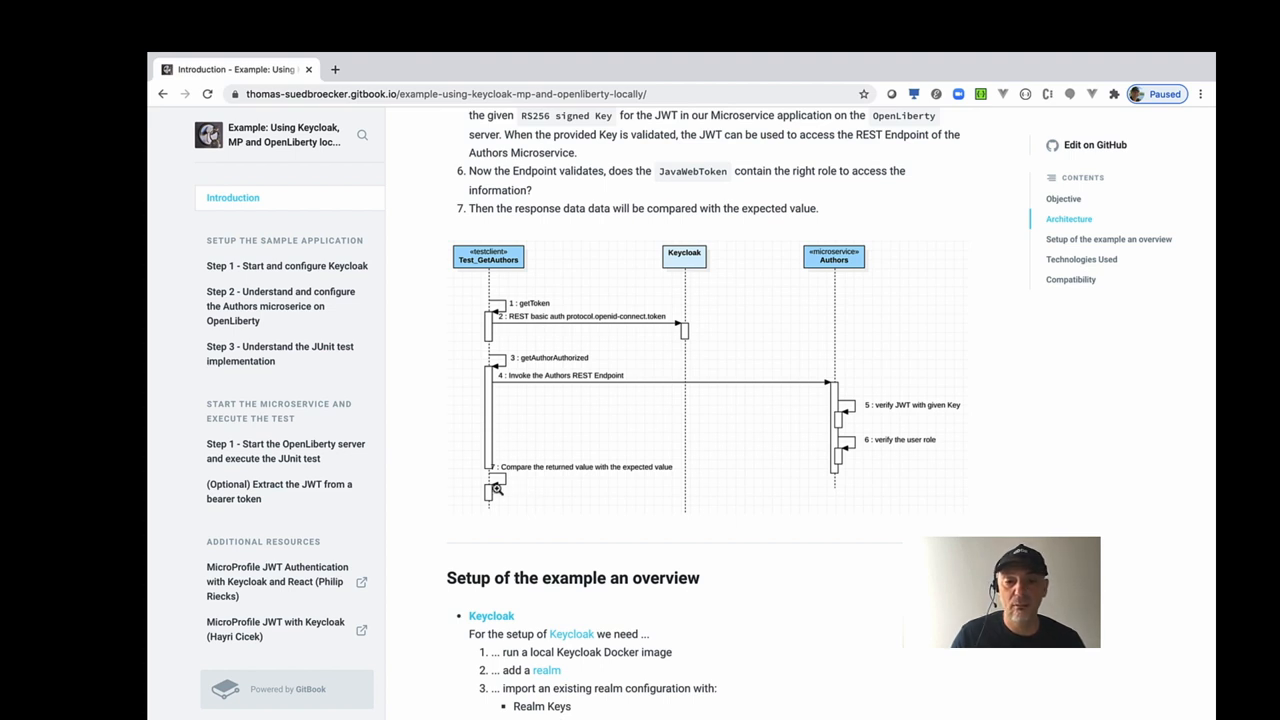
pyautogui.scroll(3)
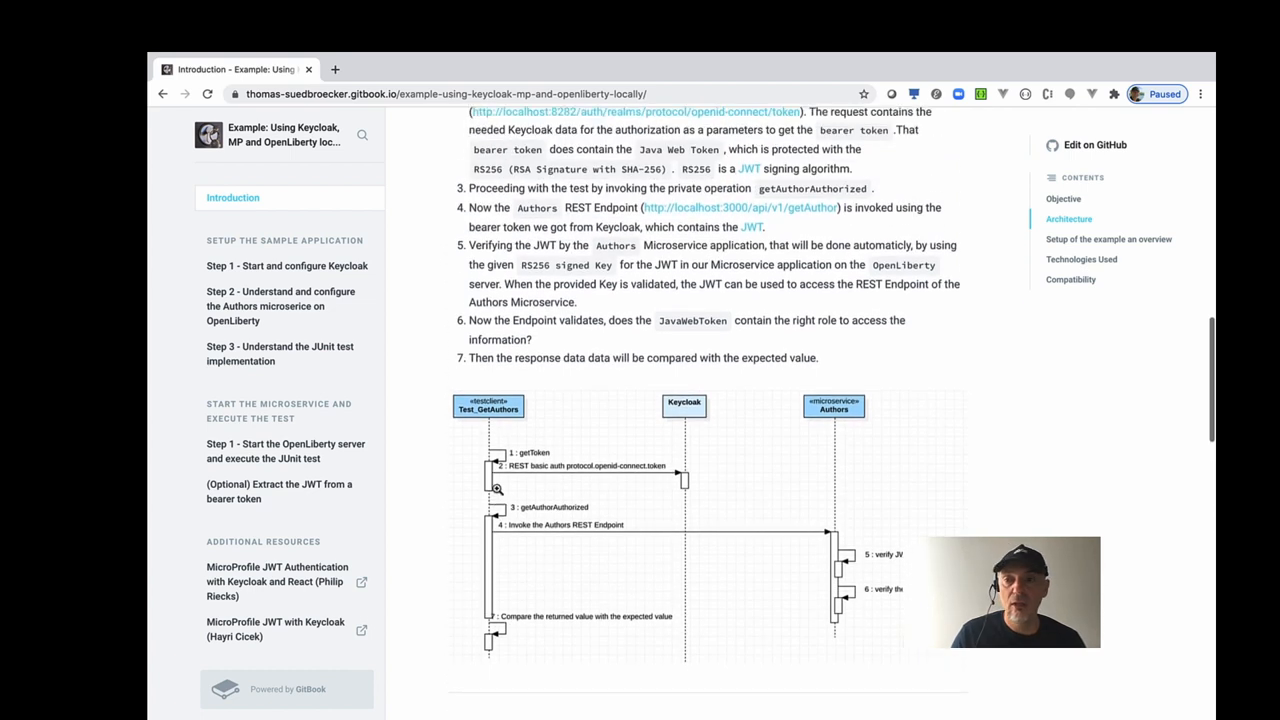
pyautogui.scroll(3)
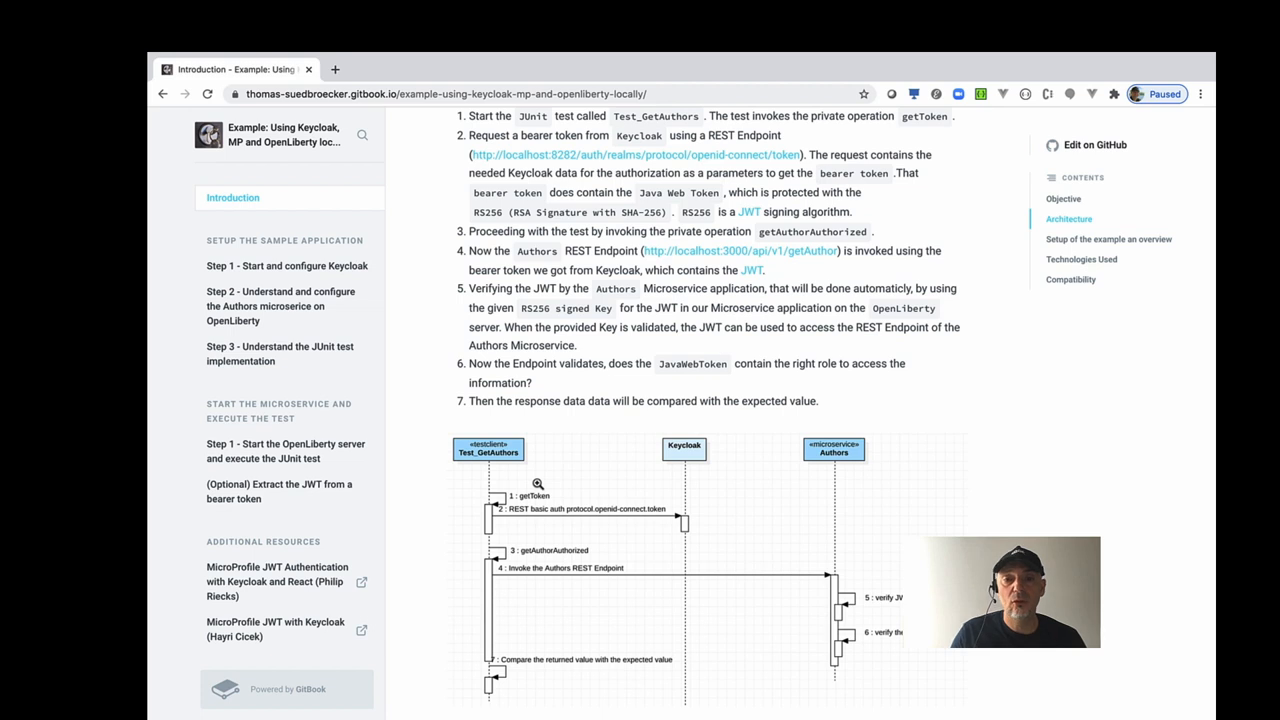
pyautogui.moveTo(640, 462)
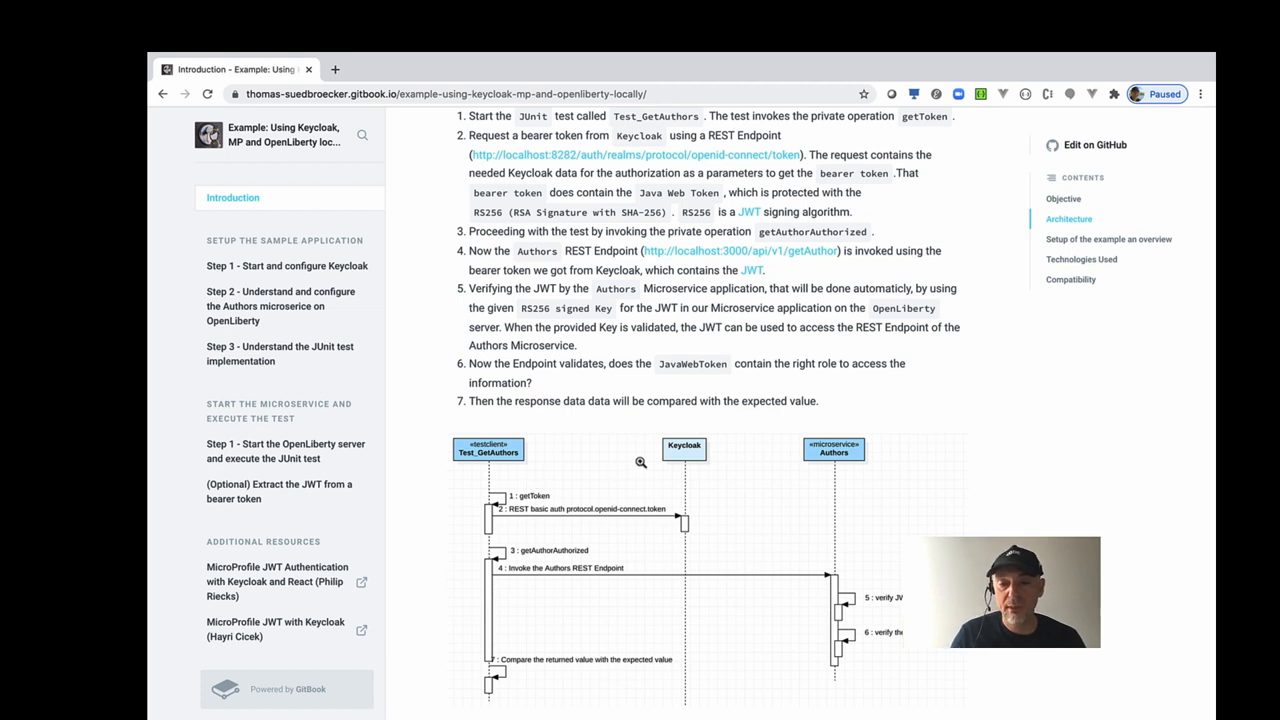
pyautogui.moveTo(660, 456)
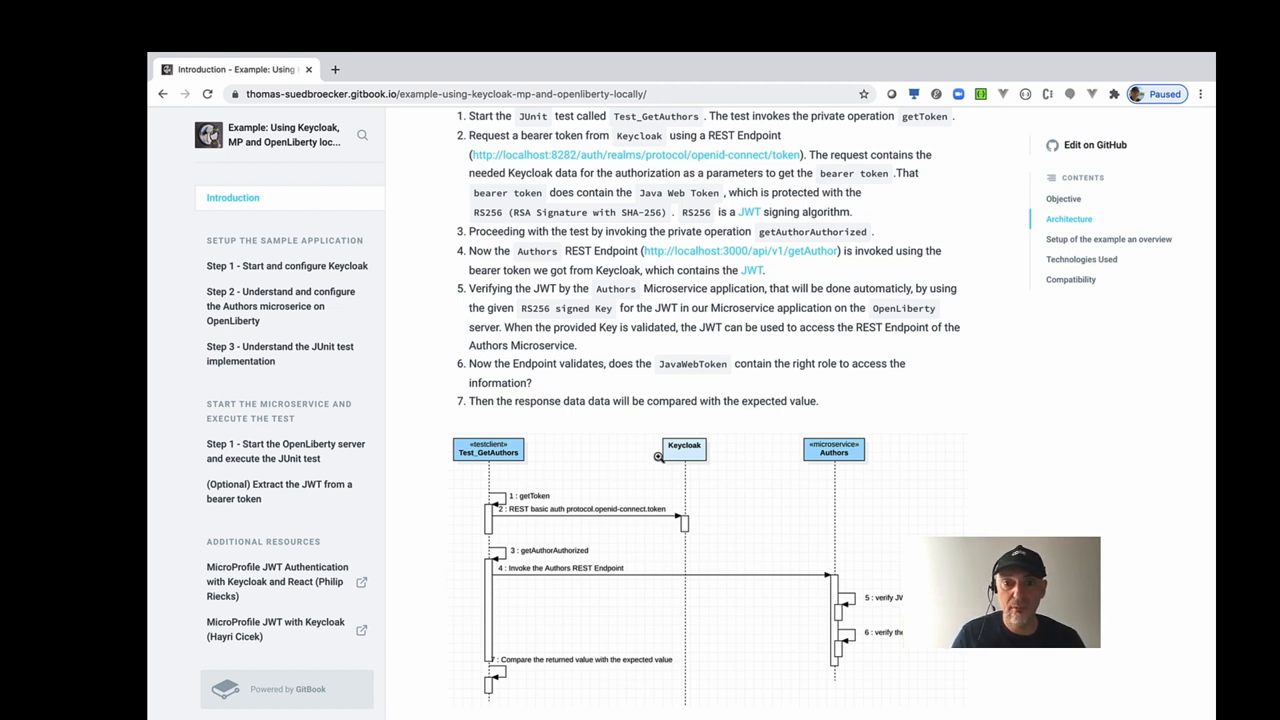
pyautogui.moveTo(648, 458)
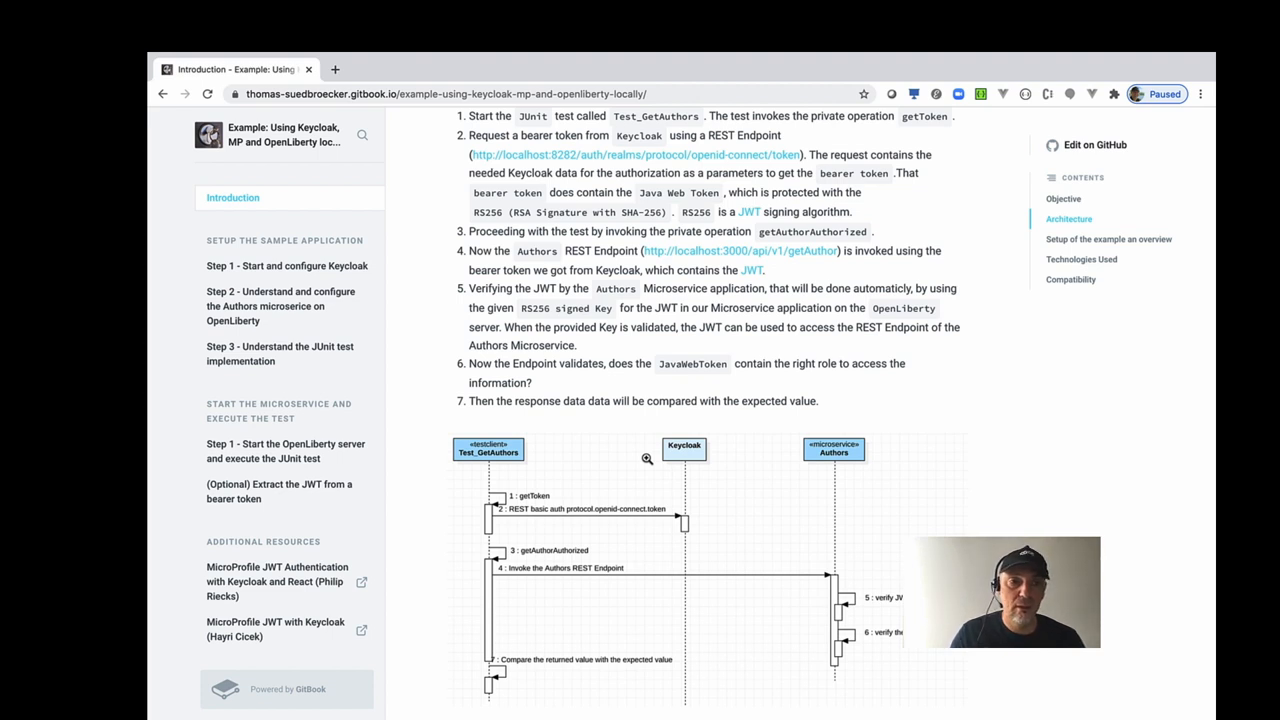
pyautogui.moveTo(728, 332)
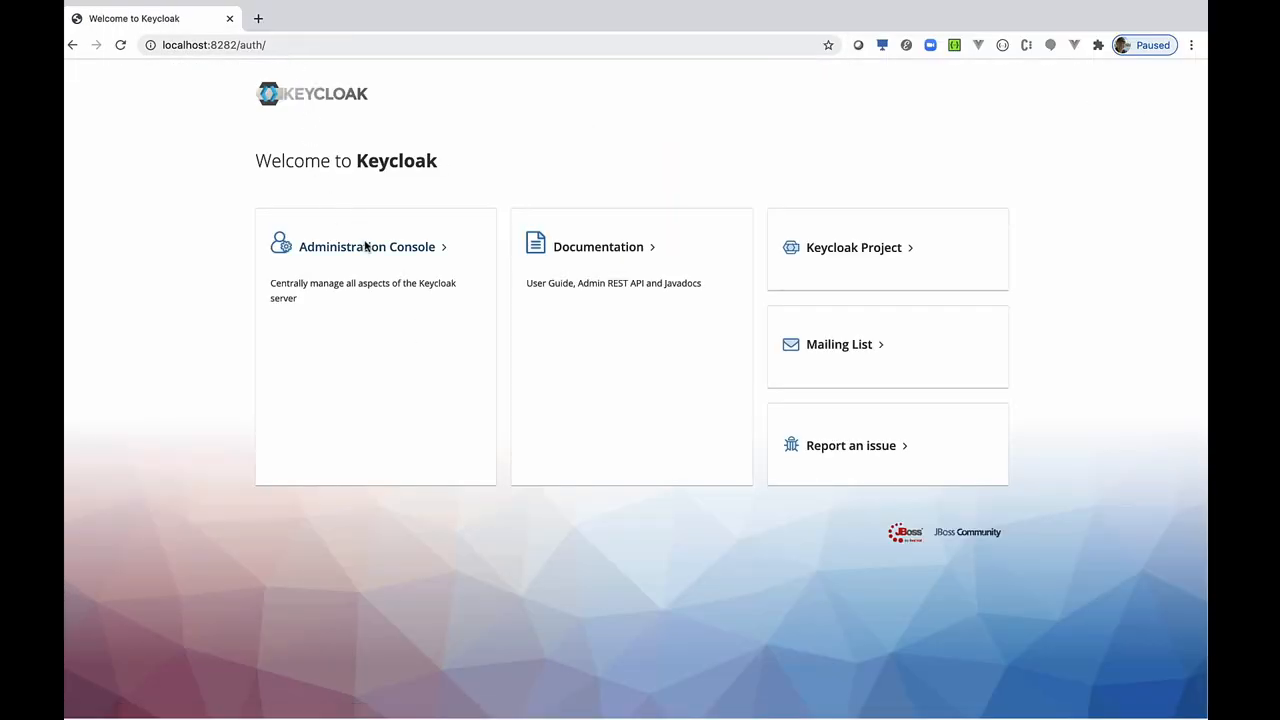
# Sign into the Keycloak Administration Console as admin and reach the realm list.
pyautogui.click(368, 248)
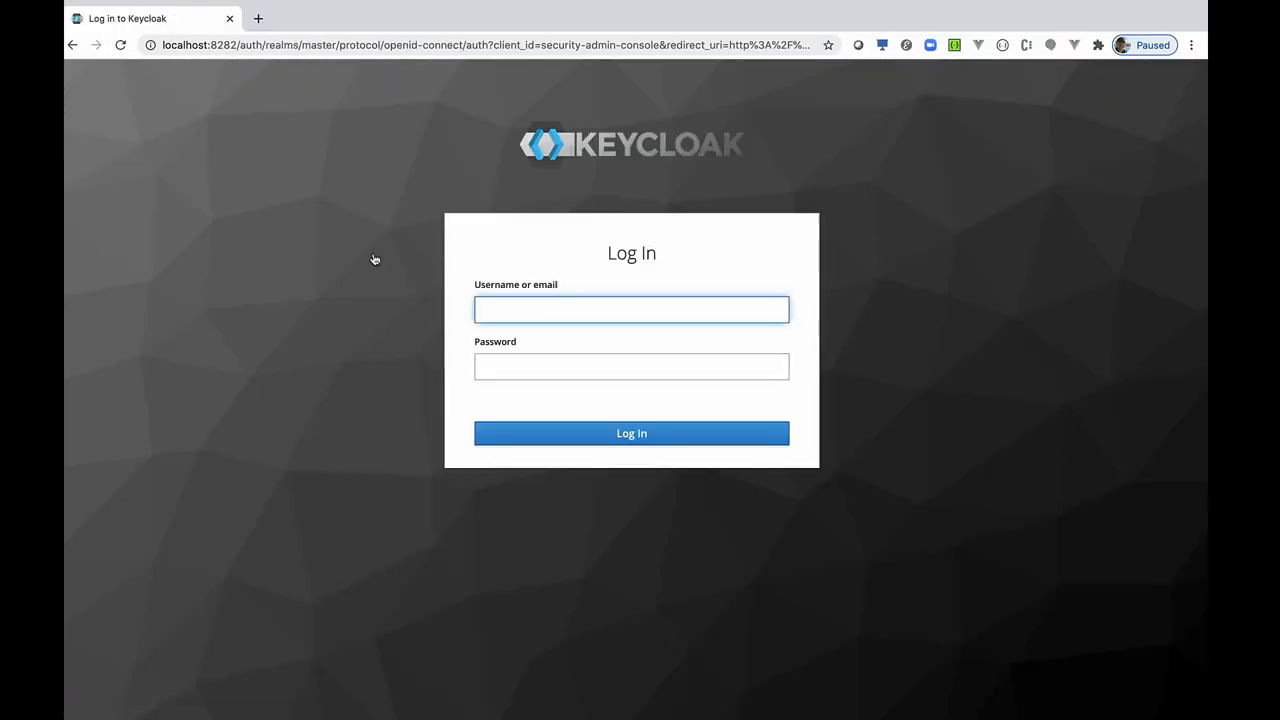
pyautogui.write('admin')
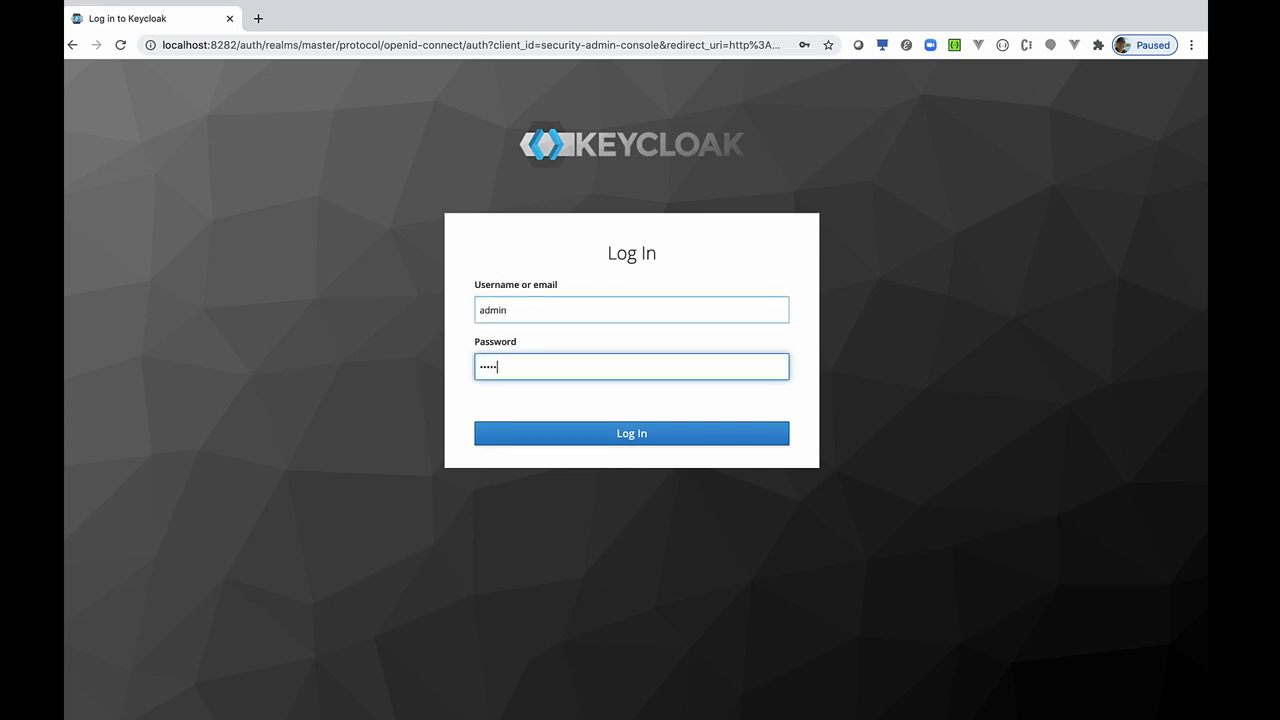
pyautogui.click(632, 432)
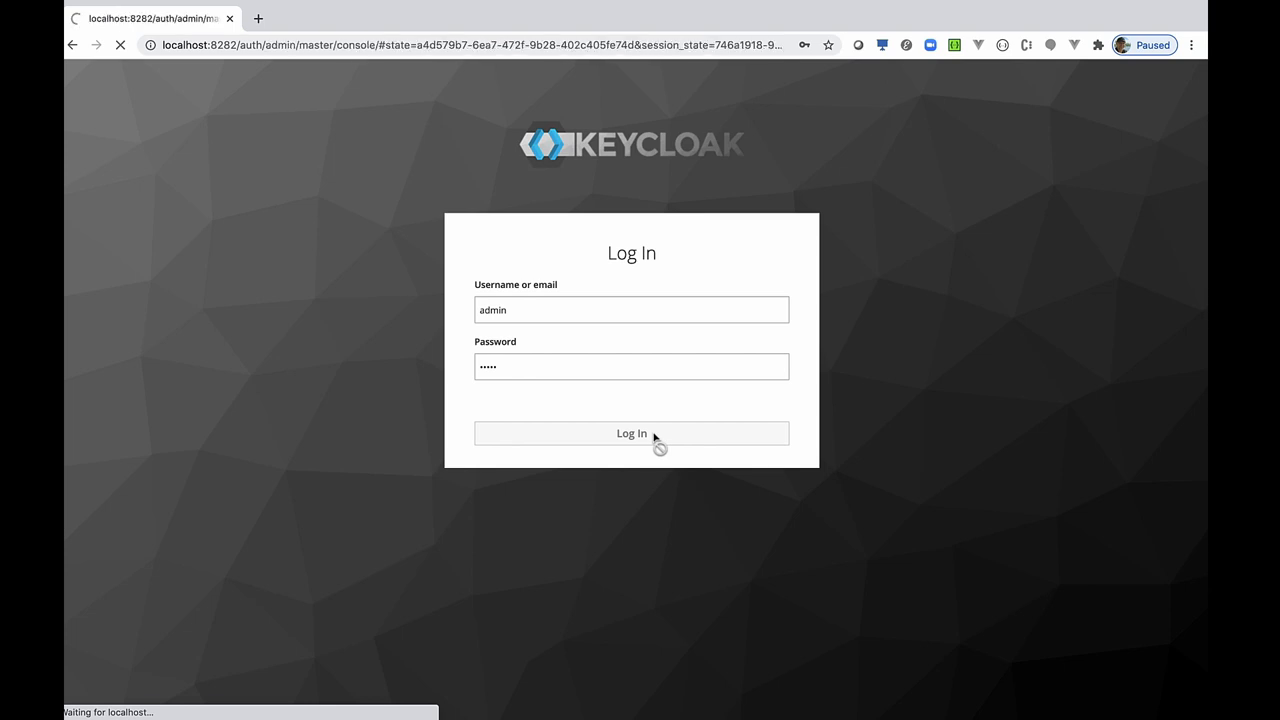
pyautogui.click(632, 432)
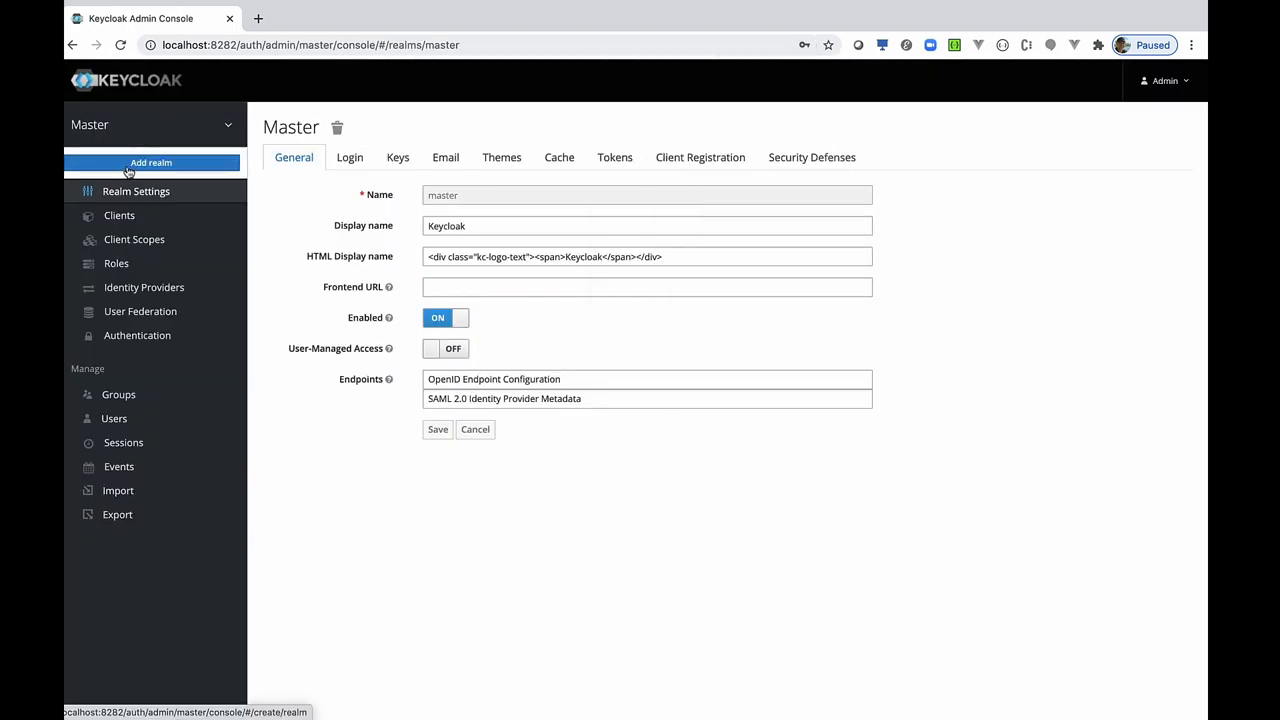
# Create the cloudnativestarter realm by importing the exported realm JSON file.
pyautogui.click(152, 162)
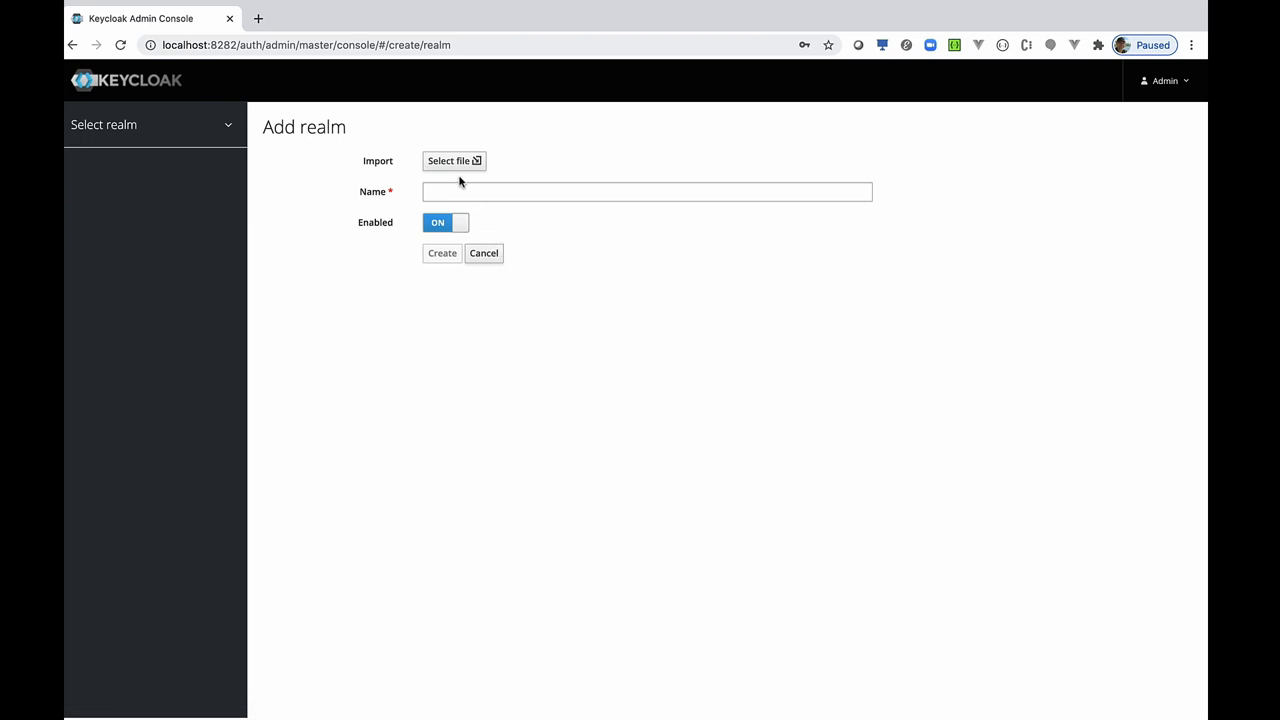
pyautogui.click(448, 160)
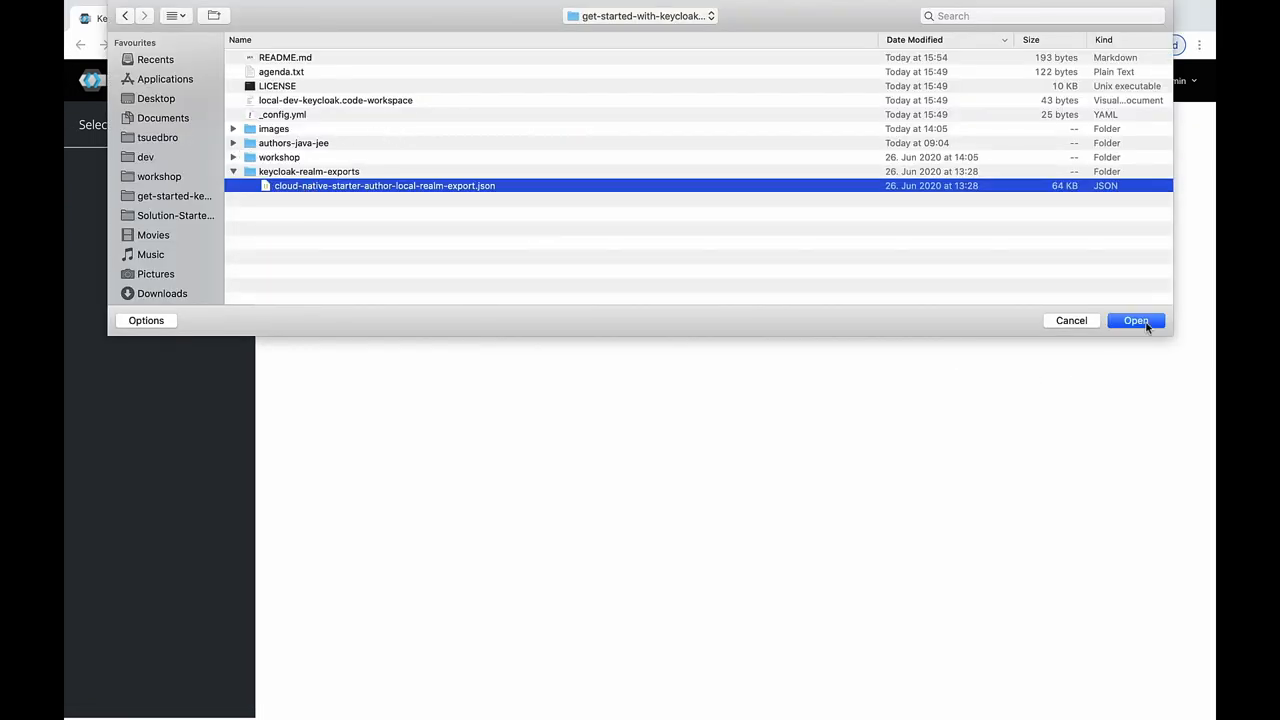
pyautogui.click(1136, 320)
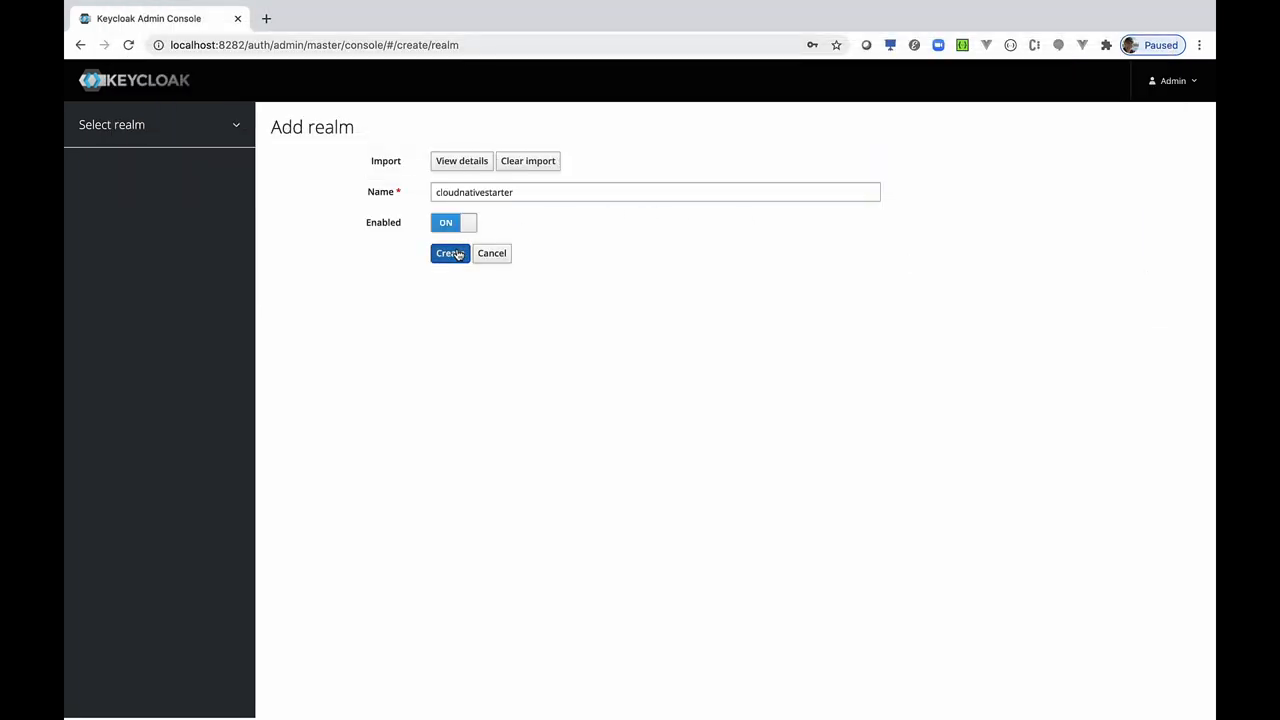
pyautogui.click(448, 252)
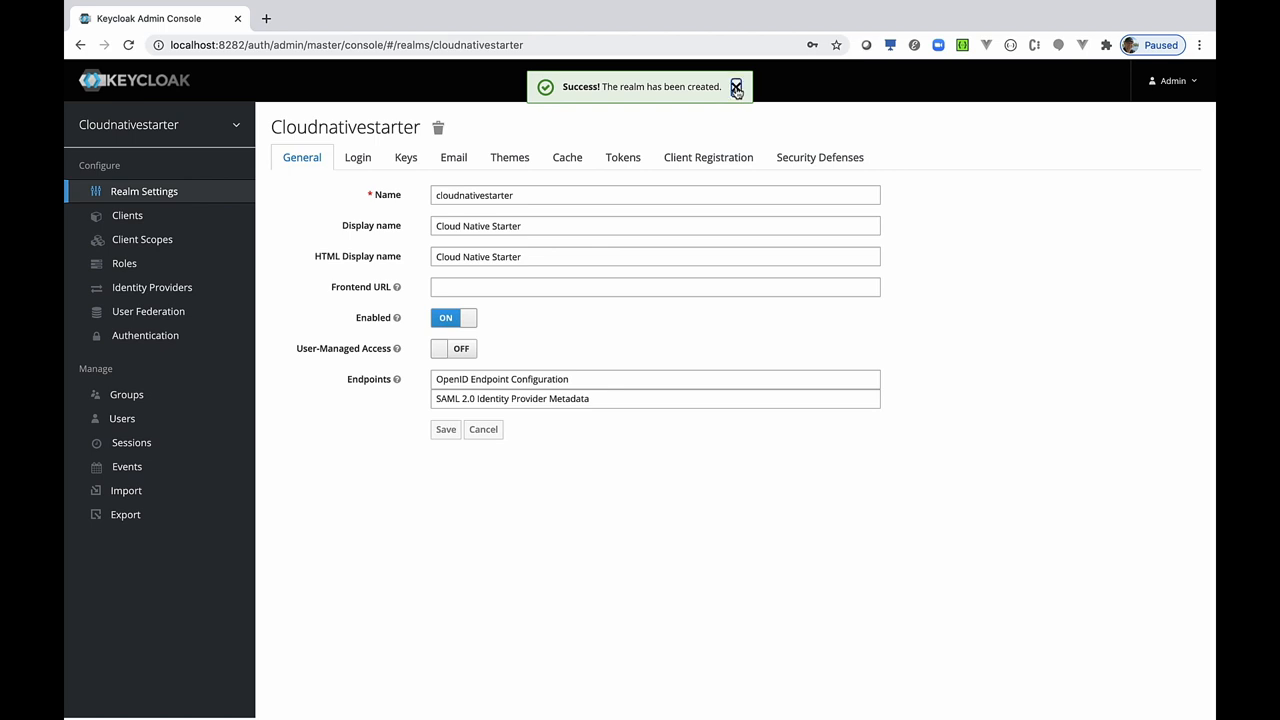
# Review the authors-client-cloud-native-starter client in the new realm's clients.
pyautogui.click(128, 216)
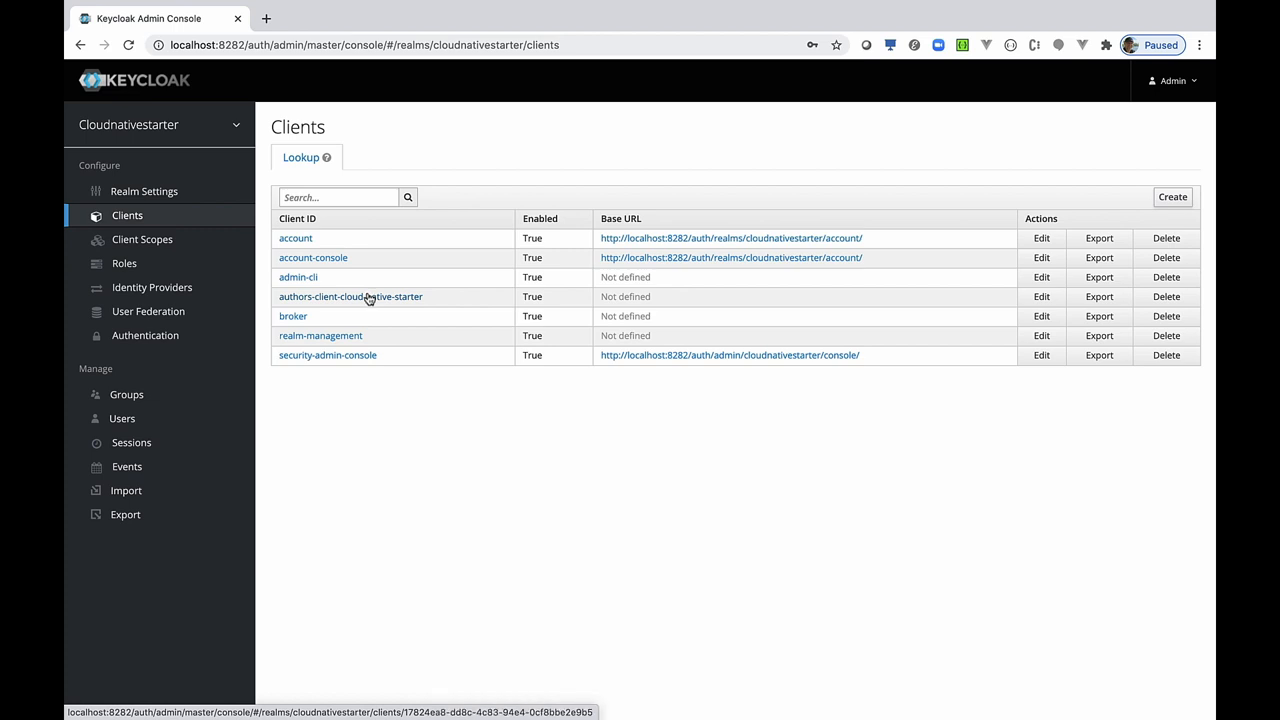
pyautogui.click(350, 296)
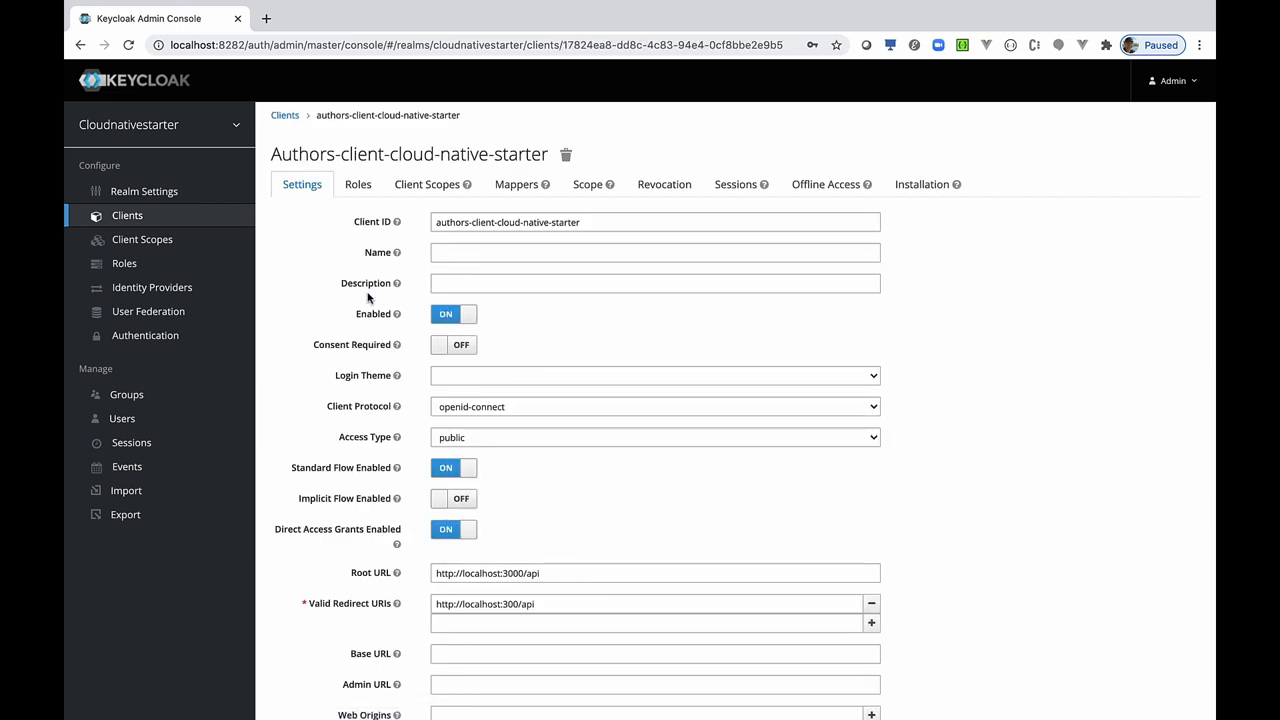
pyautogui.moveTo(368, 298)
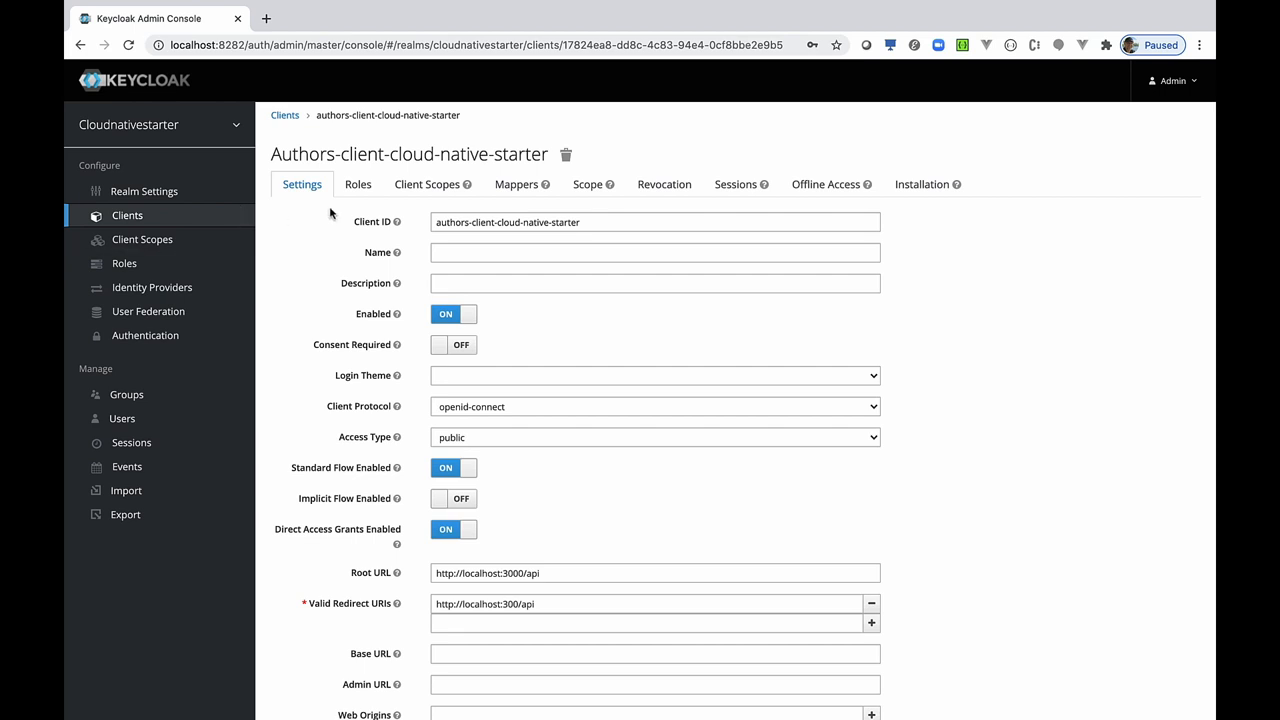
pyautogui.click(124, 264)
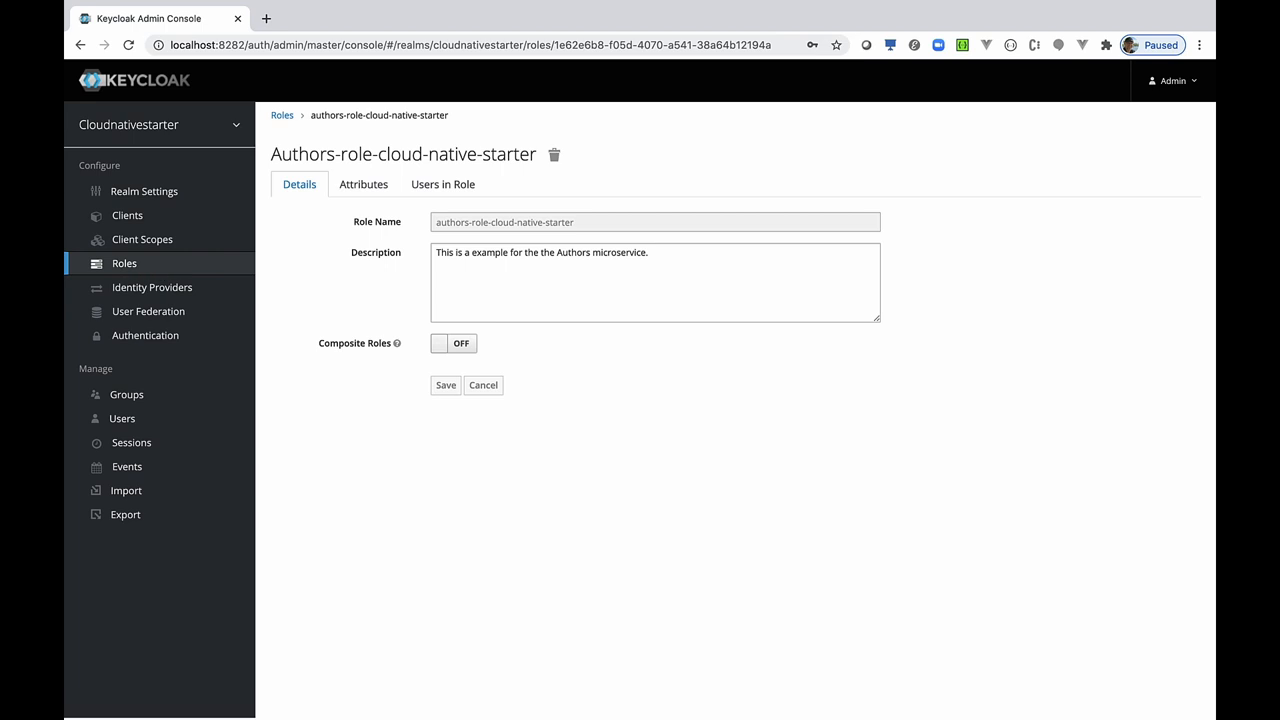
# Confirm the authors-cloudnativestarter group maps the authors role, then go to the realm's users.
pyautogui.click(126, 394)
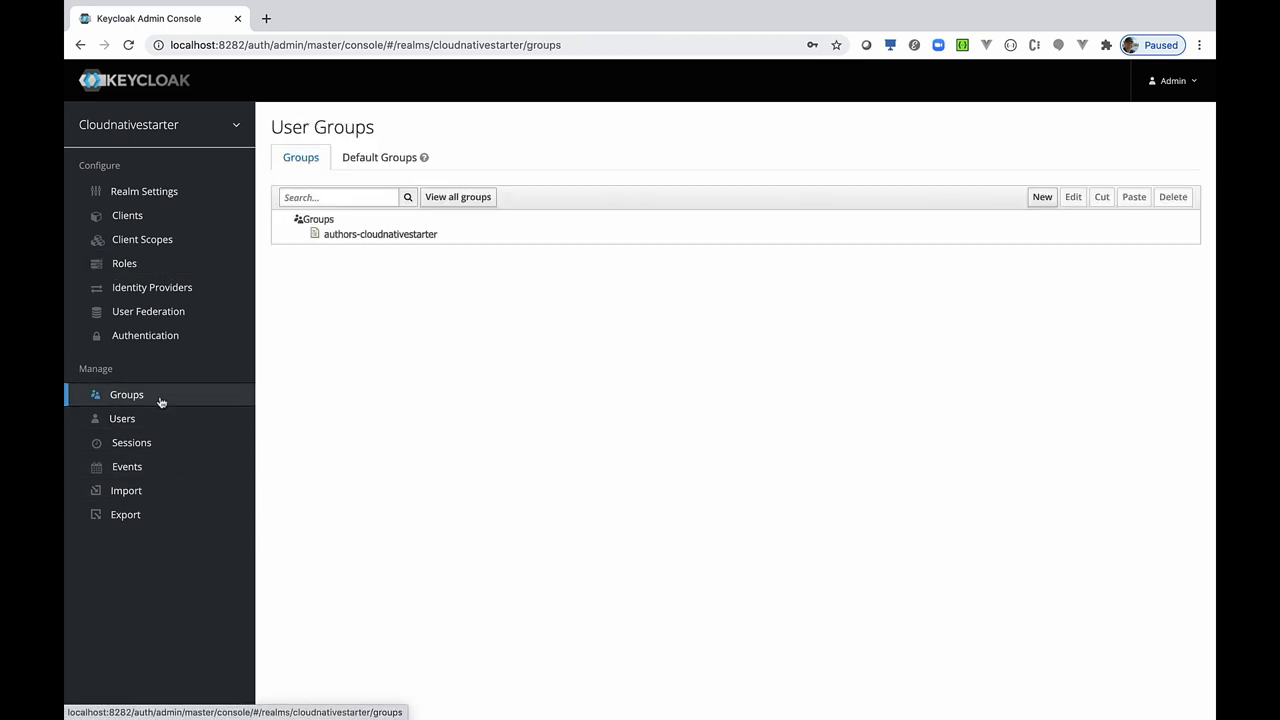
pyautogui.click(380, 234)
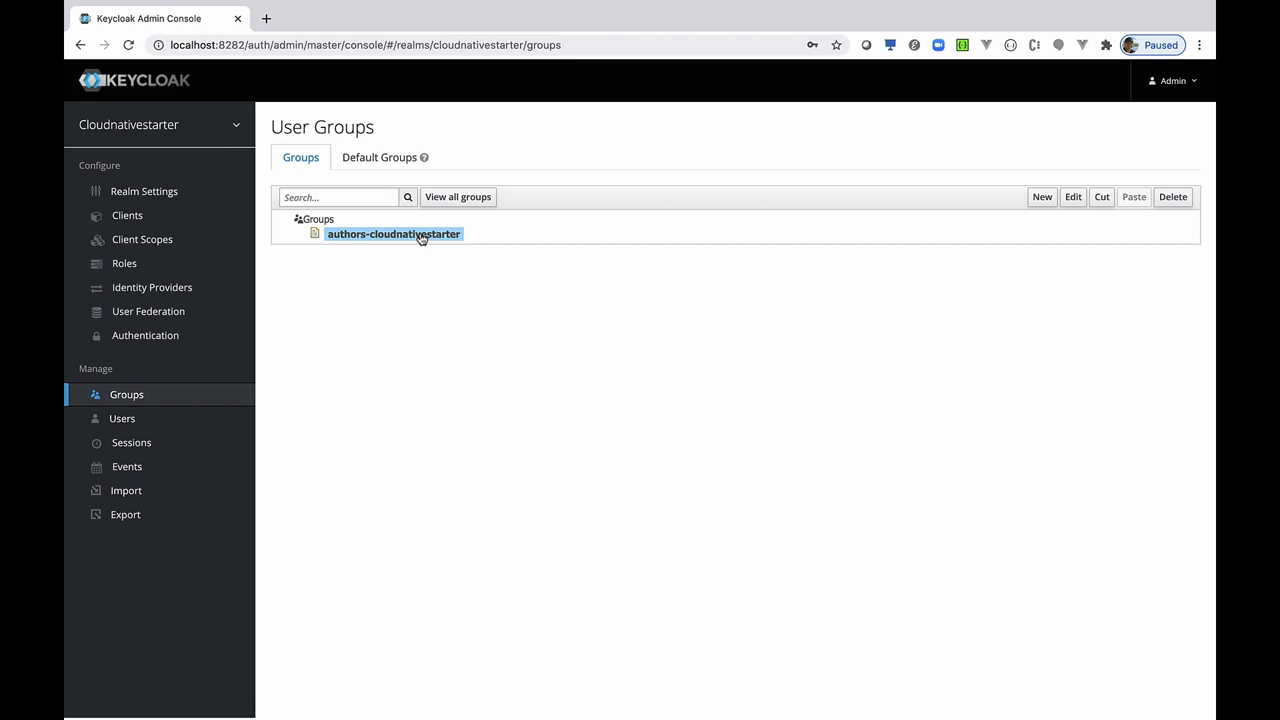
pyautogui.click(392, 232)
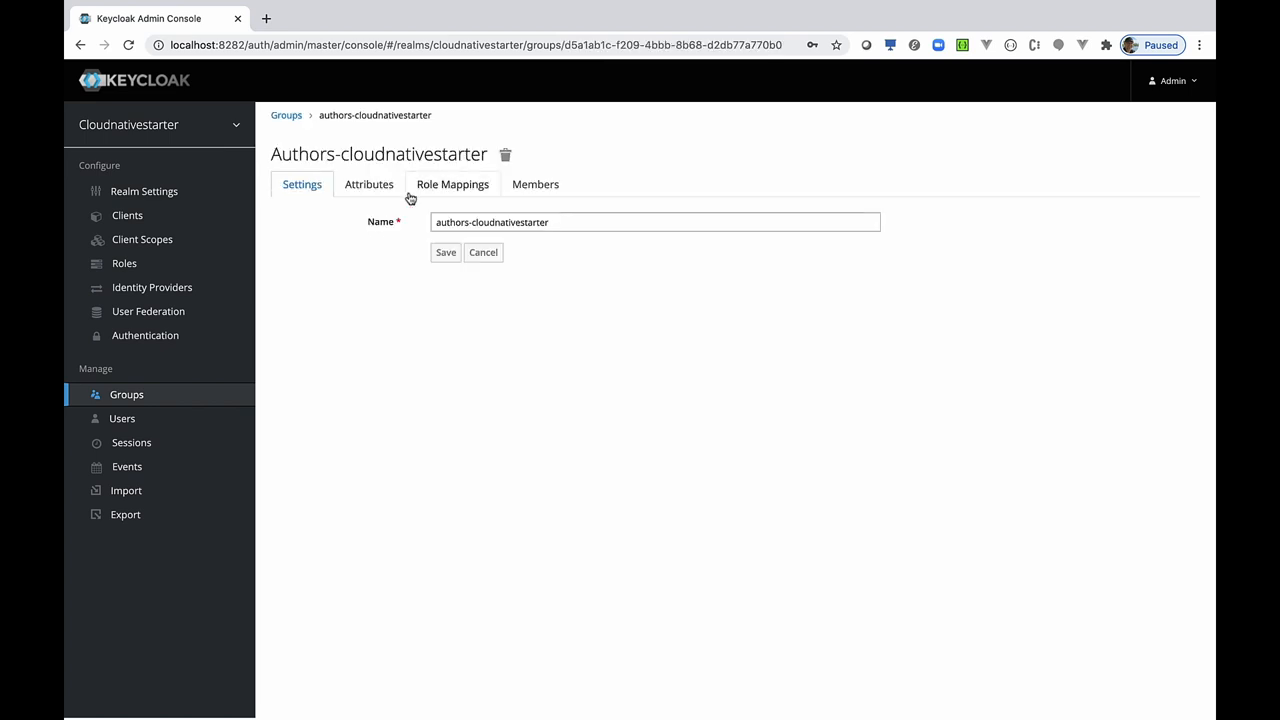
pyautogui.click(452, 184)
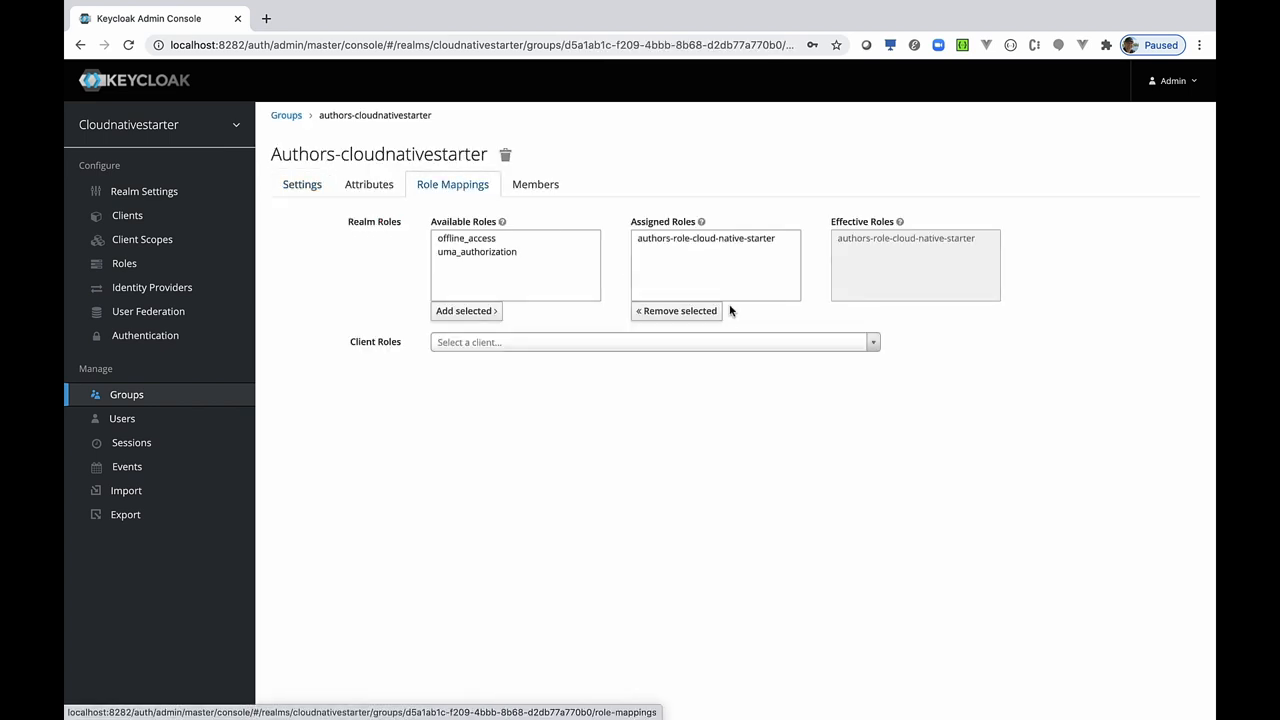
pyautogui.click(120, 418)
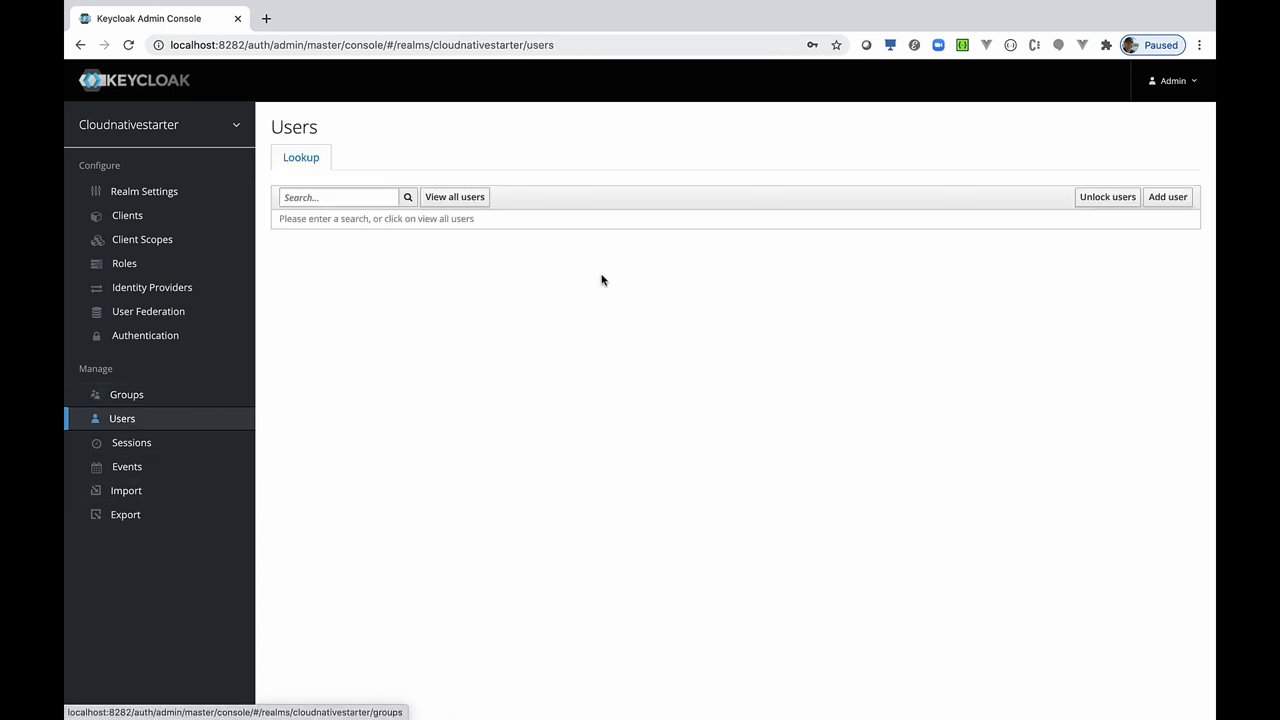
# Create a new user named author-cloud-native-starter.
pyautogui.click(1168, 196)
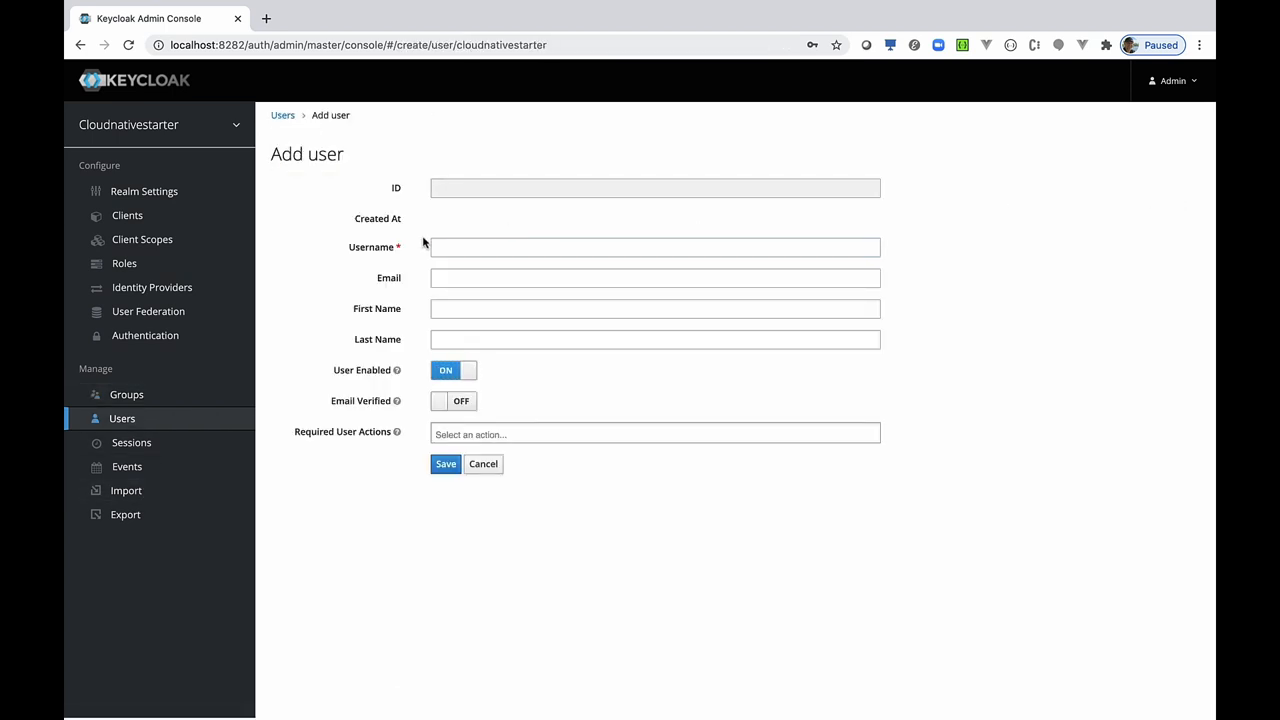
pyautogui.write('author-cloud-native-starter')
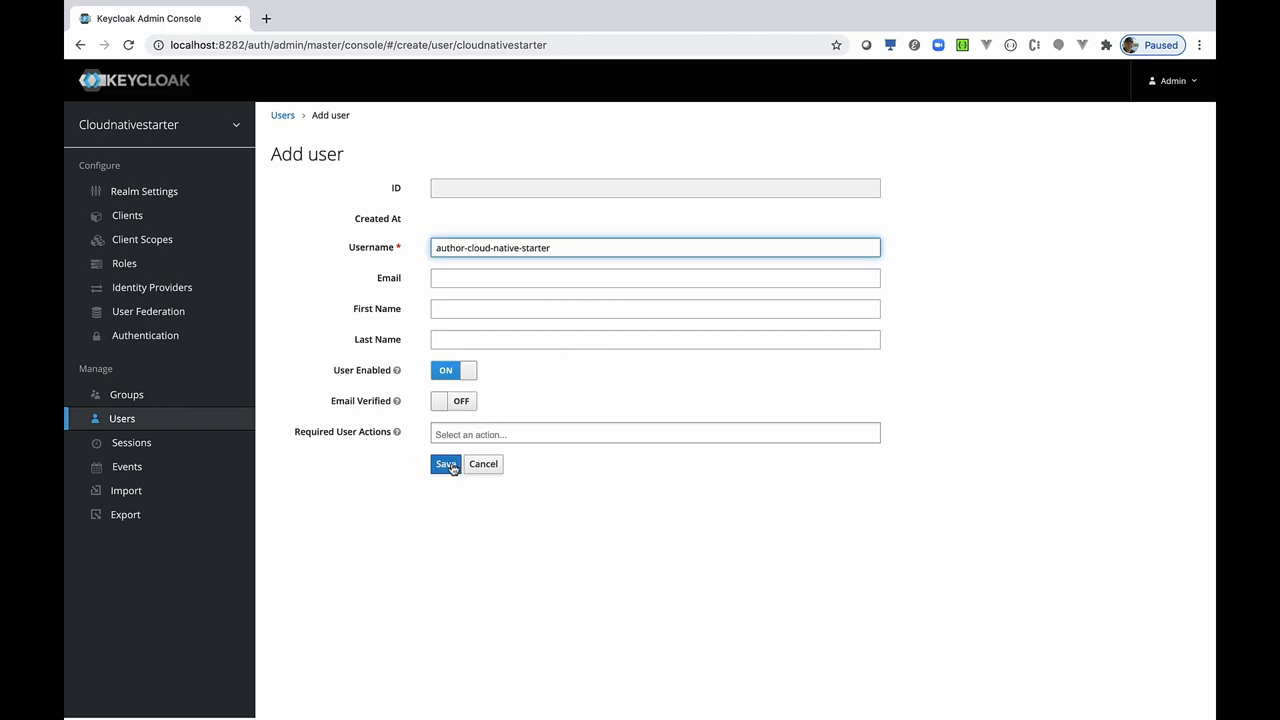
pyautogui.click(444, 464)
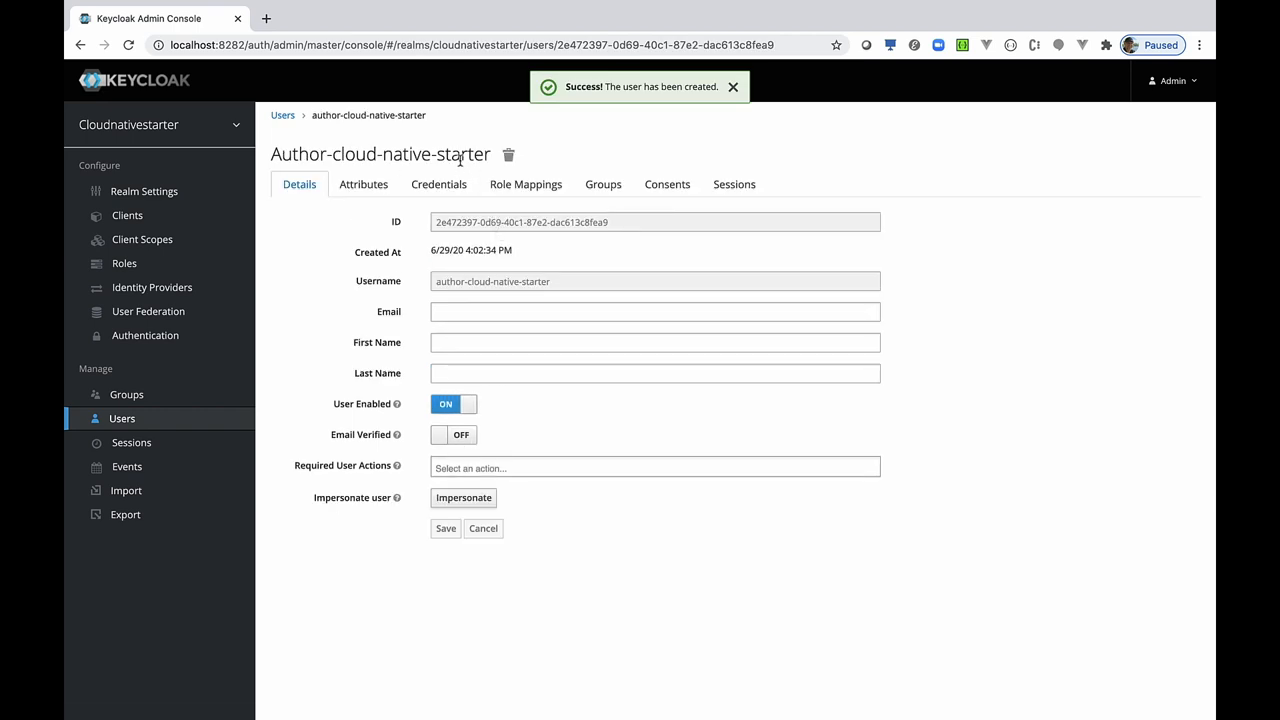
# Clear the user's Update Password required action and join it to authors-cloudnativestarter.
pyautogui.click(438, 184)
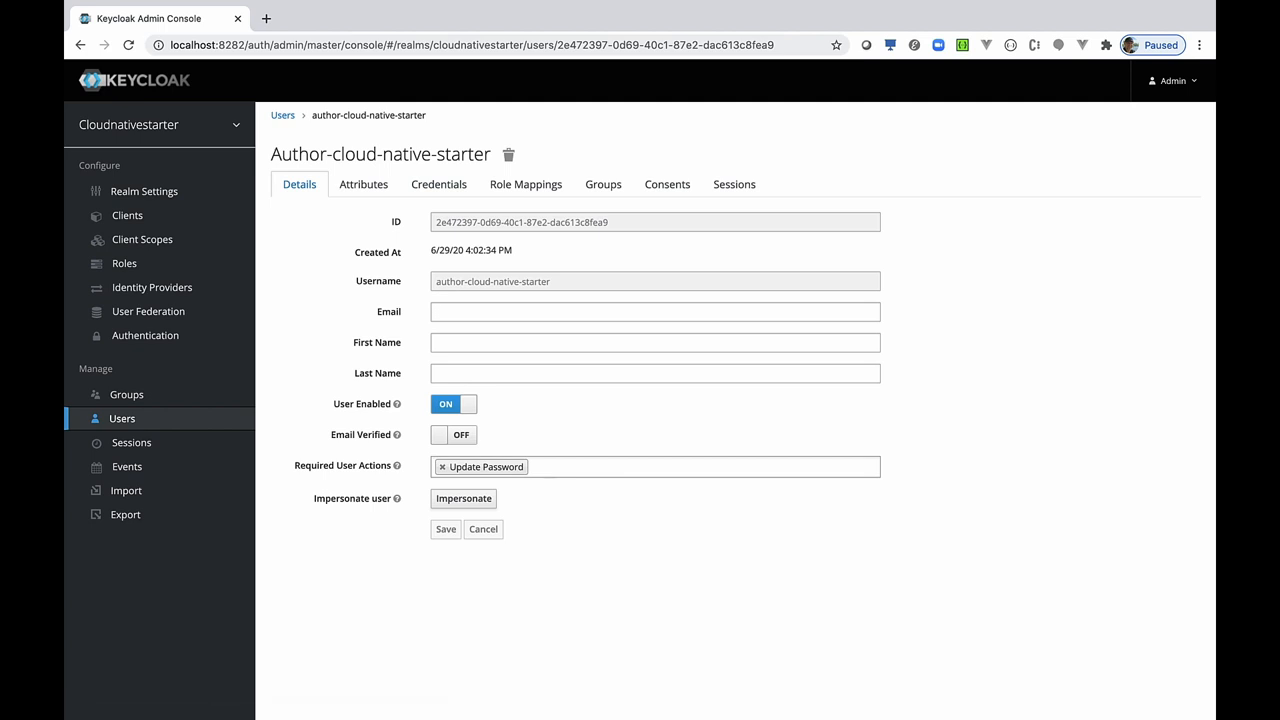
pyautogui.click(442, 468)
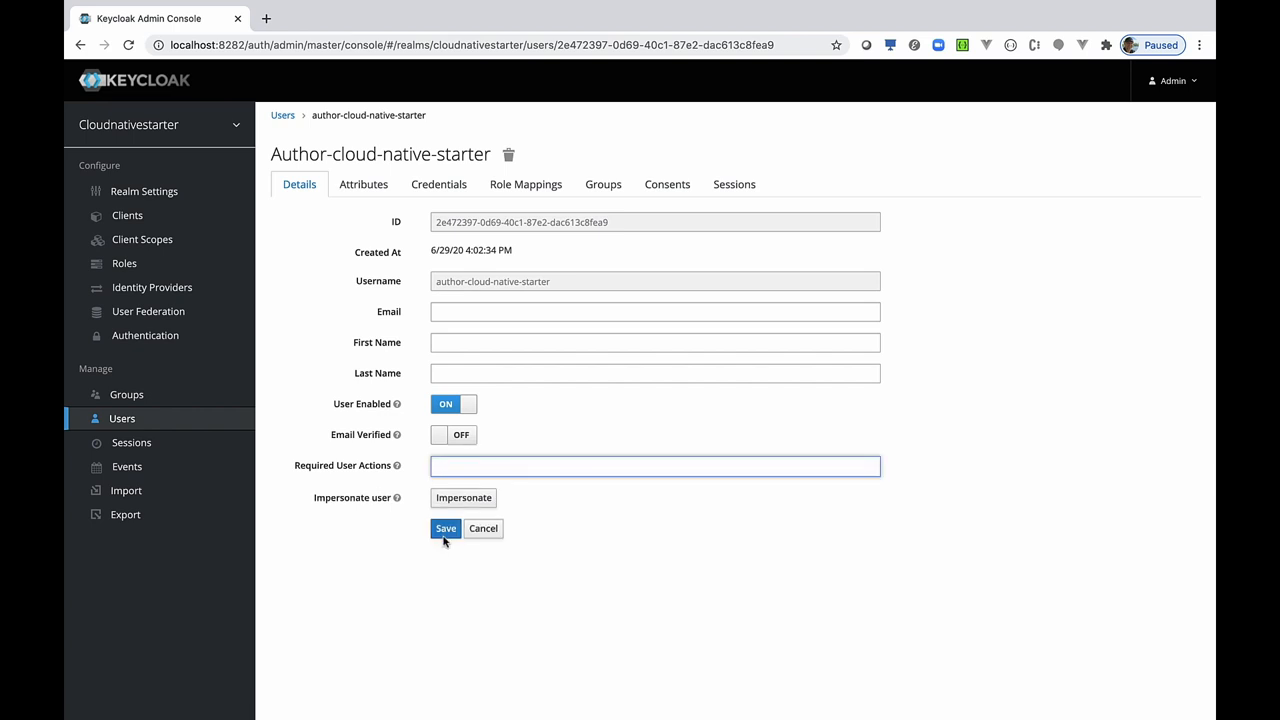
pyautogui.click(604, 184)
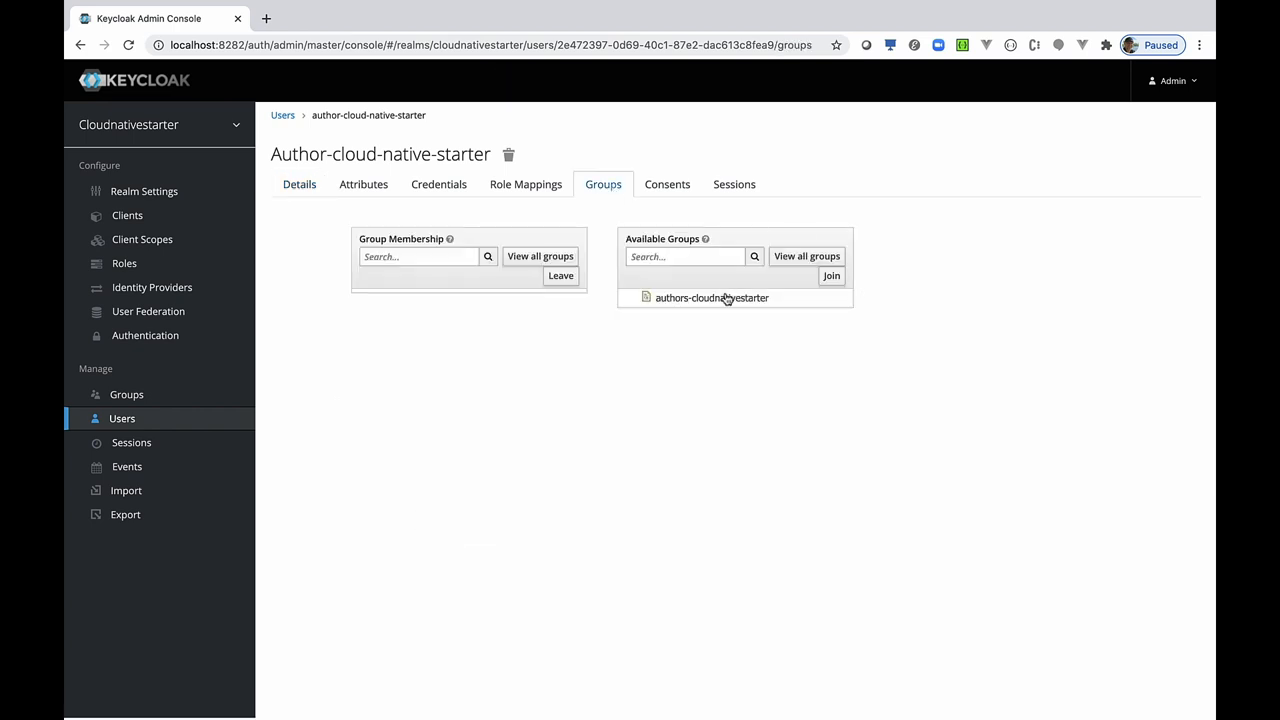
pyautogui.click(832, 276)
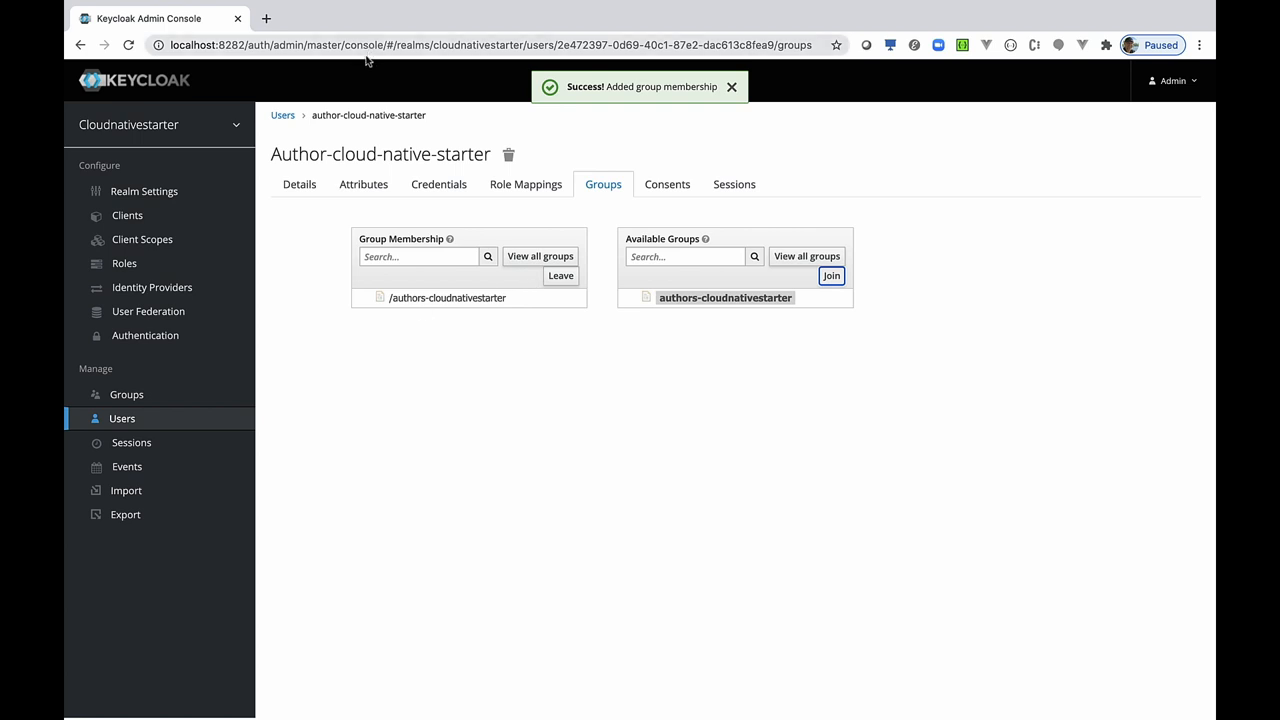
pyautogui.click(144, 192)
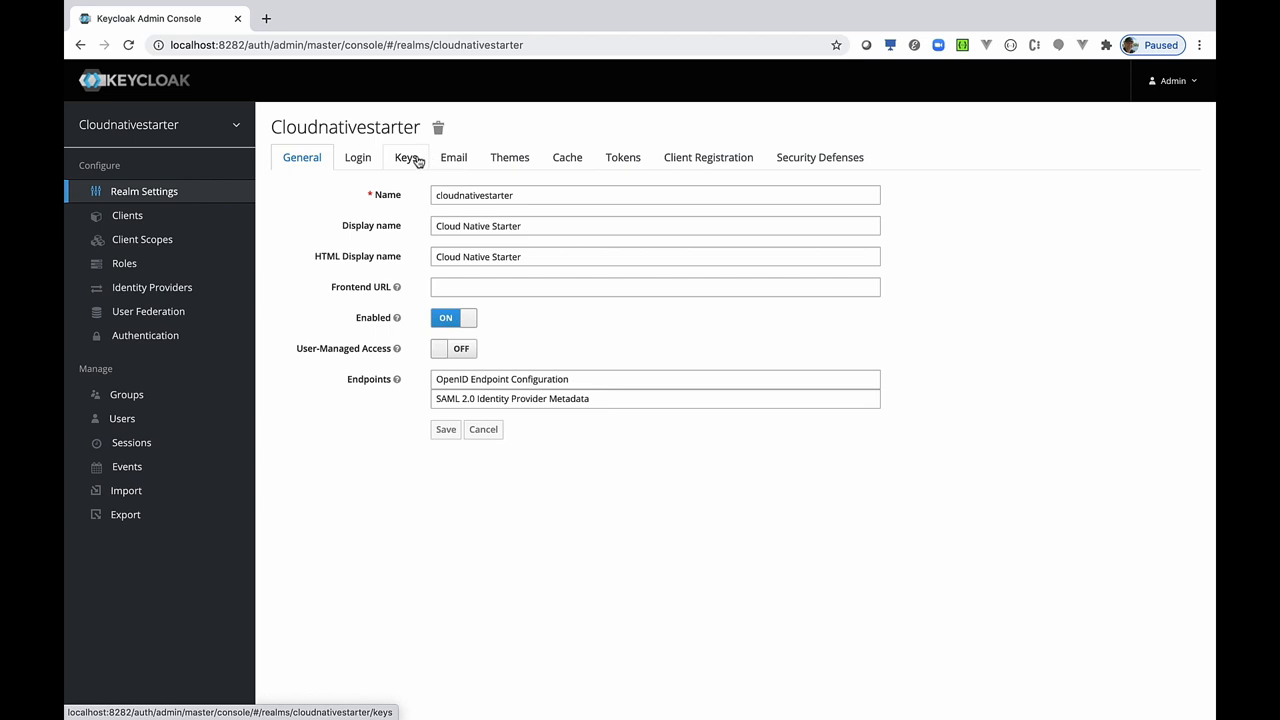
# Show the public key of the realm's RS256 signing key under Realm Settings Keys.
pyautogui.click(404, 156)
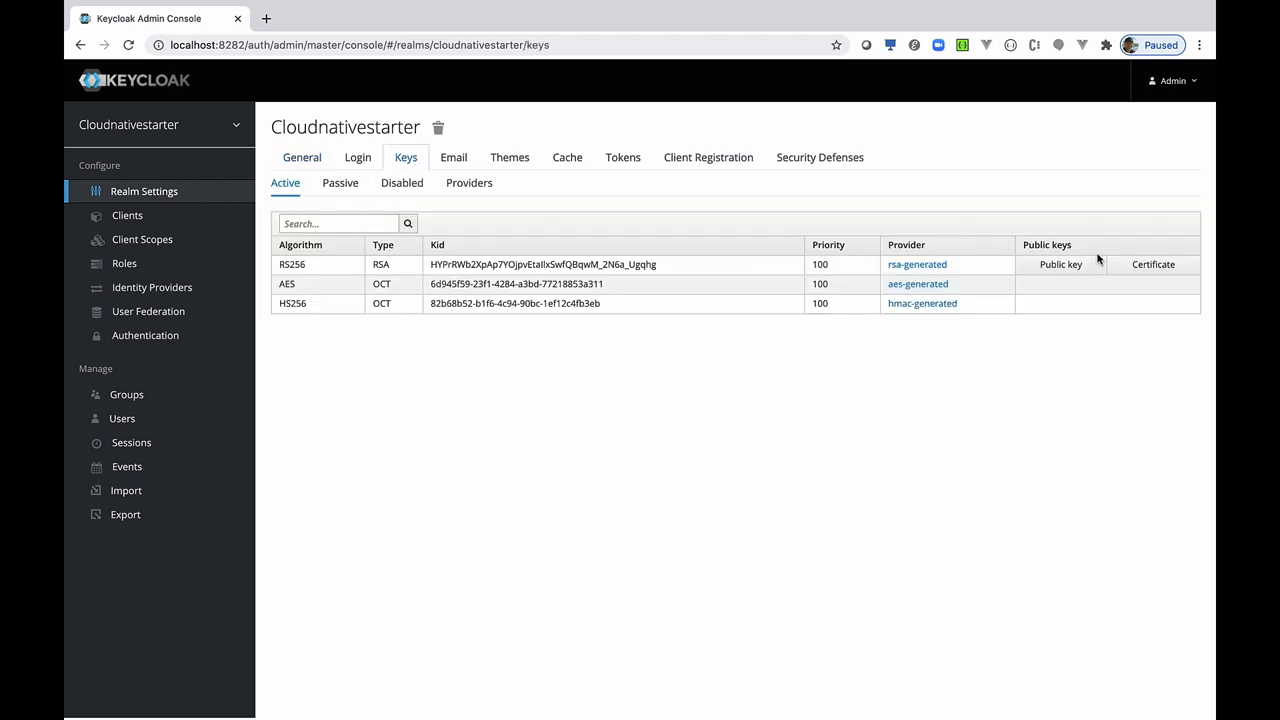
pyautogui.click(1060, 264)
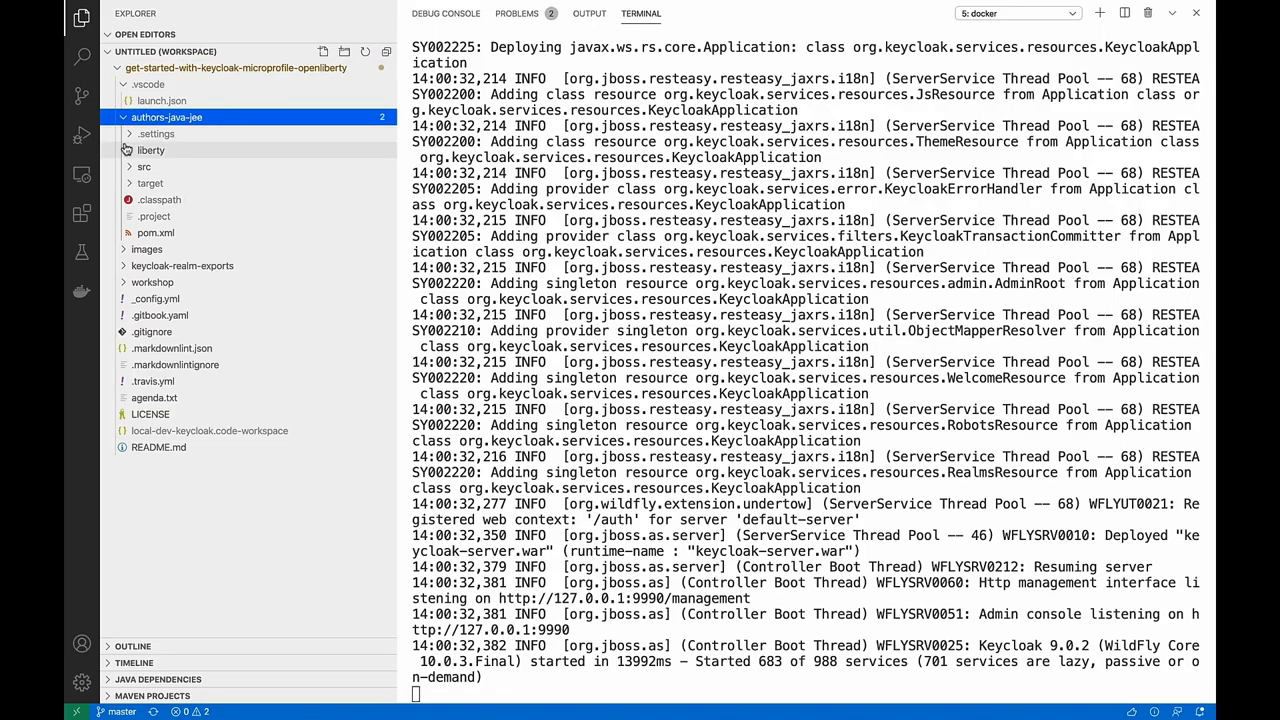
# Paste the realm's public key into keycloak-cloudnativestarter-key.pem under META-INF and save it.
pyautogui.click(144, 168)
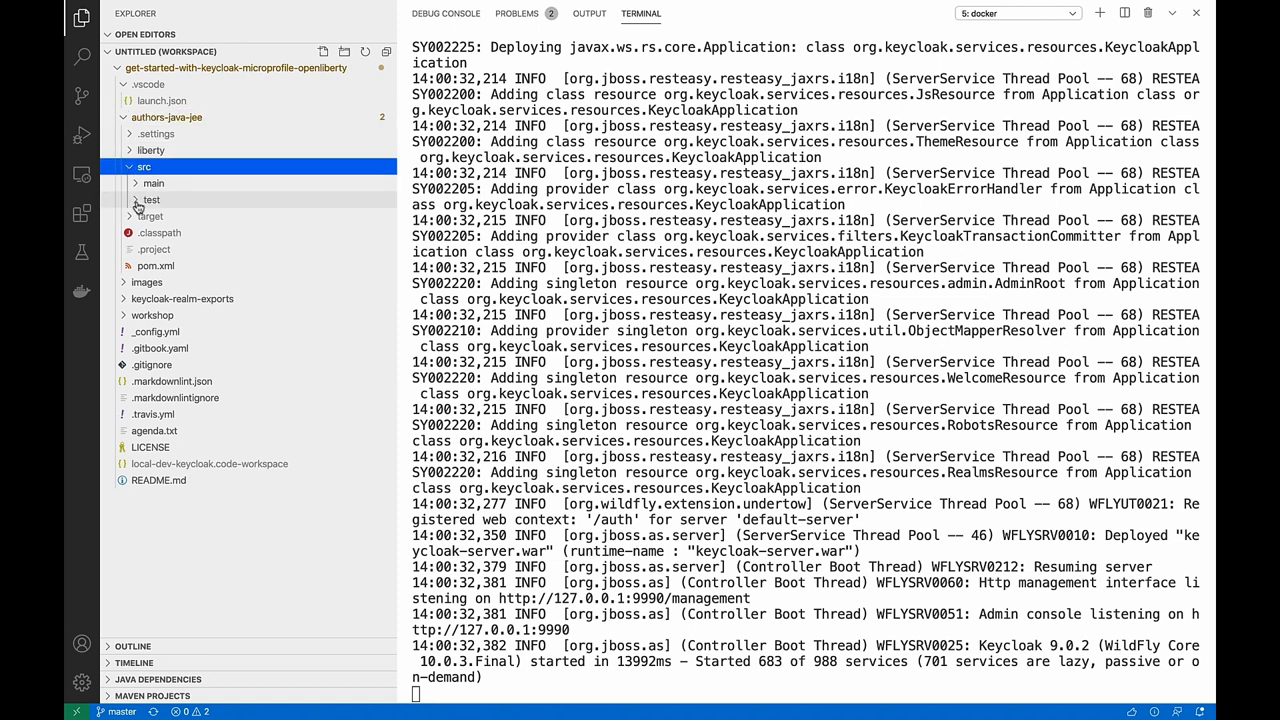
pyautogui.click(152, 184)
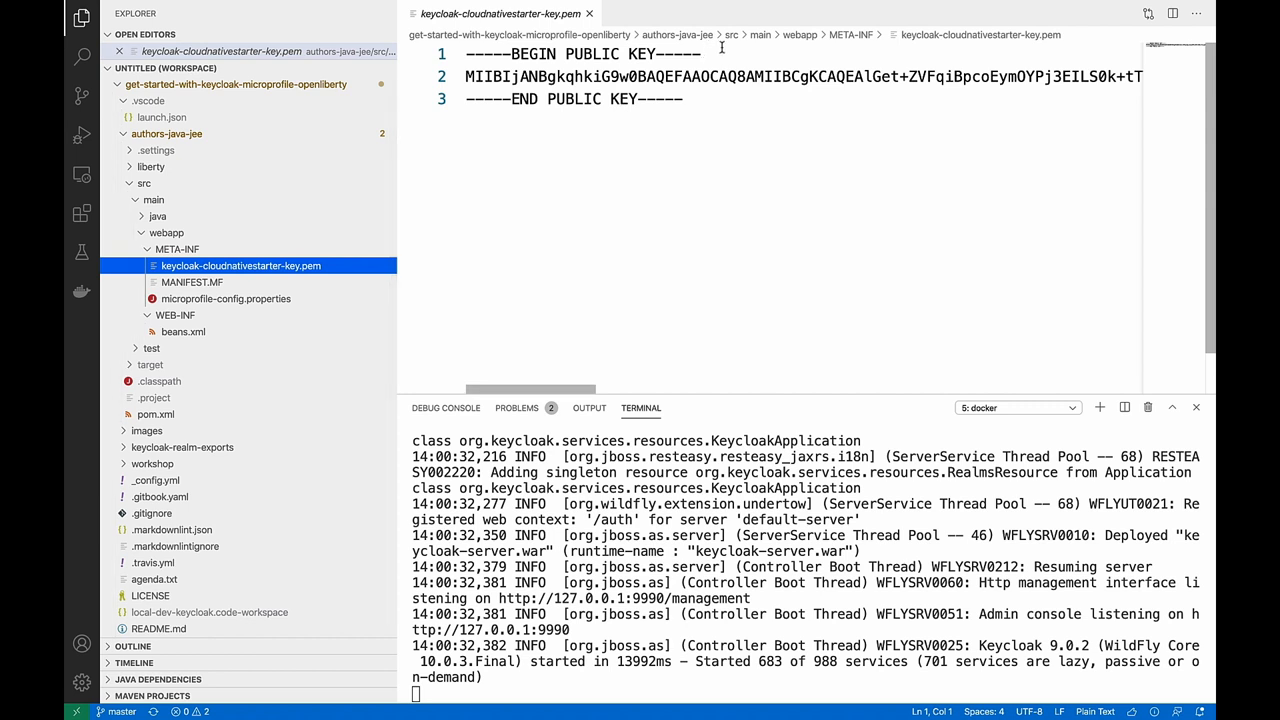
pyautogui.moveTo(464, 76)
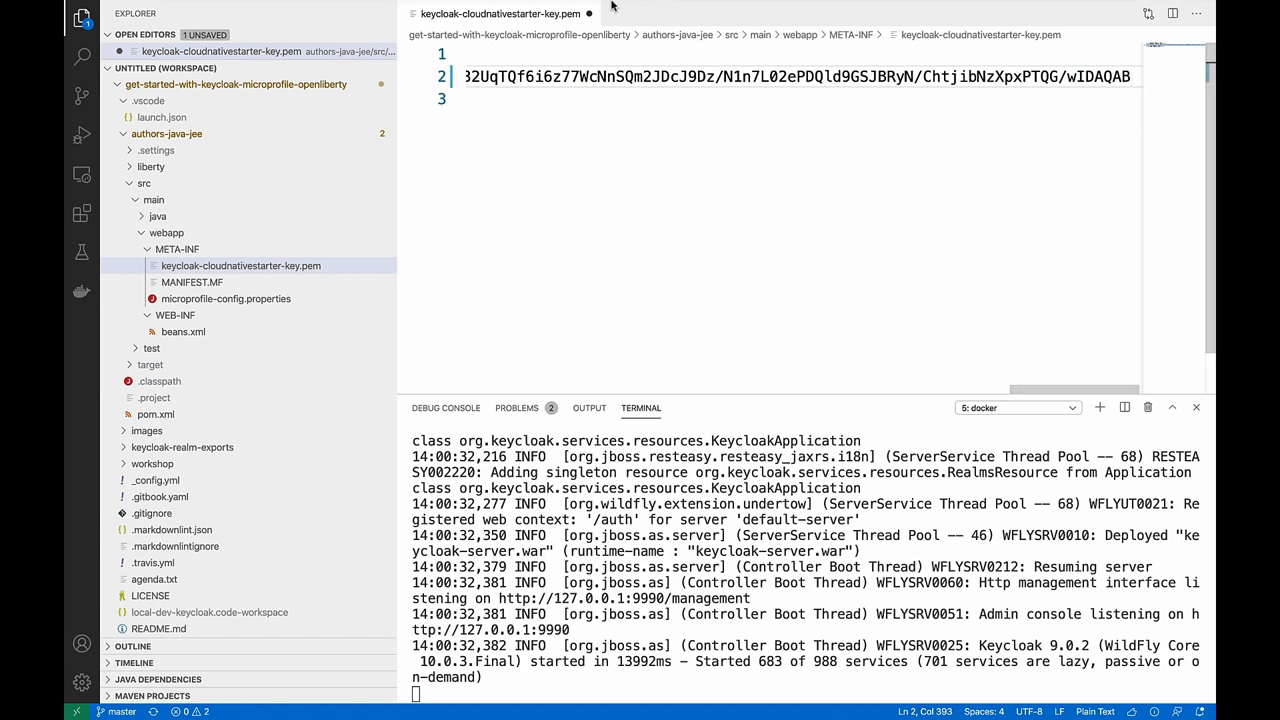
pyautogui.click(152, 8)
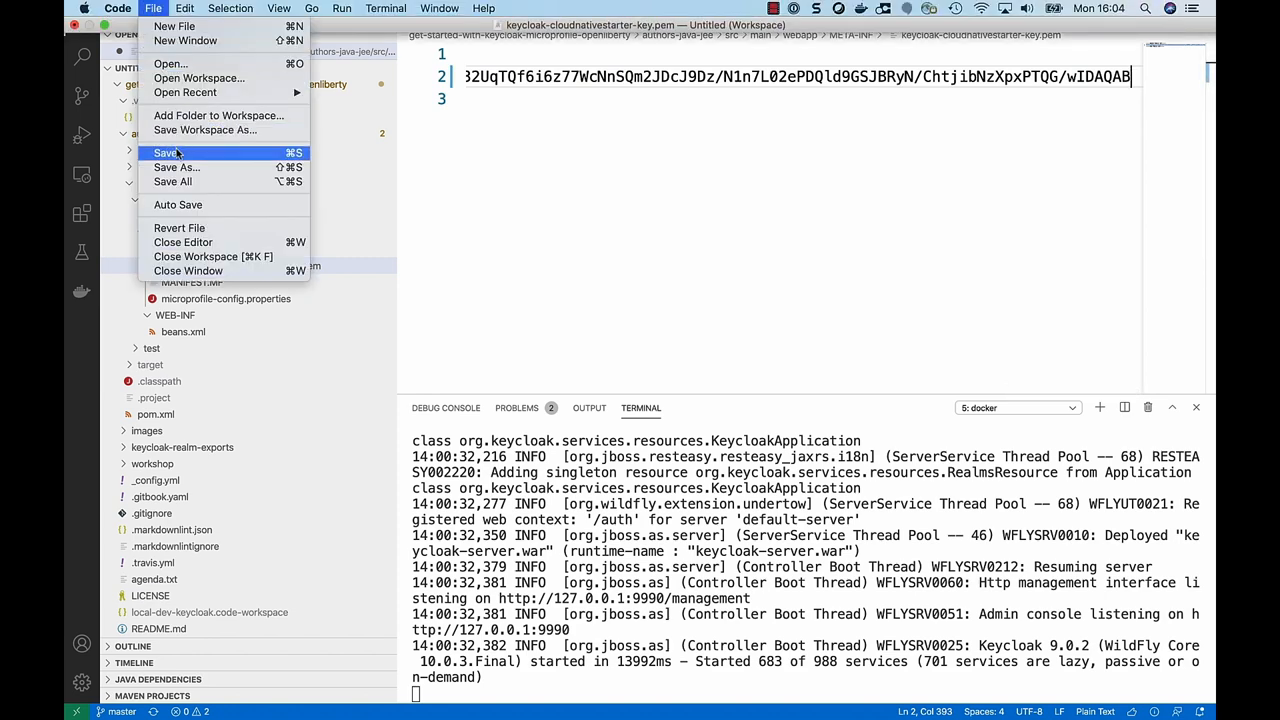
pyautogui.rightClick(156, 132)
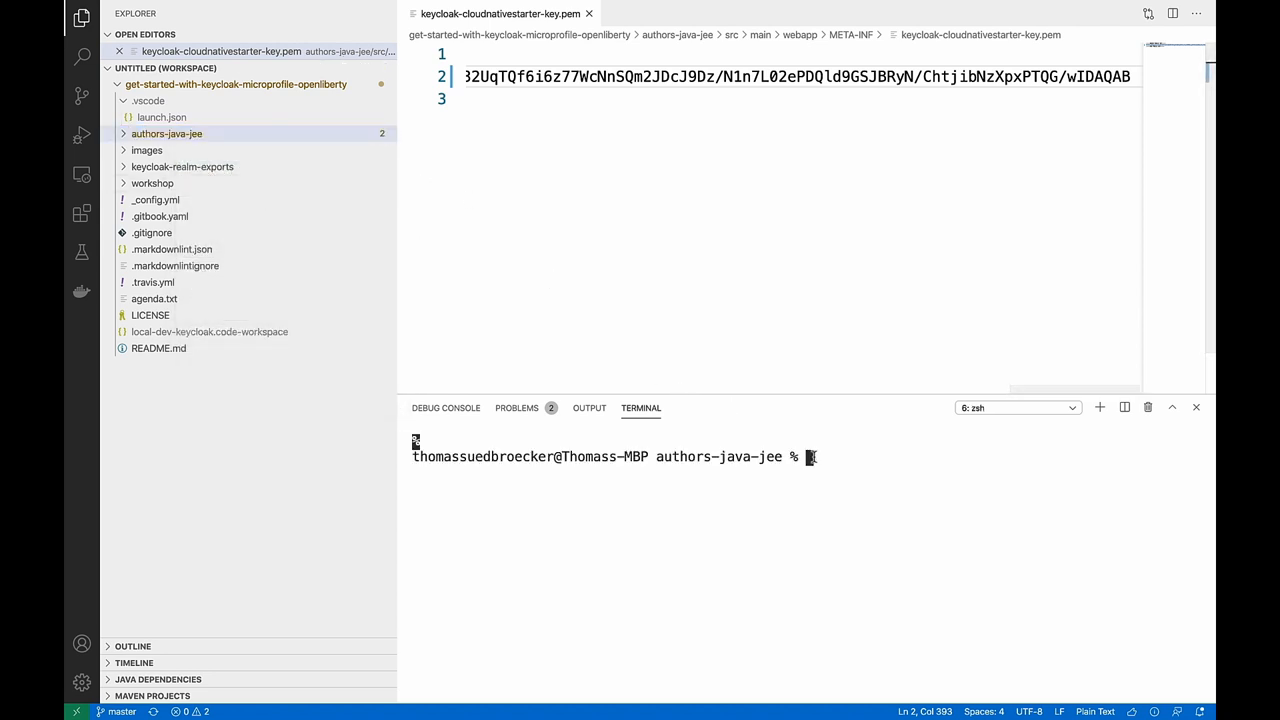
# Run mvn liberty:dev, run the tests on demand, and bring up surefire-report.html under target/site.
pyautogui.press('Return')
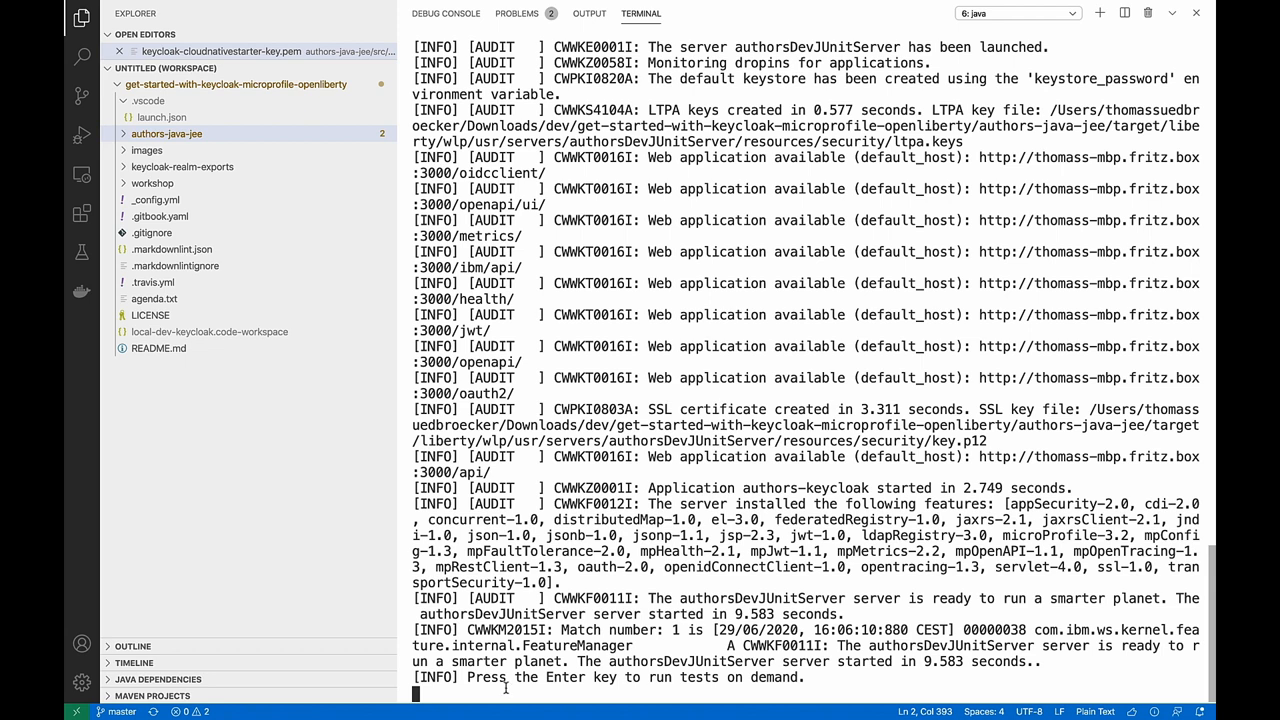
pyautogui.press('Return')
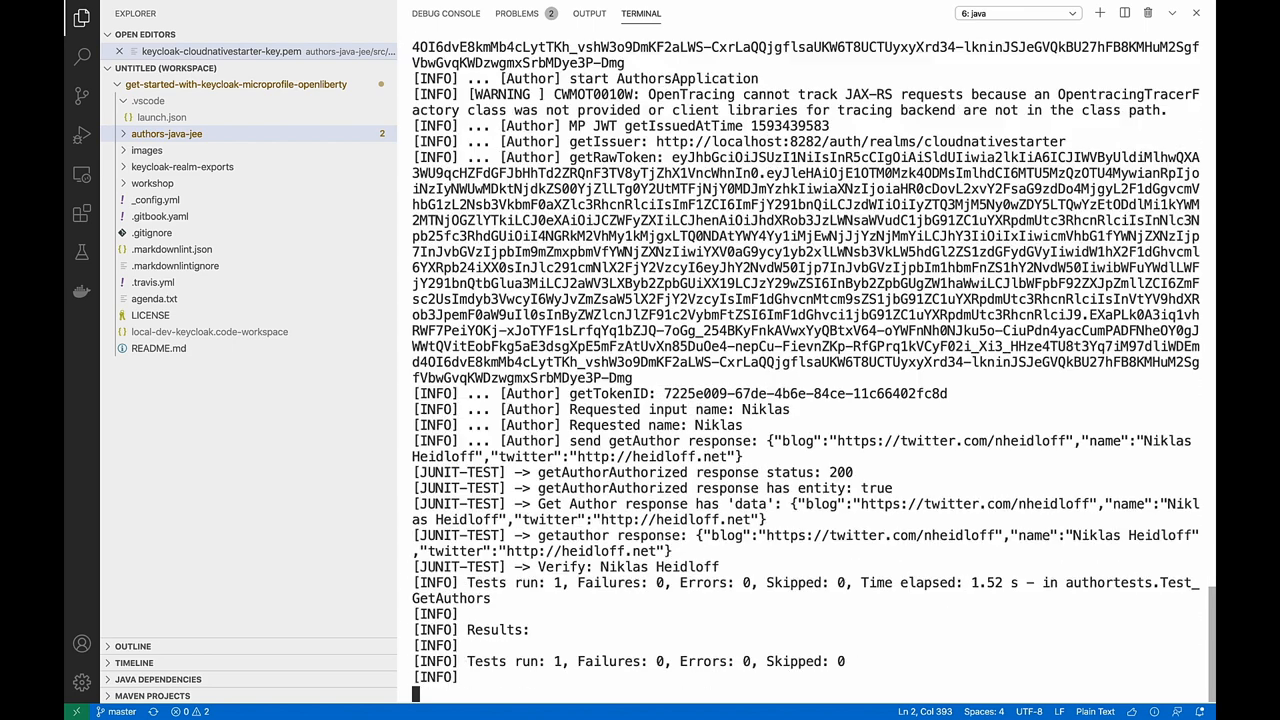
pyautogui.scroll(-3)
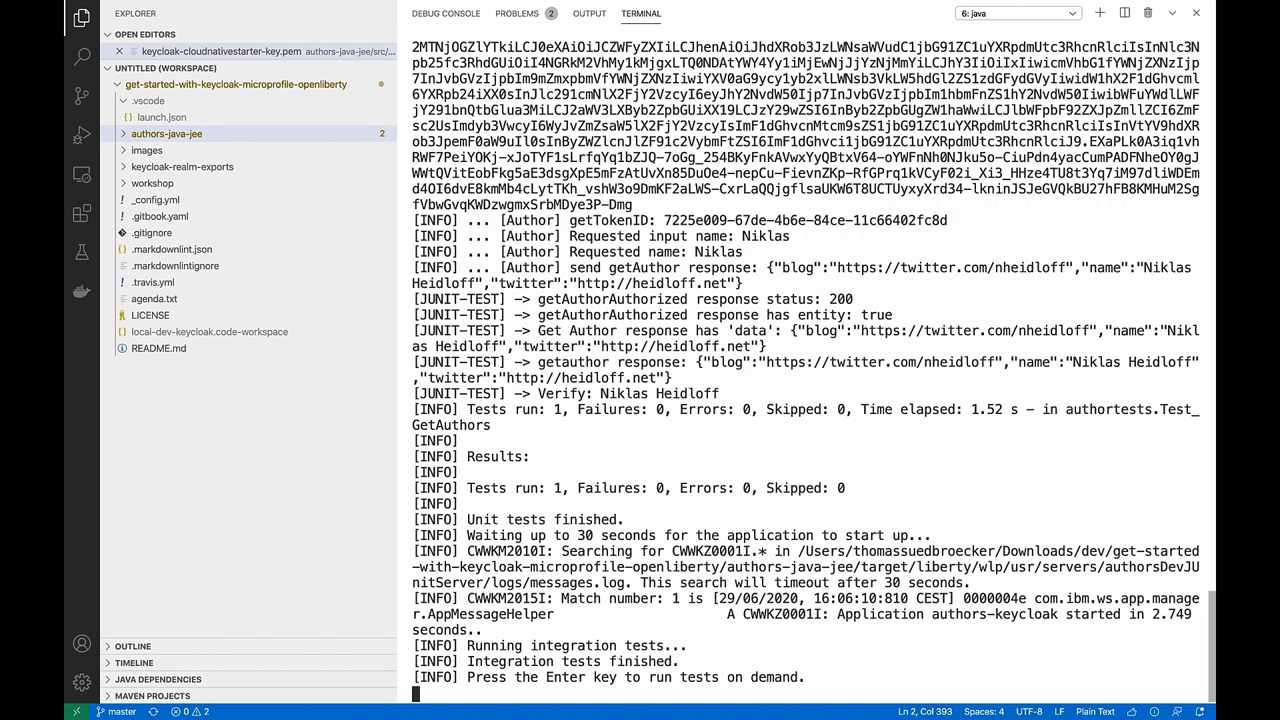
pyautogui.click(166, 132)
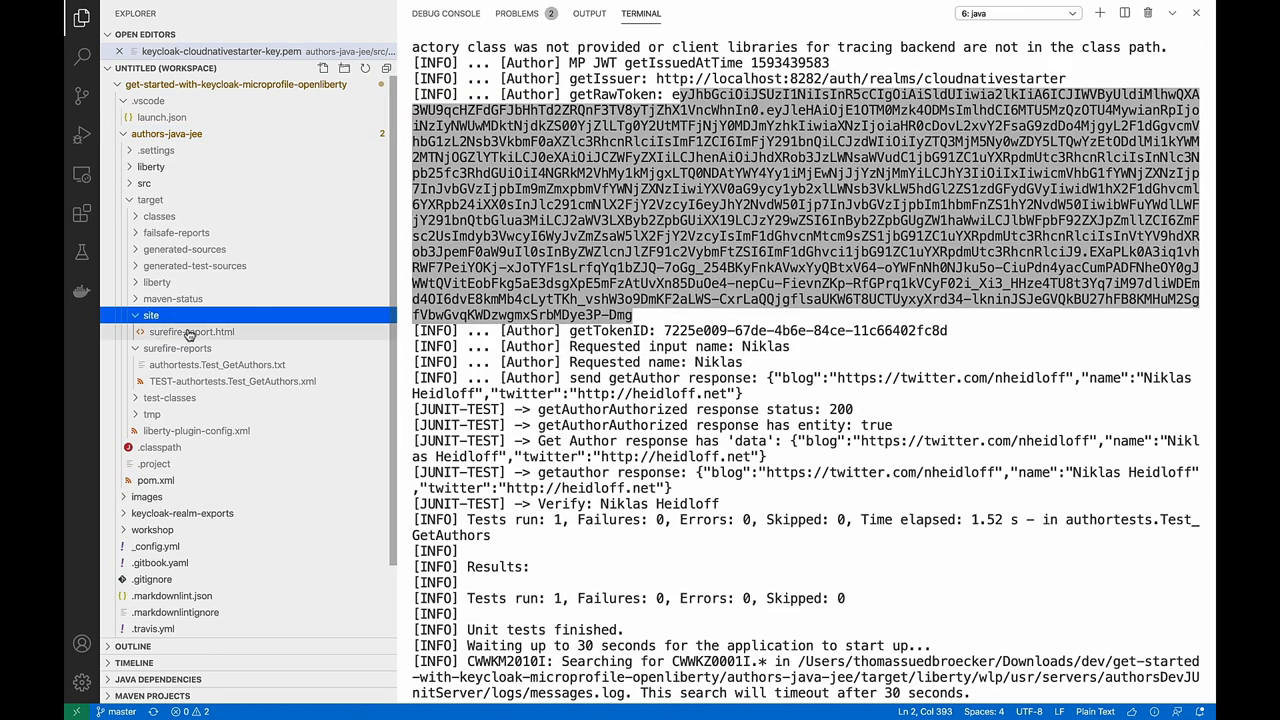
pyautogui.rightClick(192, 332)
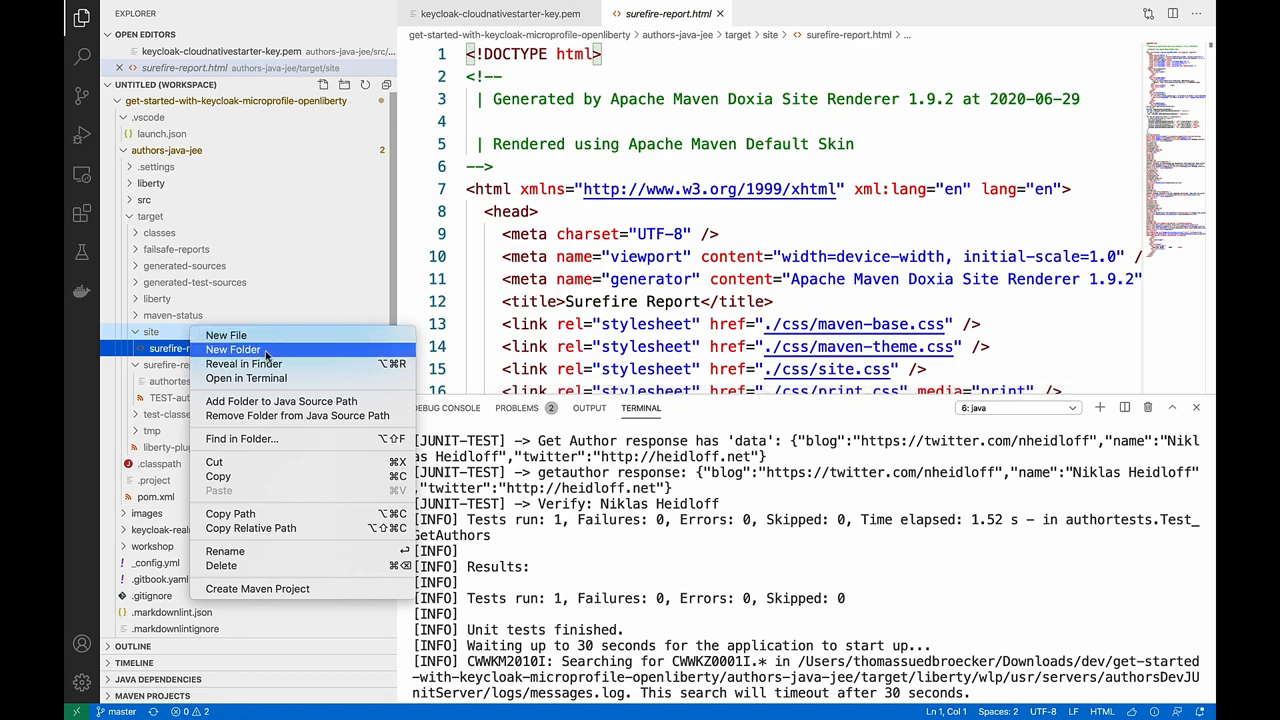